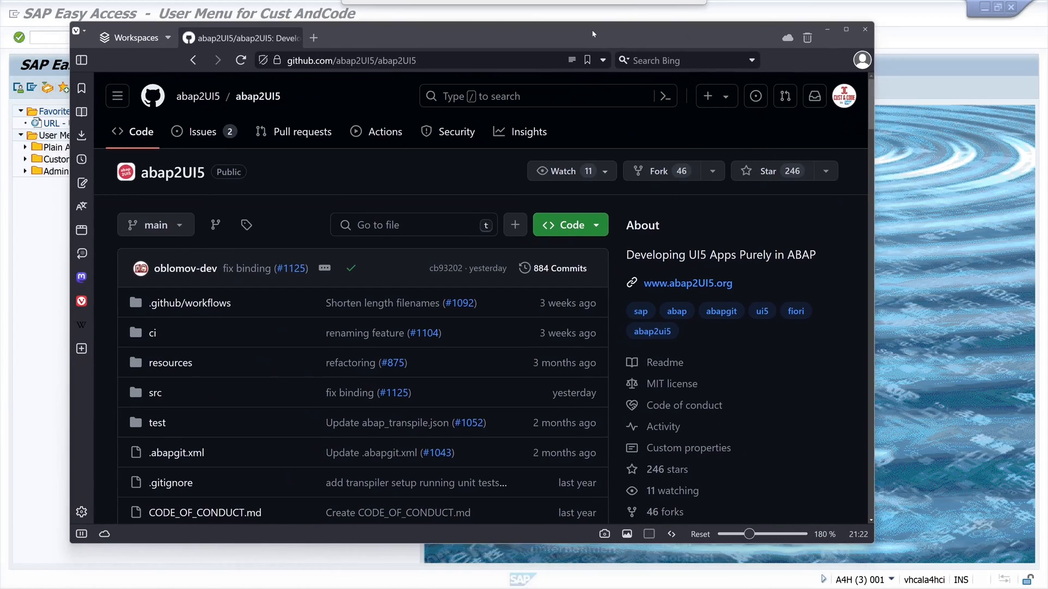
{"action": "mouse_move", "coordinate": [176, 172]}
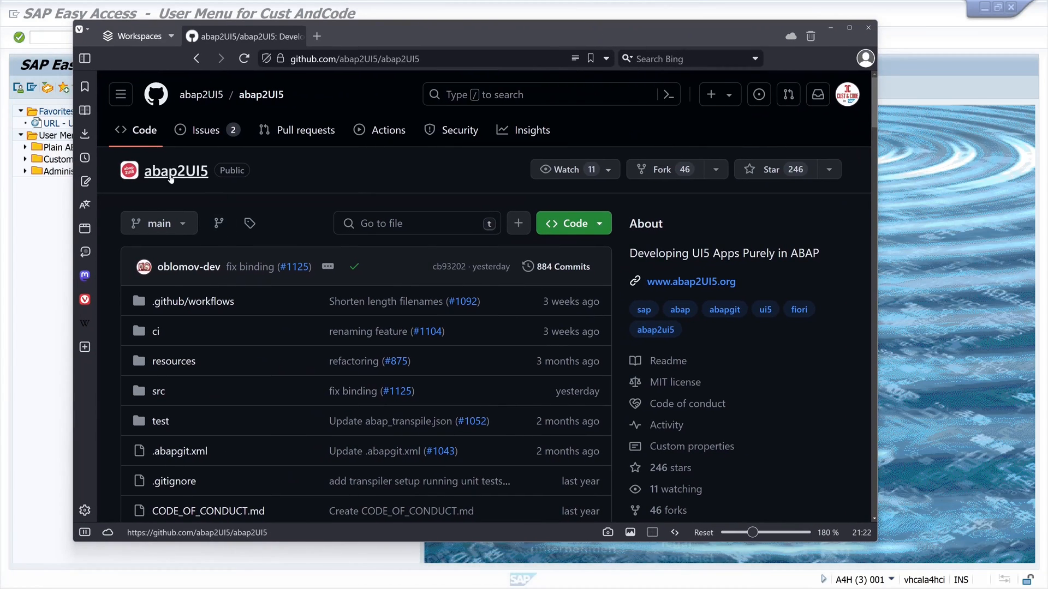
Start a New Online repository in abapGit and fetch the abap2UI5 clone URL from GitHub's Code button
{"action": "scroll", "scroll_direction": "down", "scroll_amount": 3}
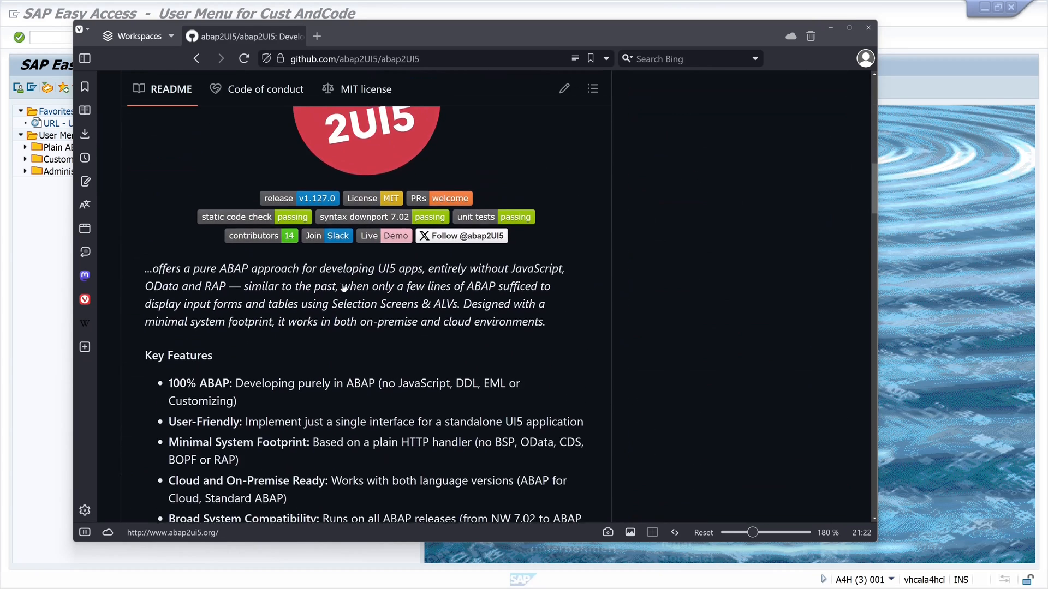
{"action": "scroll", "scroll_direction": "up", "scroll_amount": 3}
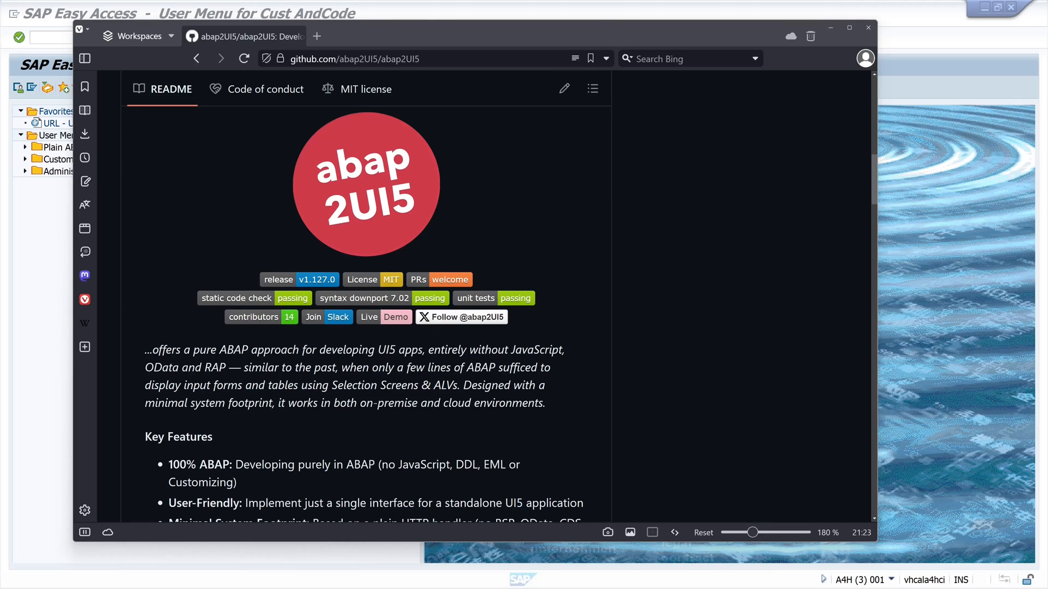
{"action": "mouse_move", "coordinate": [557, 395]}
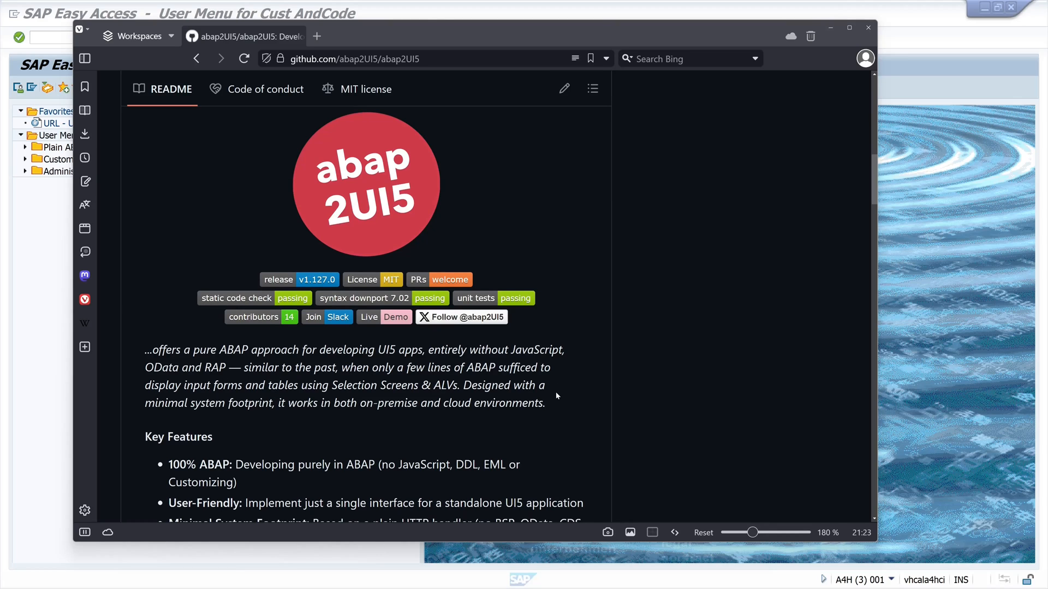
{"action": "mouse_move", "coordinate": [548, 429]}
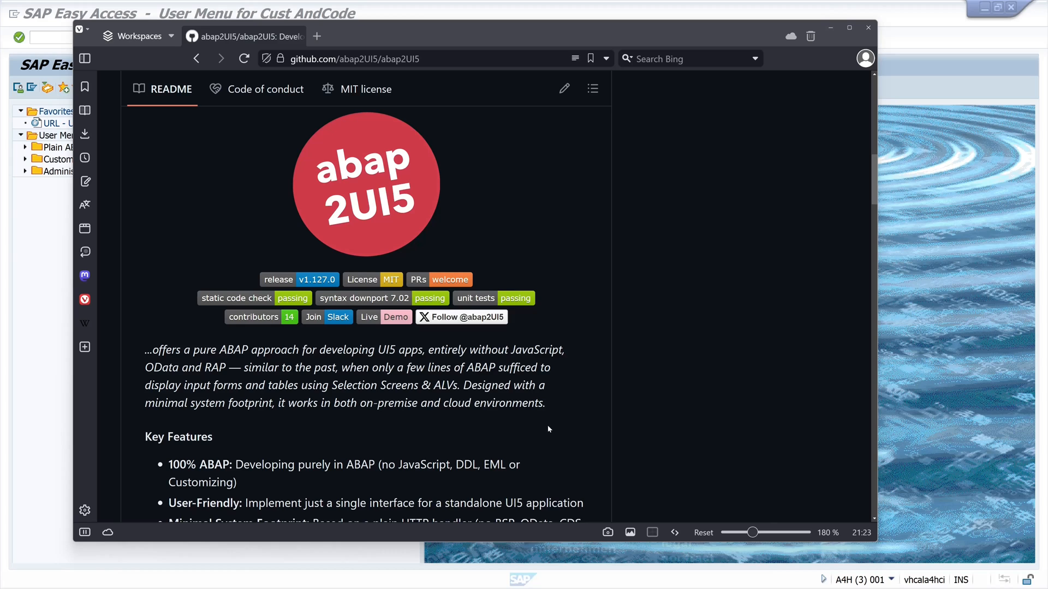
{"action": "scroll", "scroll_direction": "down", "scroll_amount": 3}
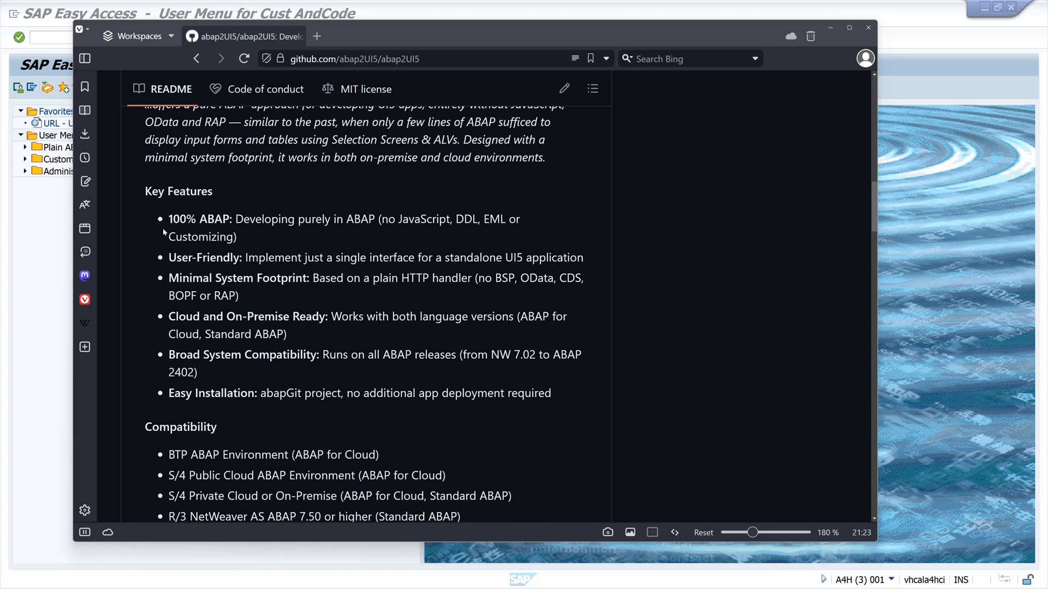
{"action": "mouse_move", "coordinate": [160, 287]}
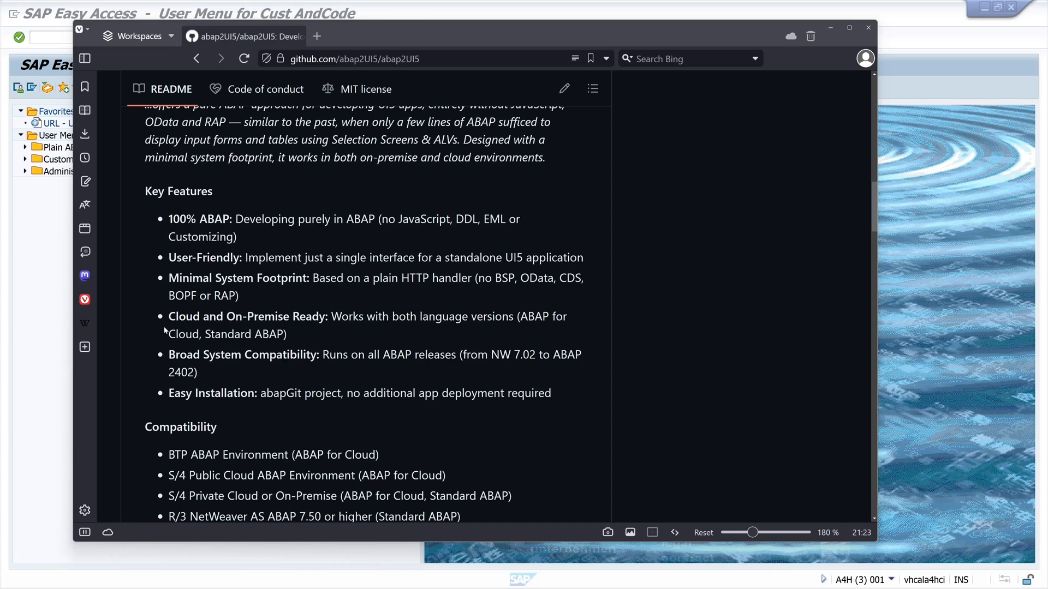
{"action": "mouse_move", "coordinate": [160, 373]}
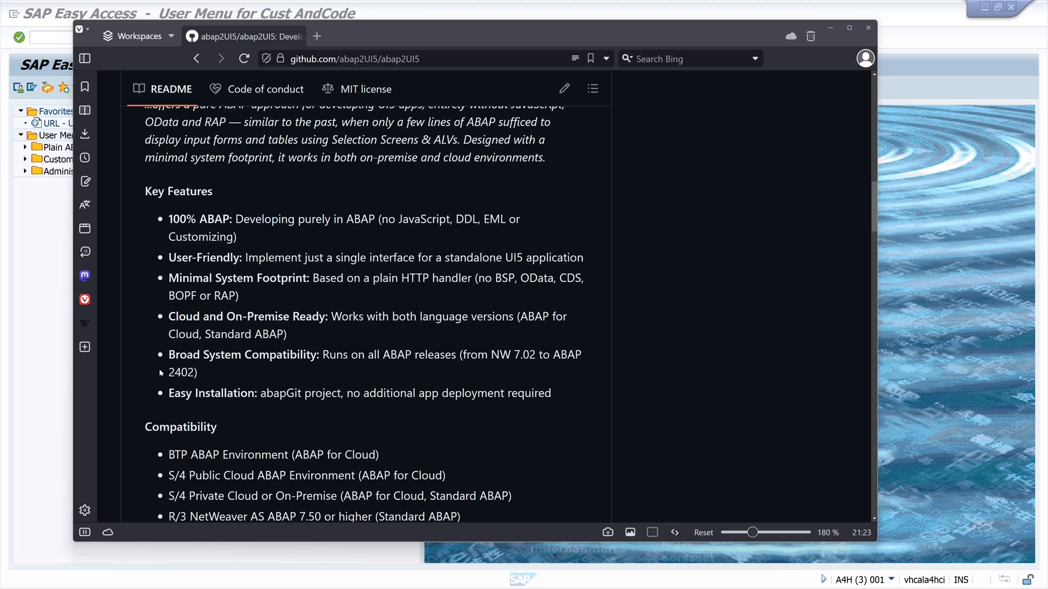
{"action": "mouse_move", "coordinate": [356, 407]}
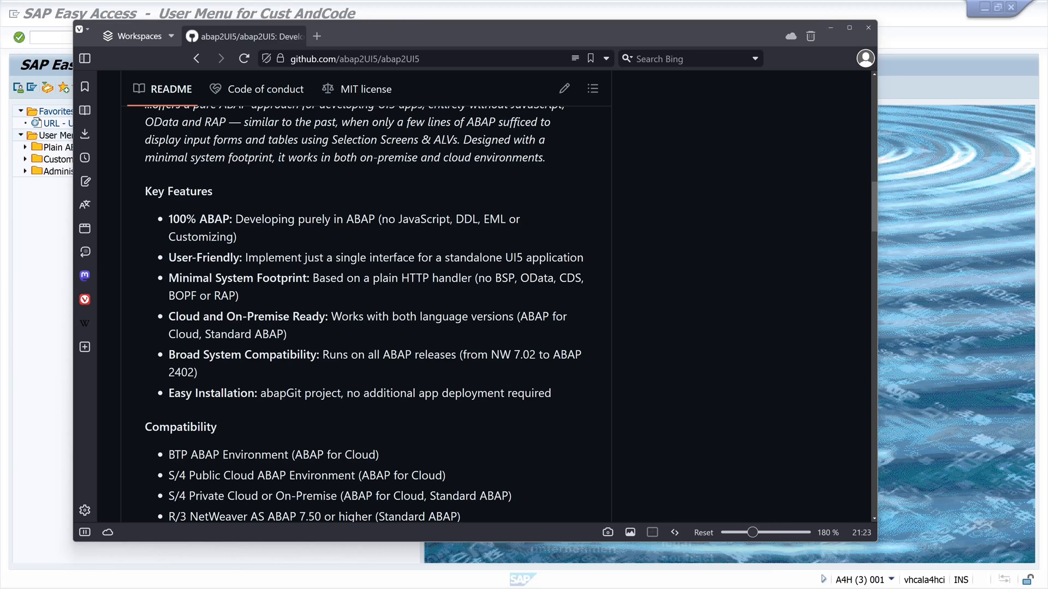
{"action": "mouse_move", "coordinate": [456, 444]}
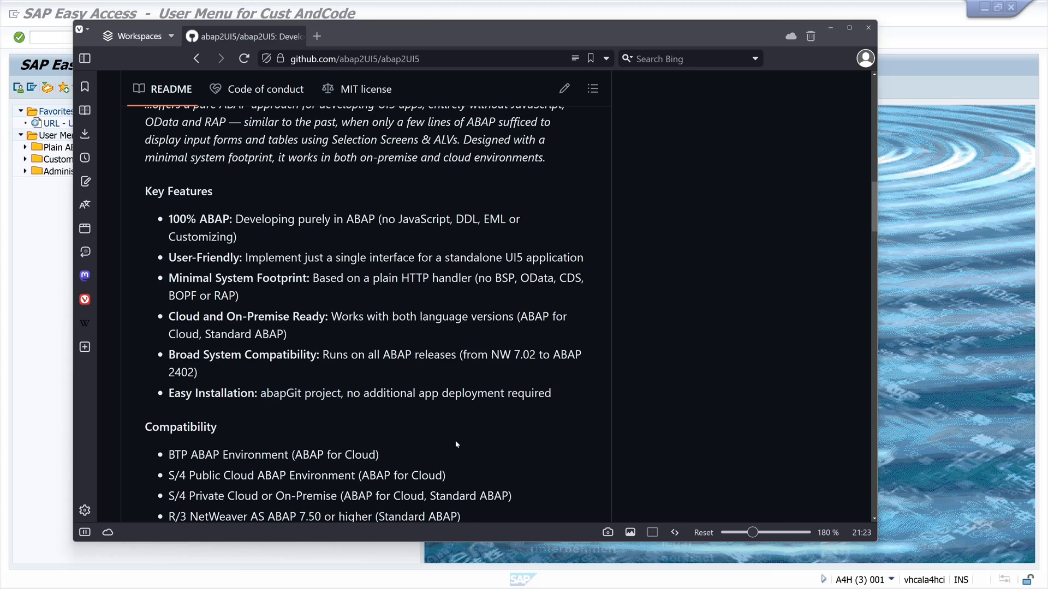
{"action": "scroll", "scroll_direction": "down", "scroll_amount": 3}
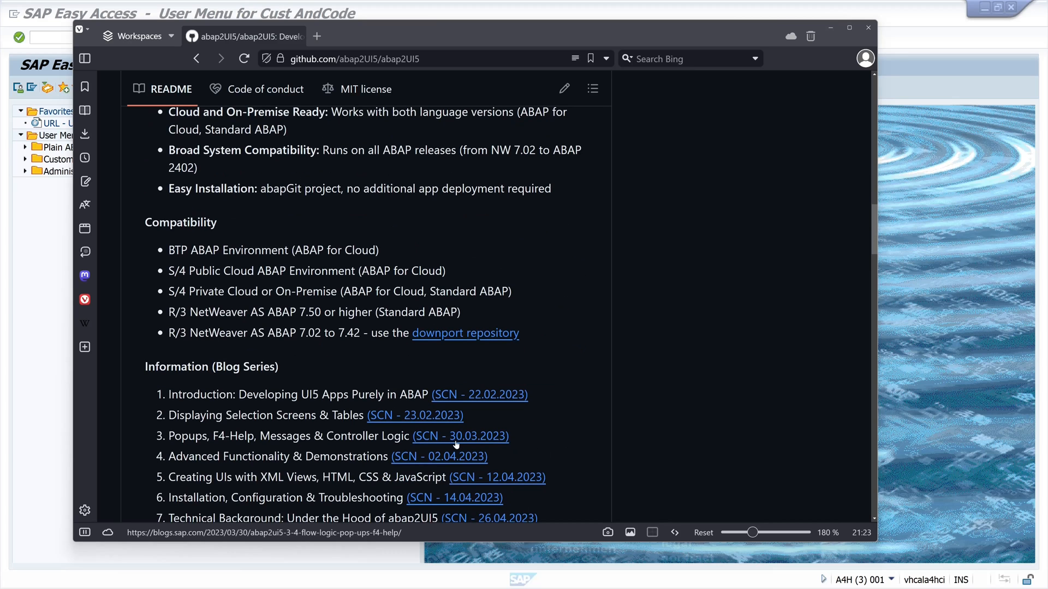
{"action": "scroll", "scroll_direction": "up", "scroll_amount": 3}
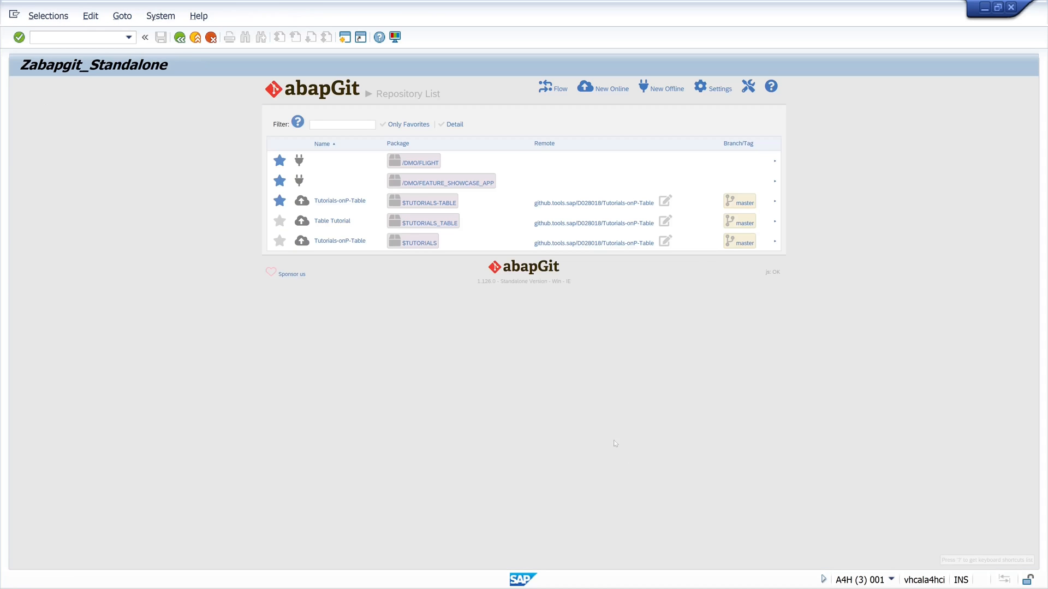
{"action": "mouse_move", "coordinate": [603, 88]}
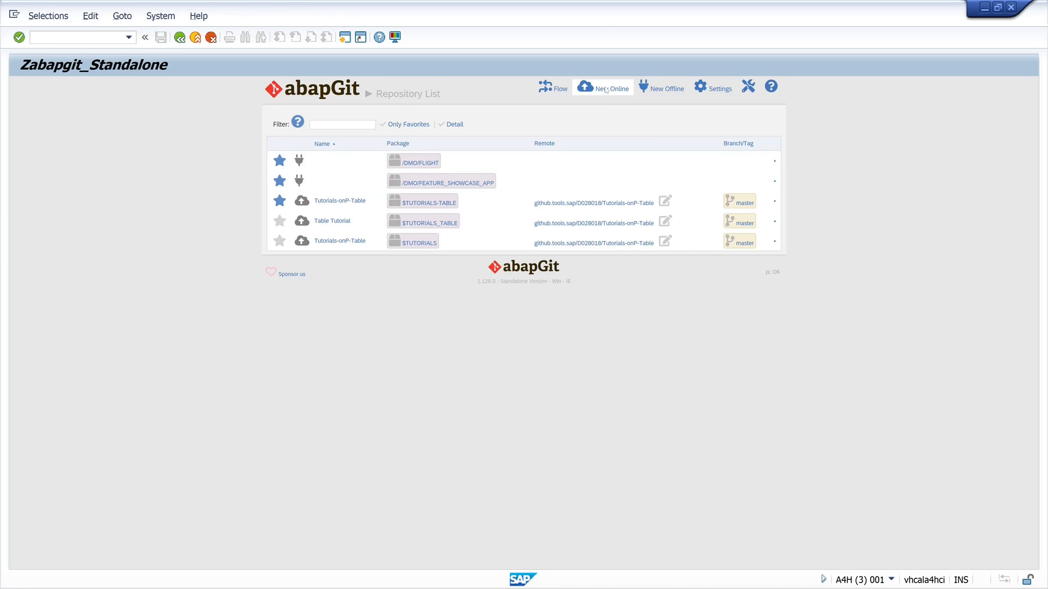
{"action": "left_click", "coordinate": [608, 88]}
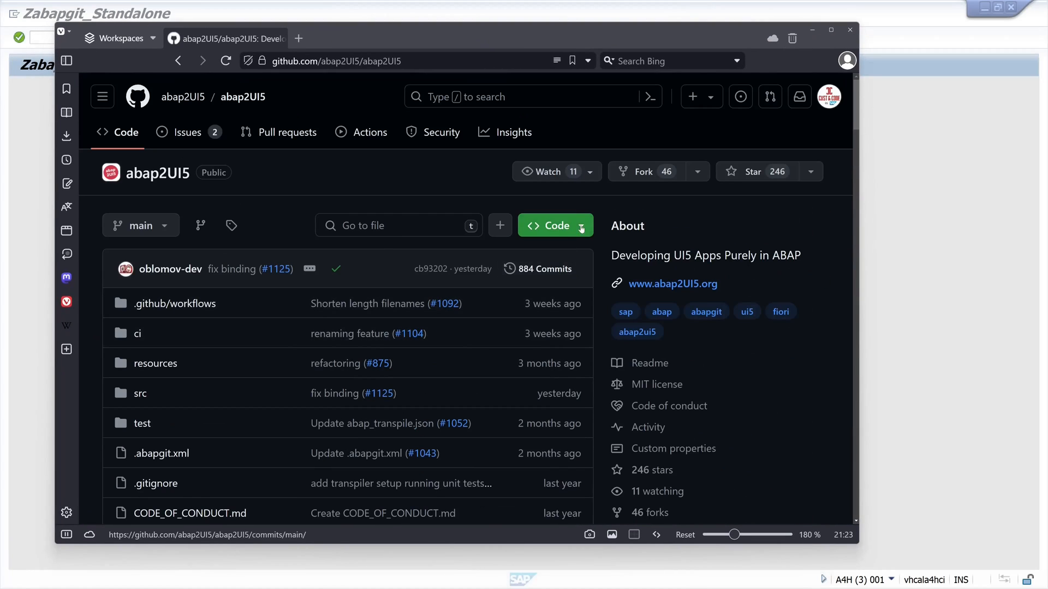
{"action": "left_click", "coordinate": [555, 225]}
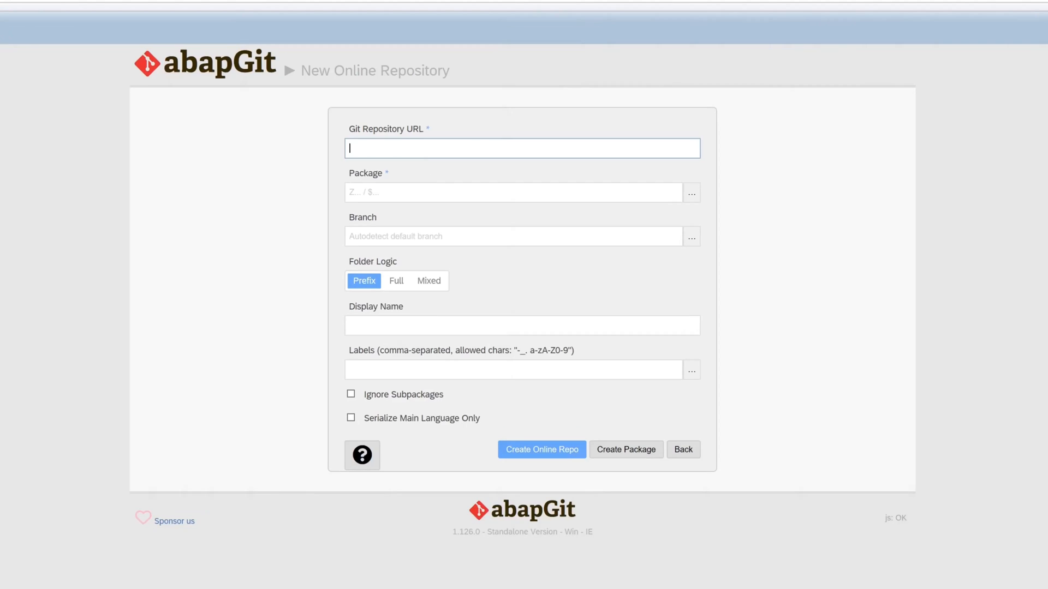
{"action": "type", "text": "https://github.com/abap2UI5/abap2UI5.git"}
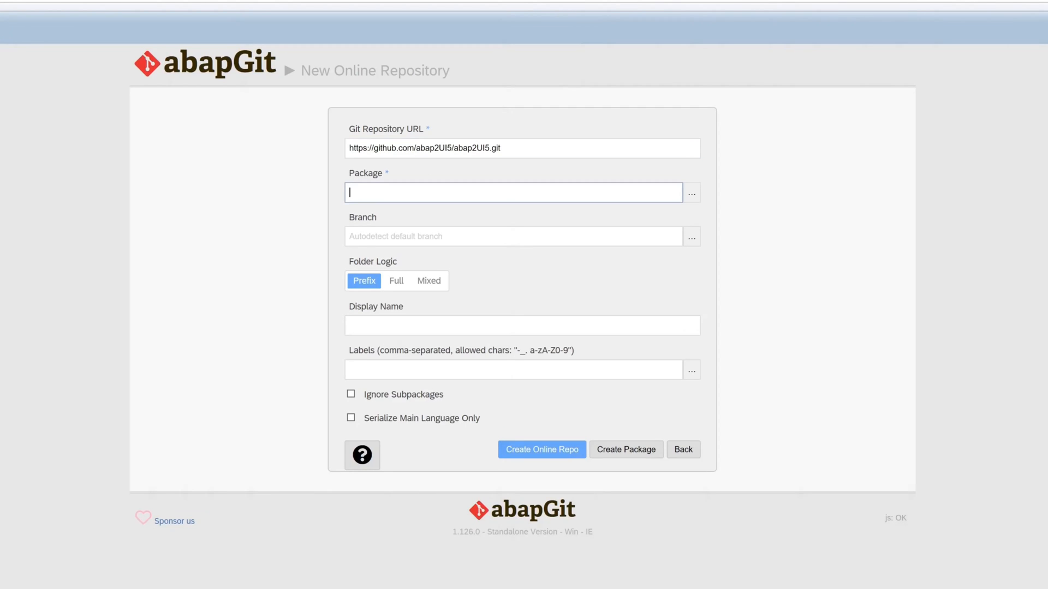
{"action": "type", "text": "$"}
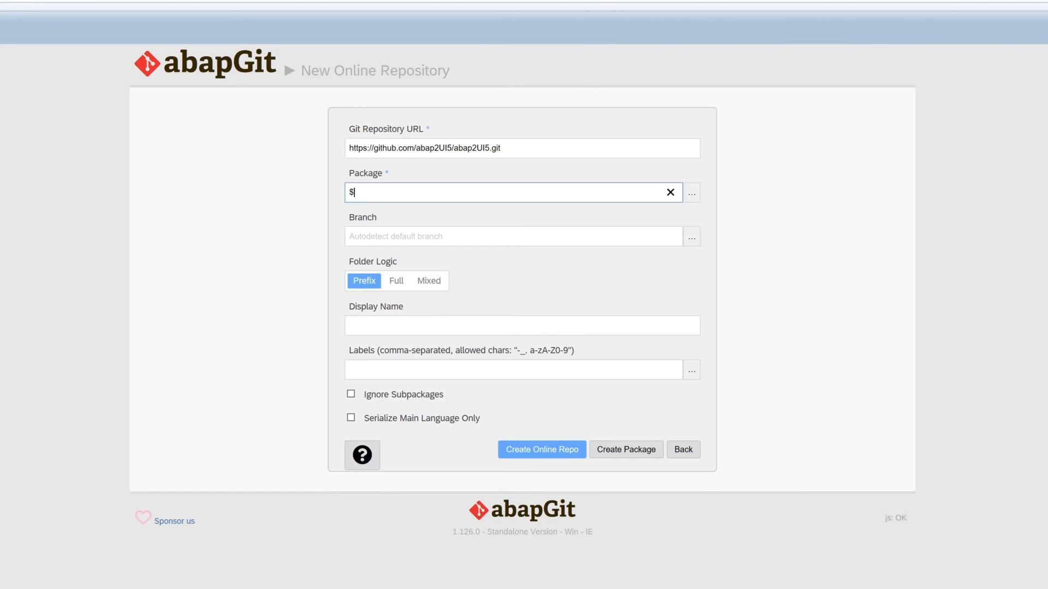
{"action": "type", "text": "ZABAP2UI"}
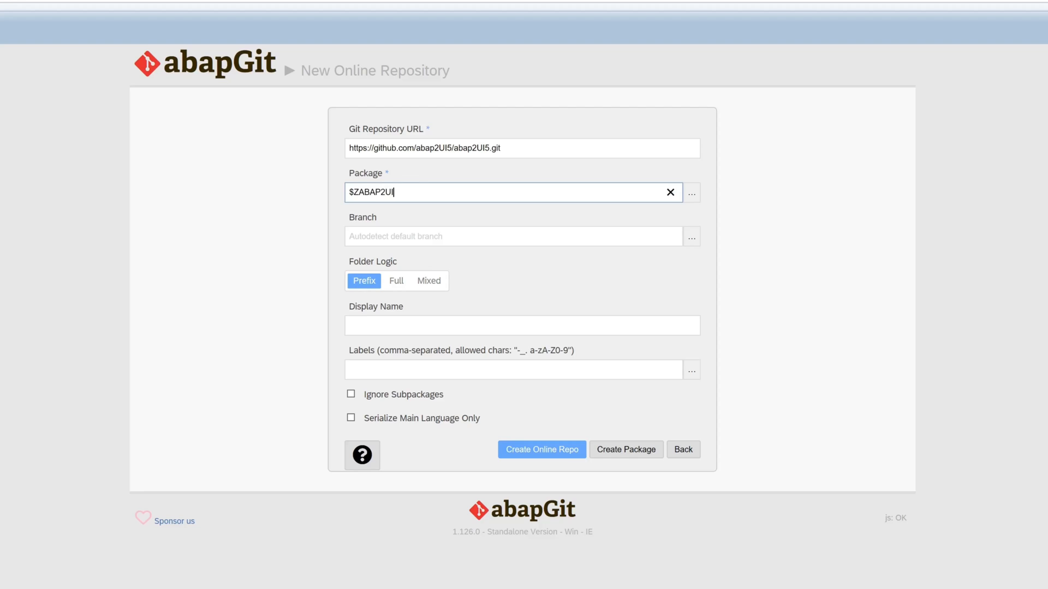
{"action": "type", "text": "5"}
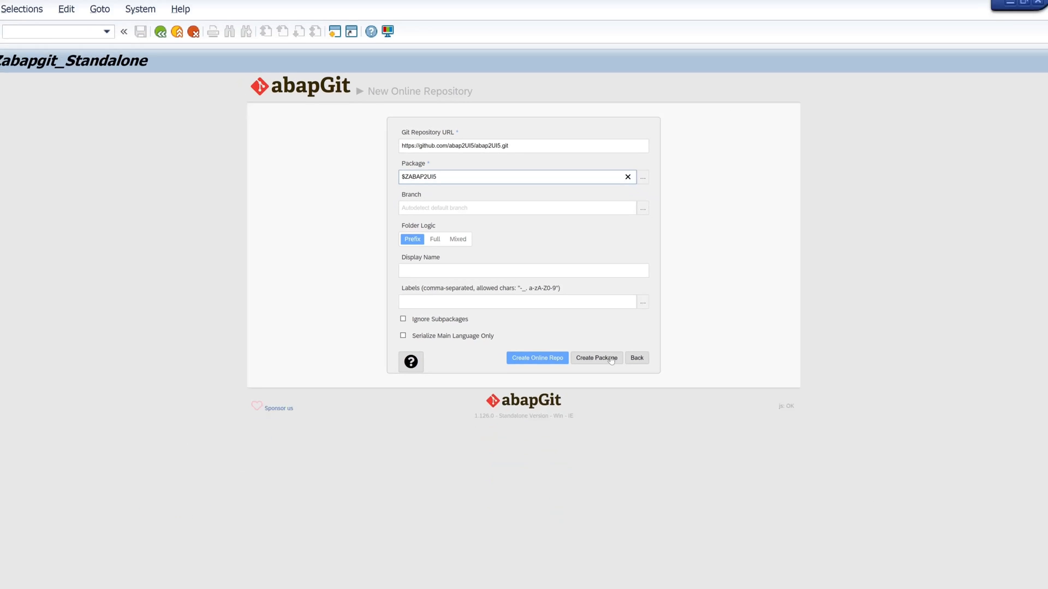
{"action": "left_click", "coordinate": [595, 358]}
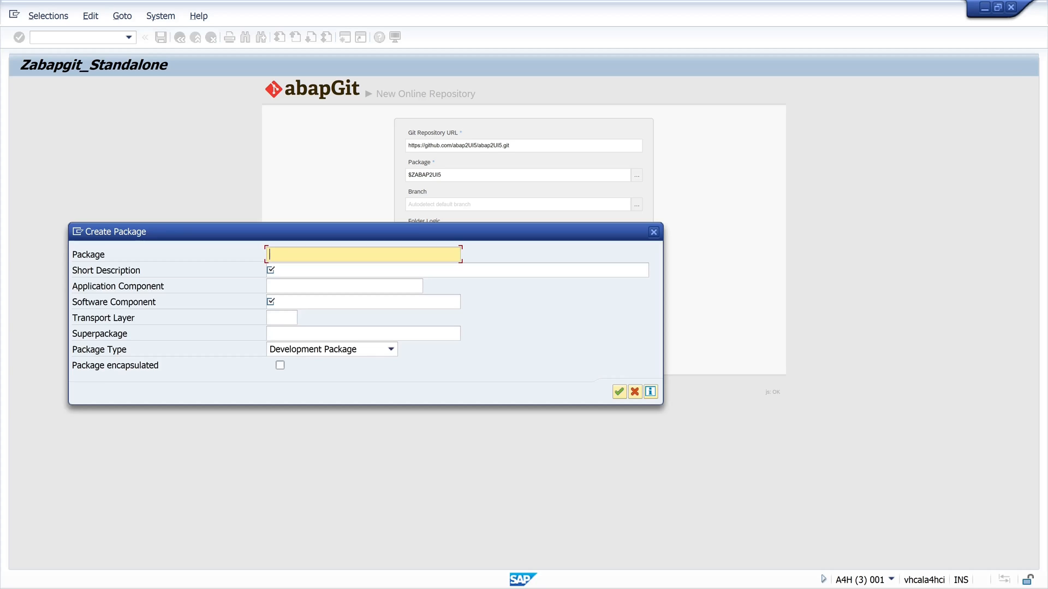
Create package $ZABAP2UI5 with short description ZABAP2UI5 and software component LOCAL
{"action": "type", "text": "$"}
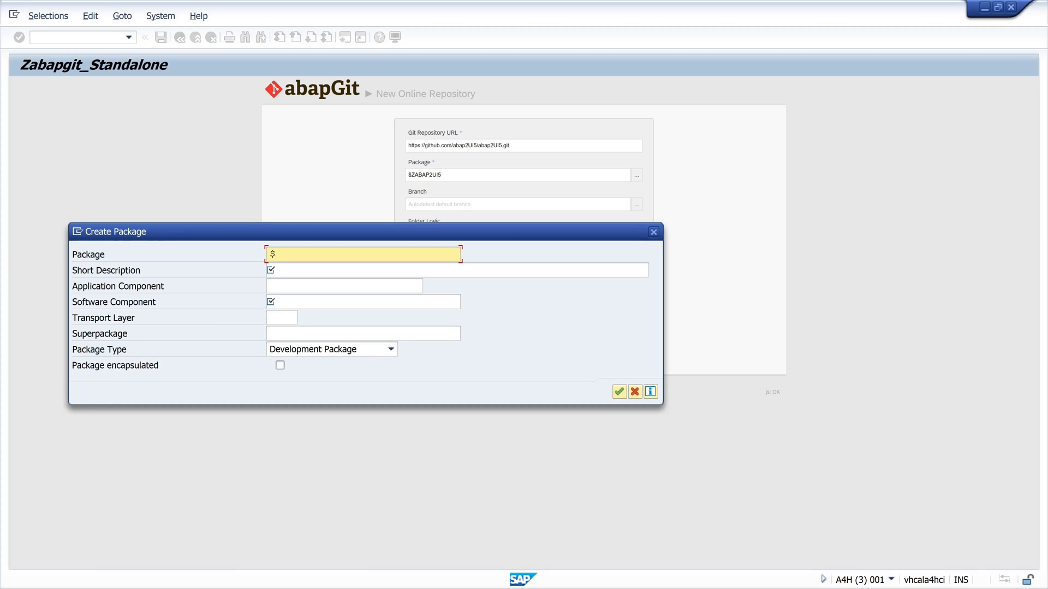
{"action": "type", "text": "ZABAP"}
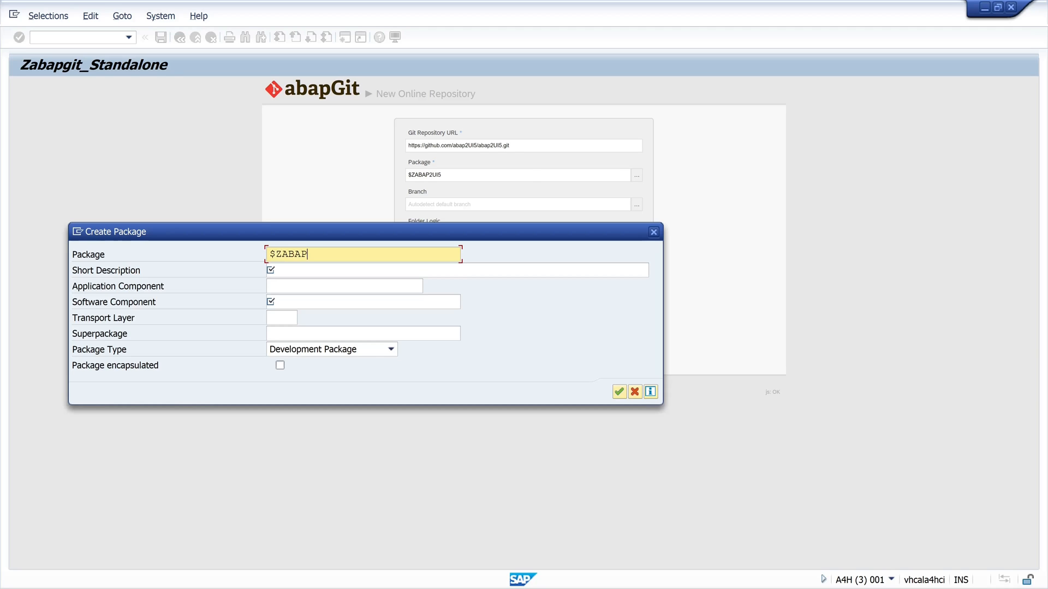
{"action": "type", "text": "2UI5"}
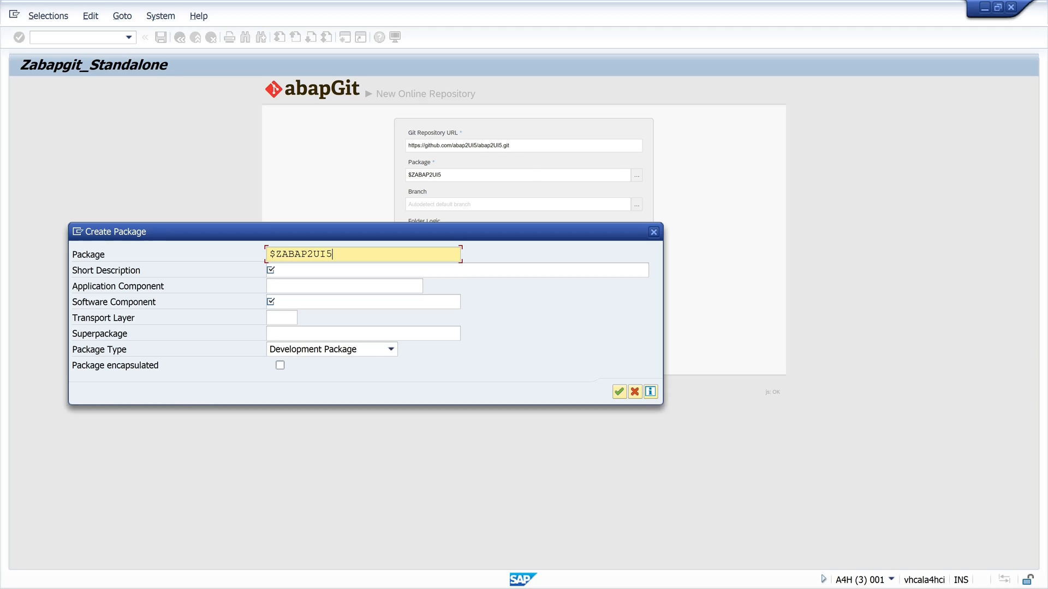
{"action": "left_click", "coordinate": [458, 270]}
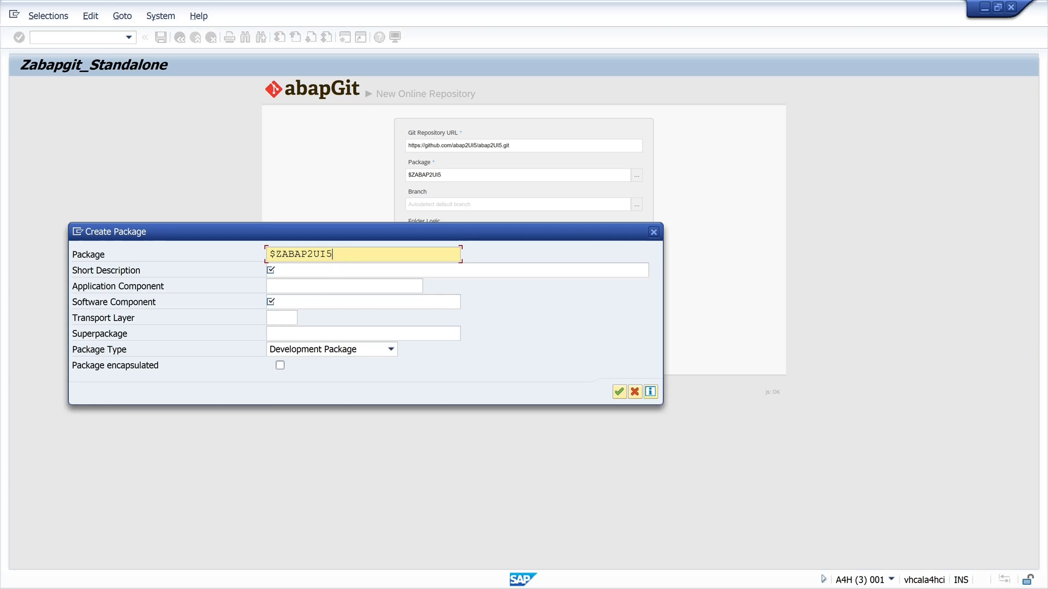
{"action": "type", "text": "ZABAP2UI5"}
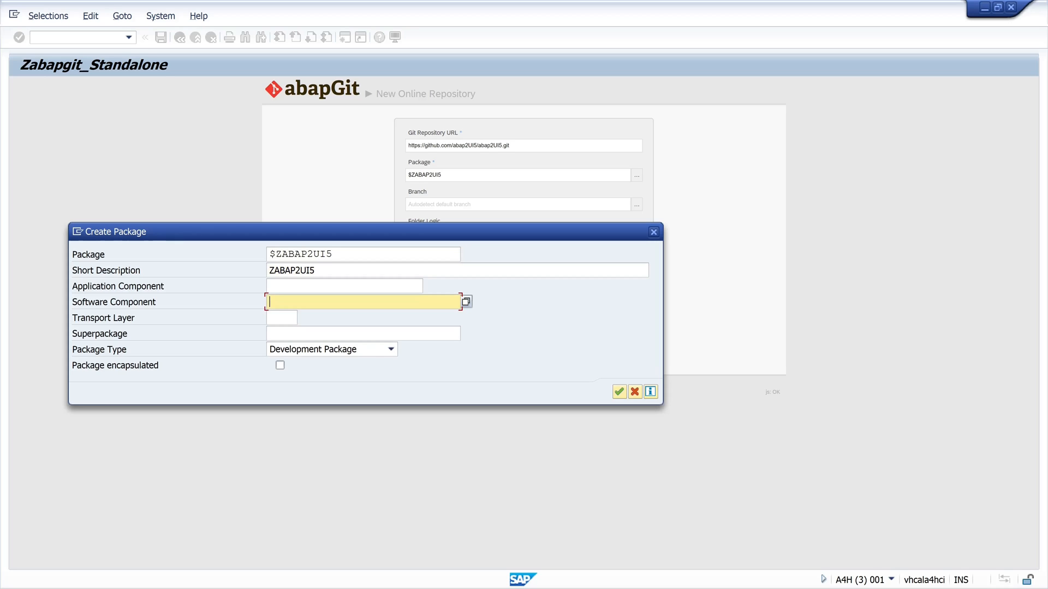
{"action": "type", "text": "CA"}
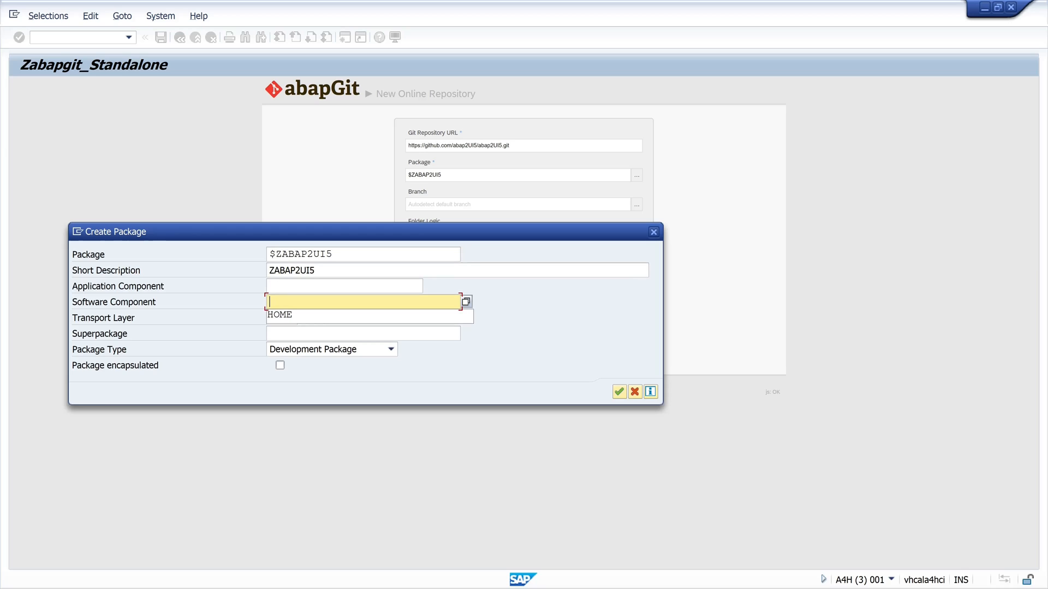
{"action": "type", "text": "LOCAL"}
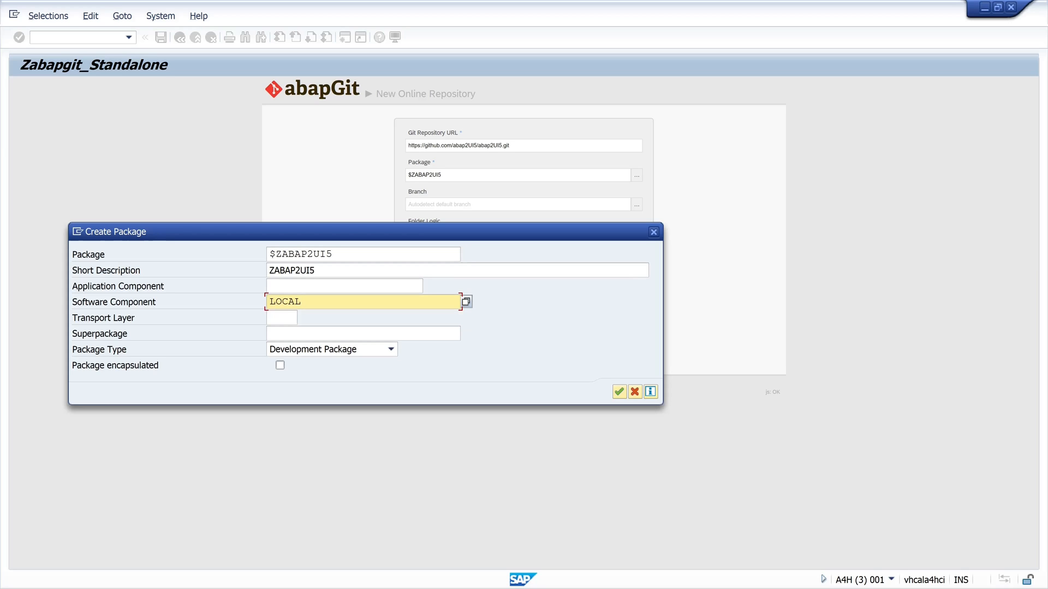
{"action": "mouse_move", "coordinate": [618, 392]}
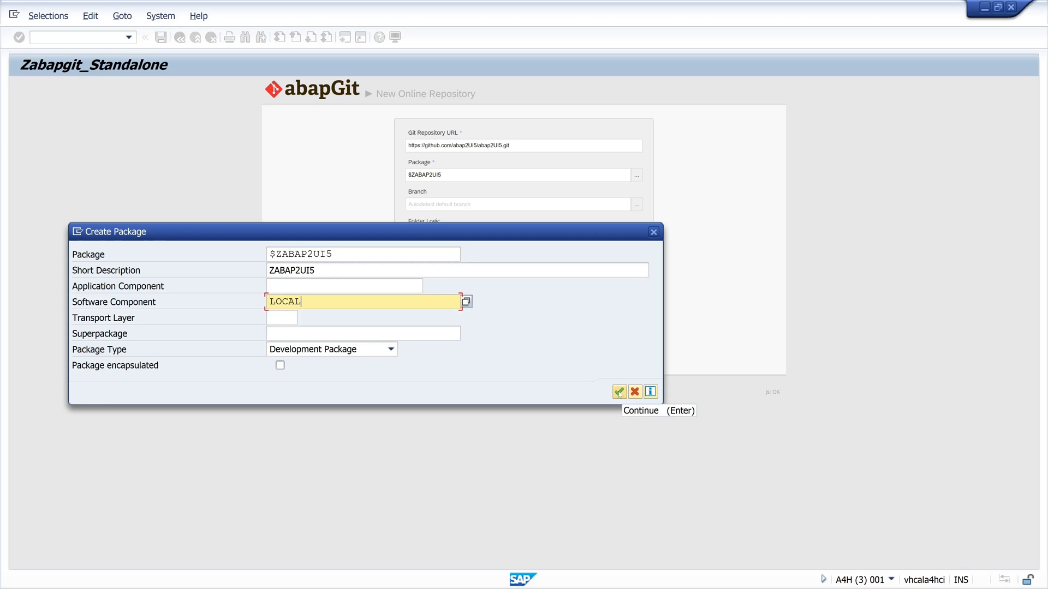
{"action": "left_click", "coordinate": [618, 392]}
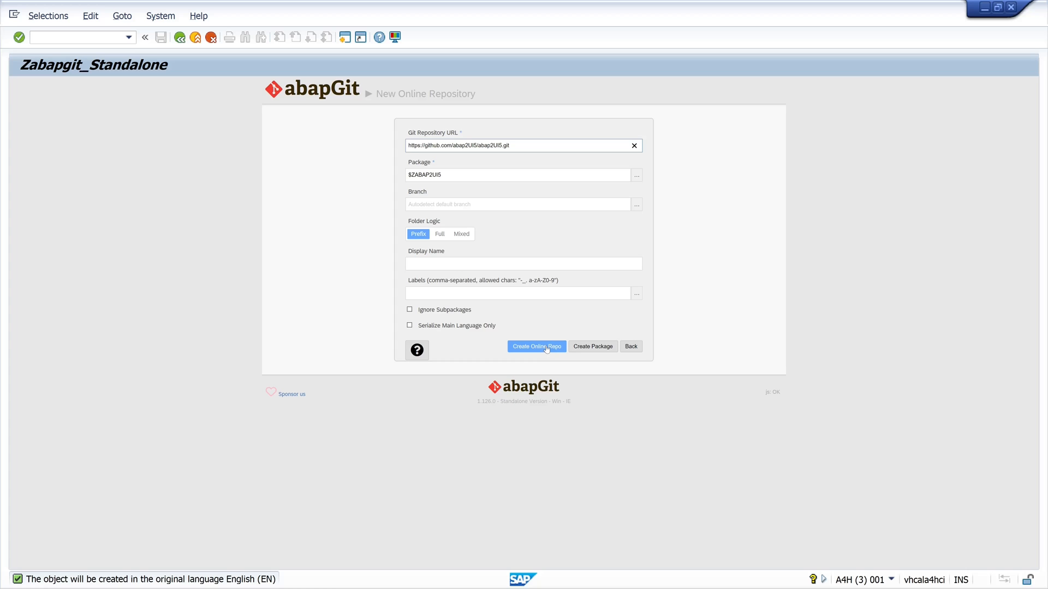
Create the abap2UI5 online repo for $ZABAP2UI5 and look through its listed packages, classes and interfaces
{"action": "left_click", "coordinate": [536, 346]}
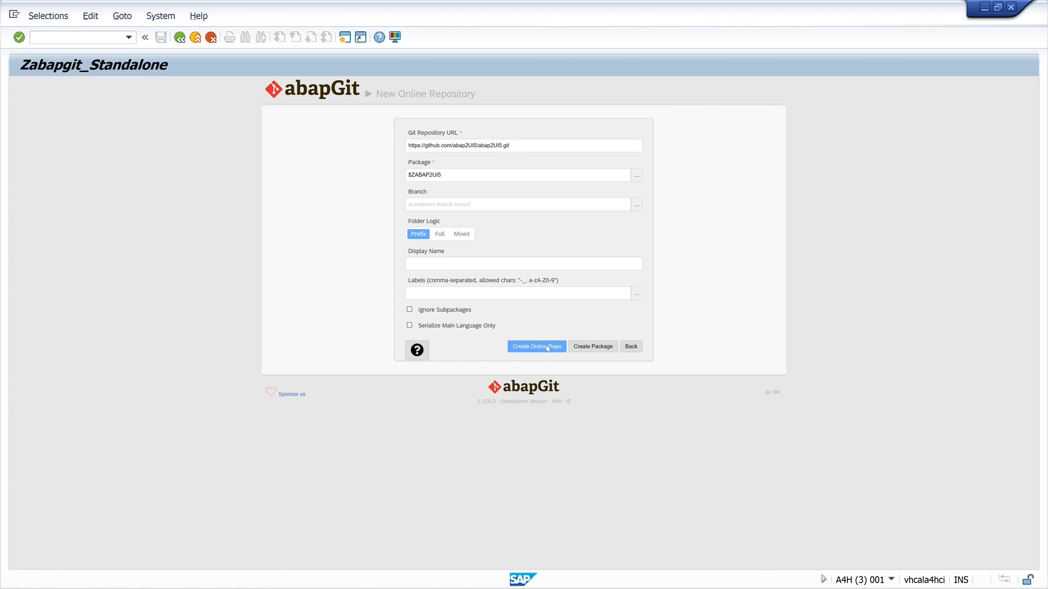
{"action": "left_click", "coordinate": [536, 346]}
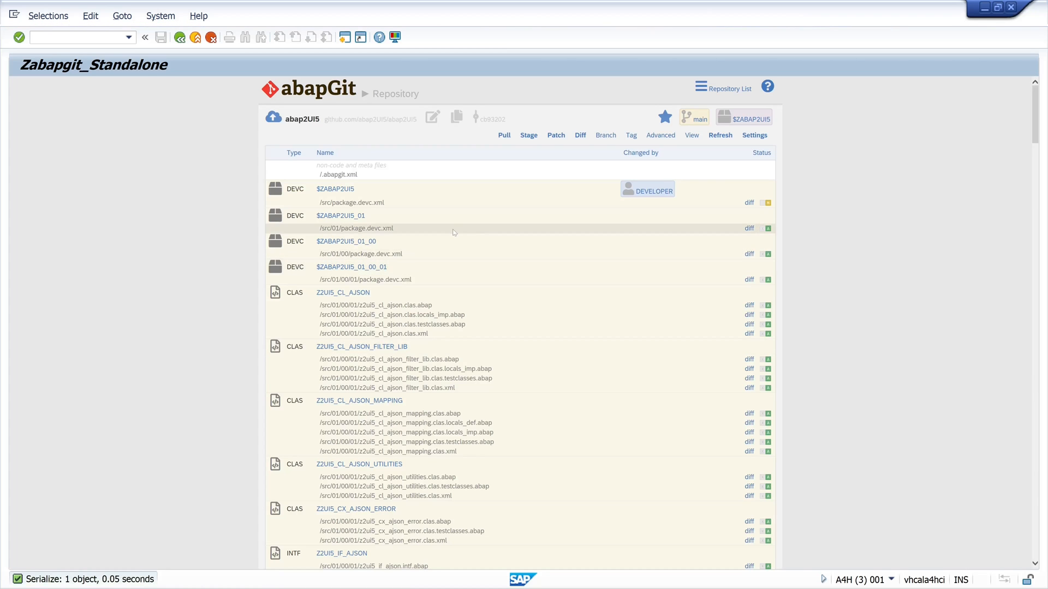
{"action": "scroll", "scroll_direction": "down", "scroll_amount": 3}
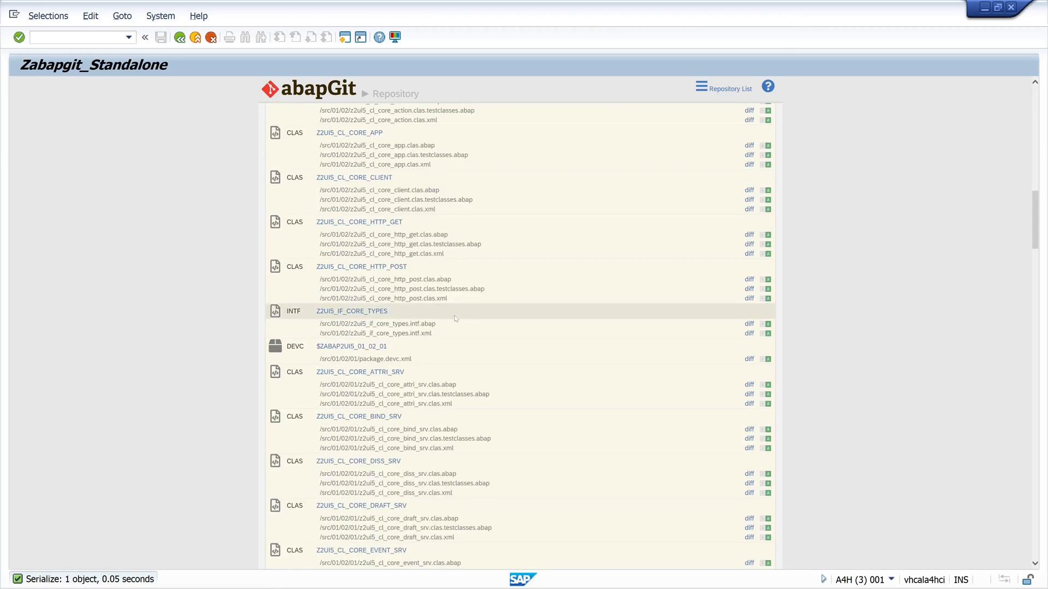
{"action": "scroll", "scroll_direction": "down", "scroll_amount": 3}
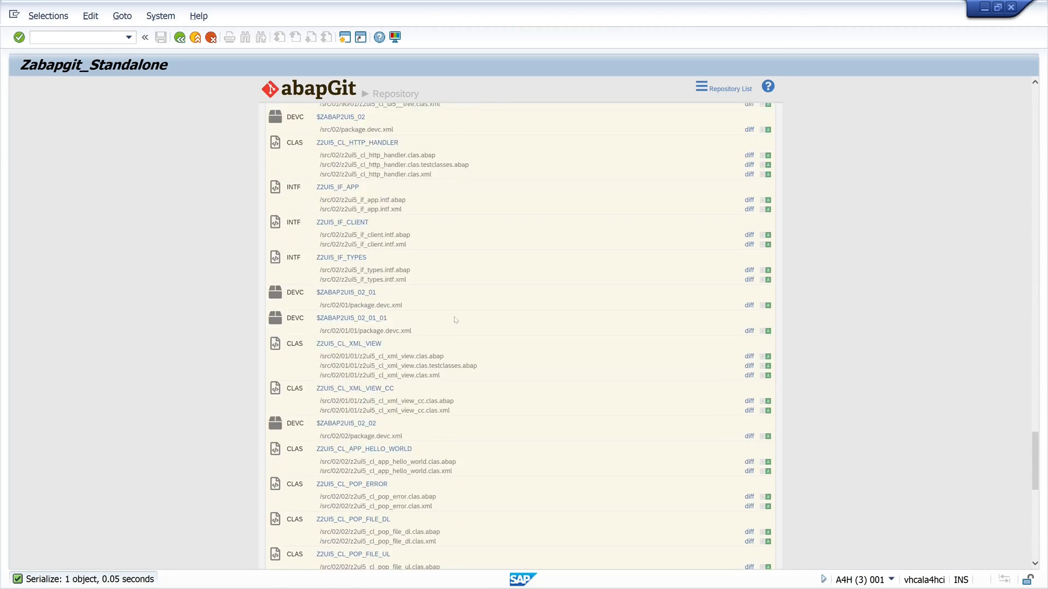
{"action": "scroll", "scroll_direction": "up", "scroll_amount": 3}
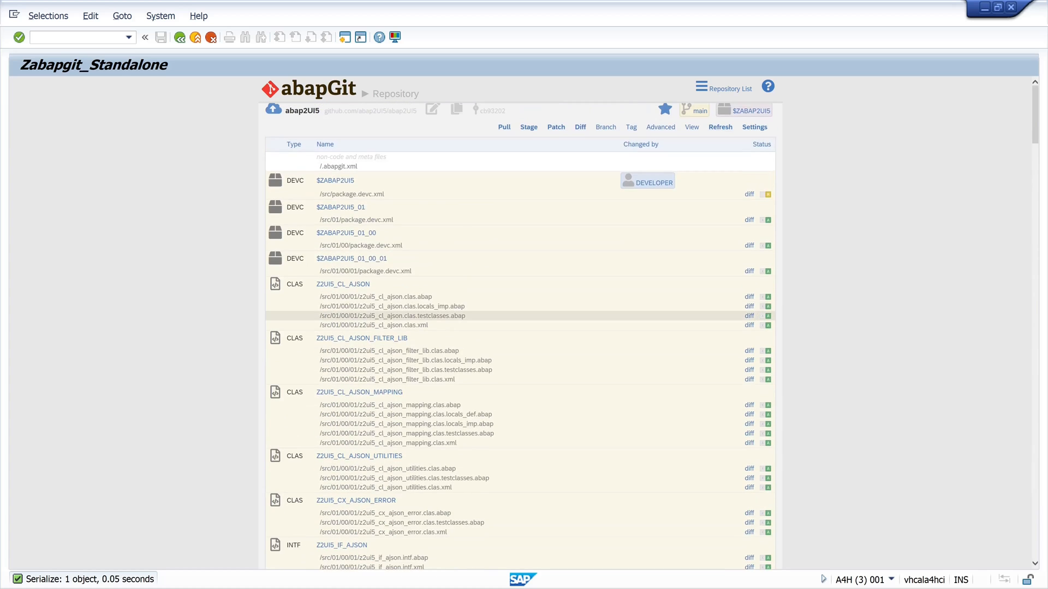
{"action": "mouse_move", "coordinate": [503, 126]}
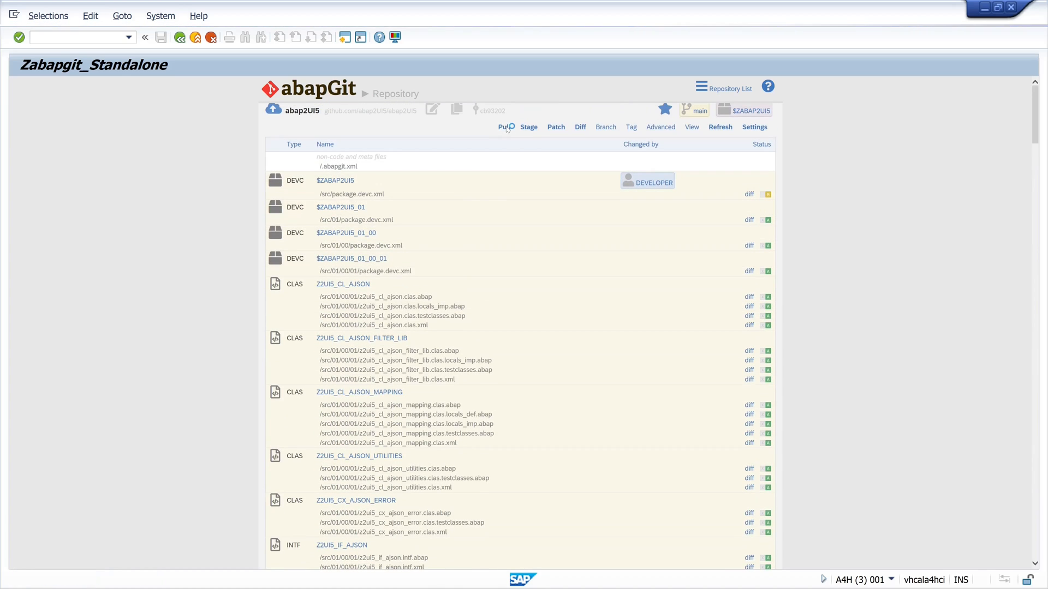
Pull the abap2UI5 repository, keeping all listed objects checked, and confirm the import
{"action": "left_click", "coordinate": [504, 127]}
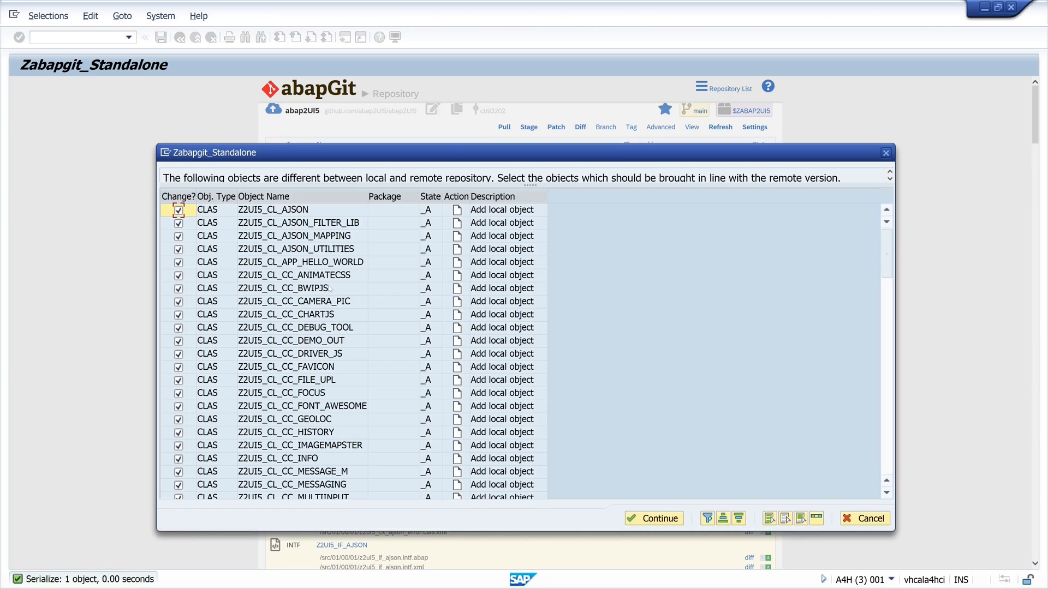
{"action": "scroll", "scroll_direction": "down", "scroll_amount": 3}
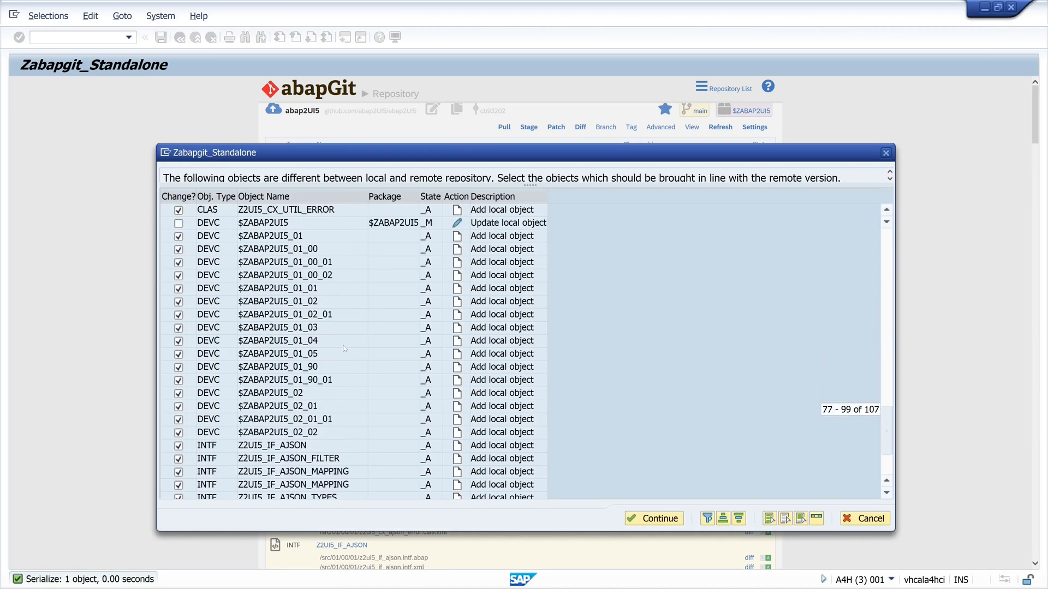
{"action": "scroll", "scroll_direction": "up", "scroll_amount": 3}
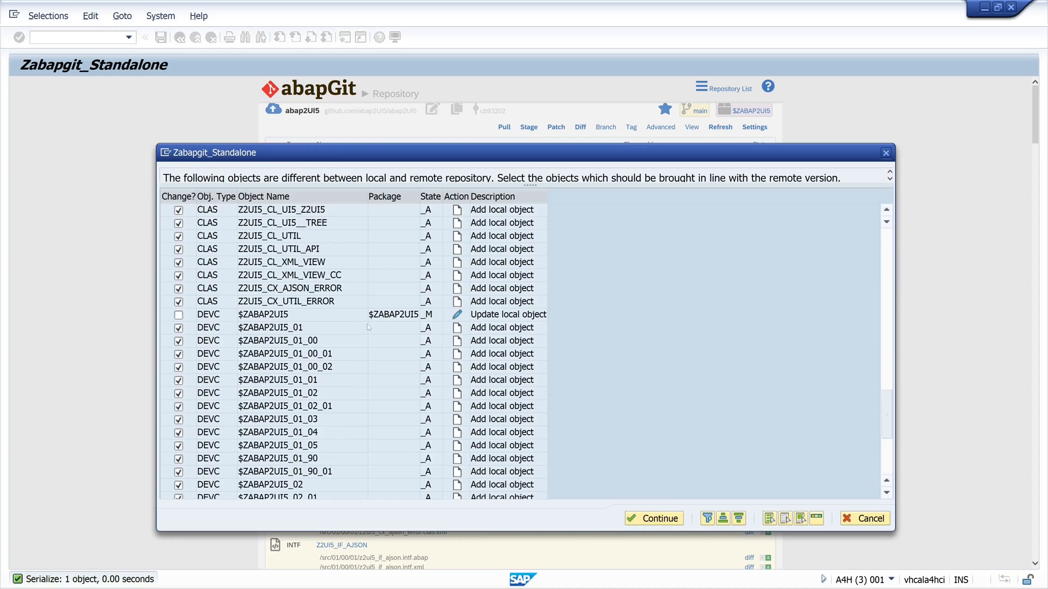
{"action": "scroll", "scroll_direction": "down", "scroll_amount": 3}
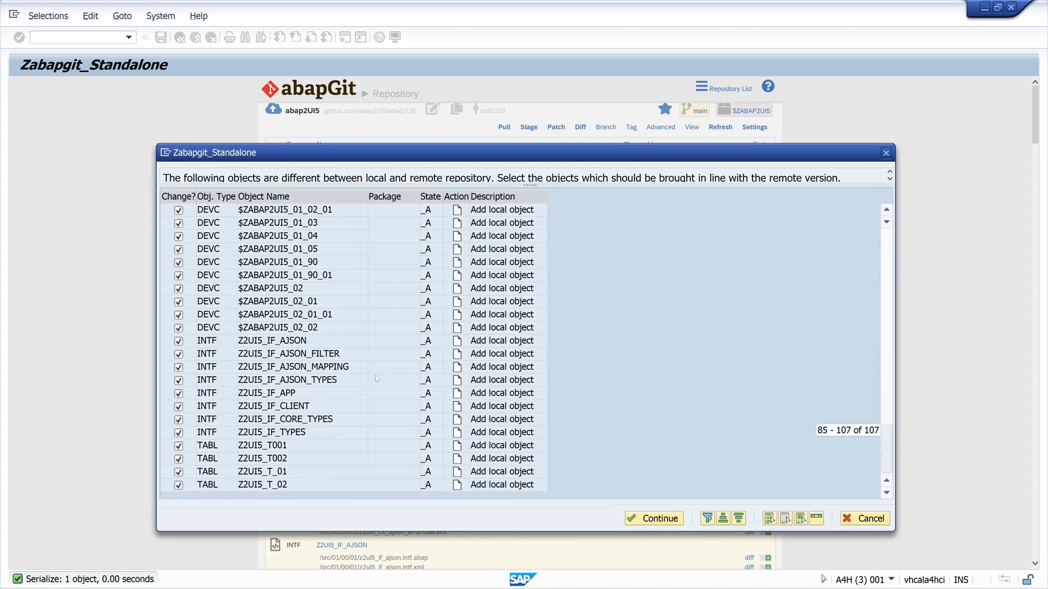
{"action": "mouse_move", "coordinate": [653, 517]}
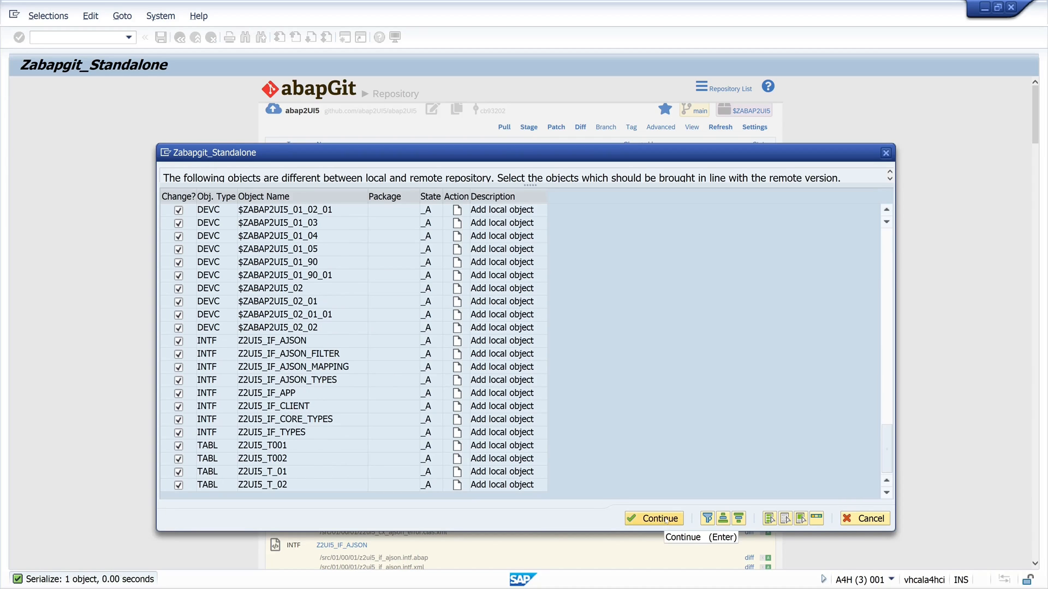
{"action": "left_click", "coordinate": [652, 518]}
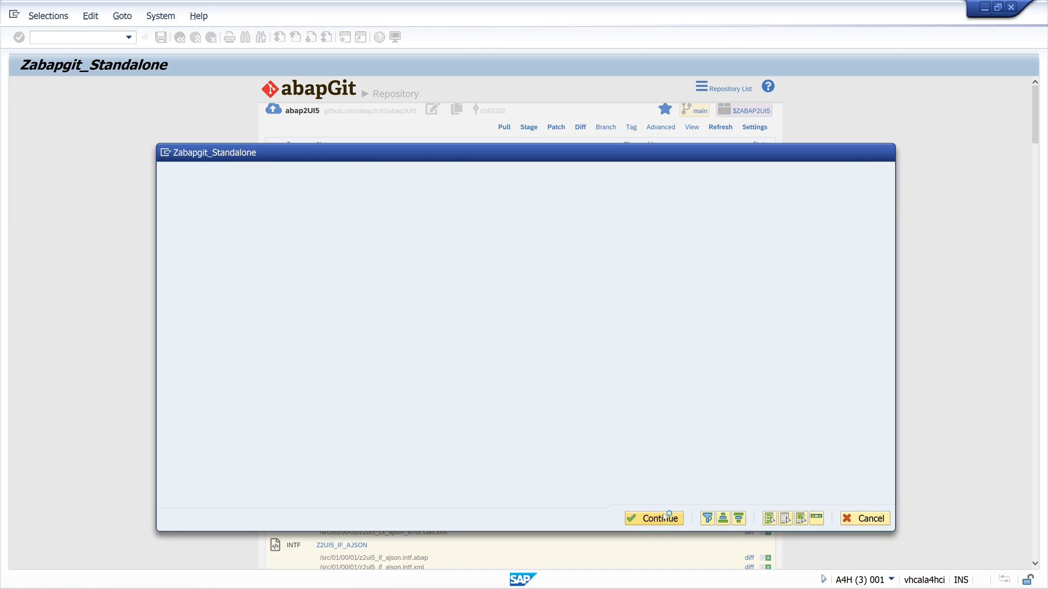
{"action": "left_click", "coordinate": [652, 519]}
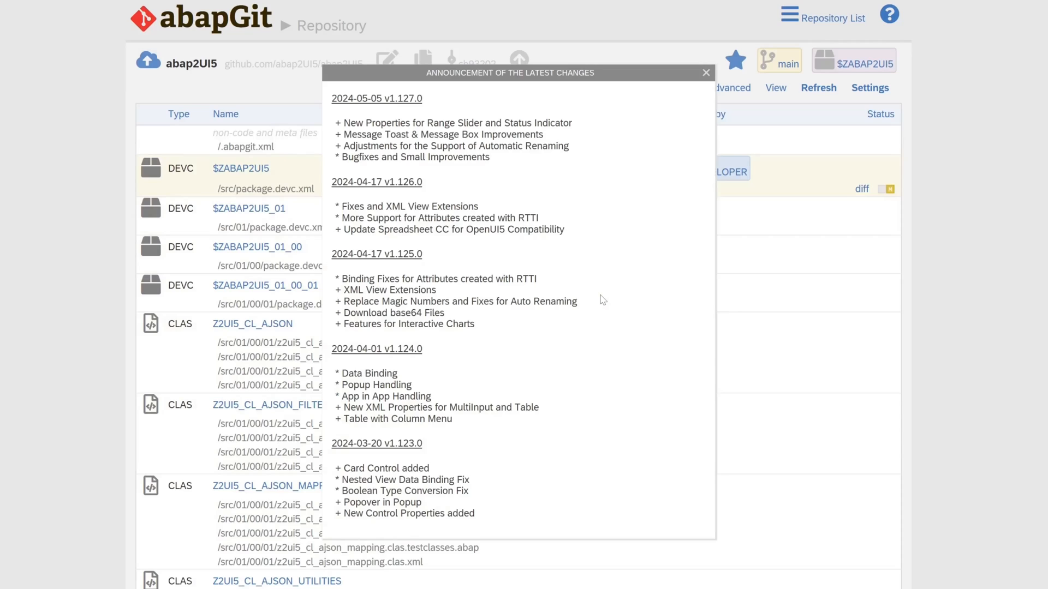
{"action": "mouse_move", "coordinate": [510, 236]}
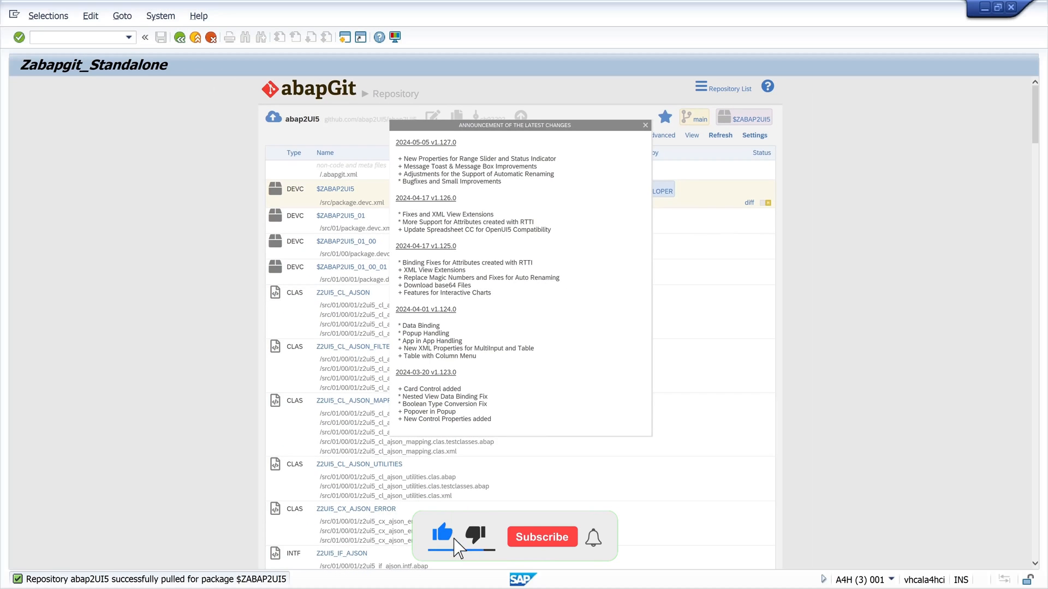
Dismiss the latest-changes announcement and head to the Object Navigator via /nse80
{"action": "left_click", "coordinate": [644, 124]}
{"action": "type", "text": "/"}
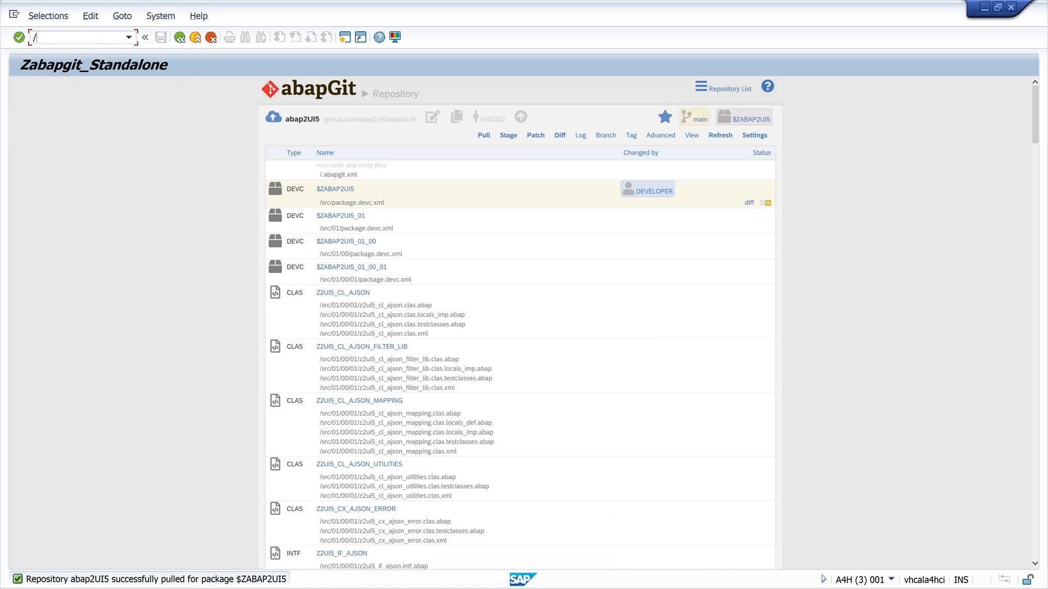
{"action": "type", "text": "nse"}
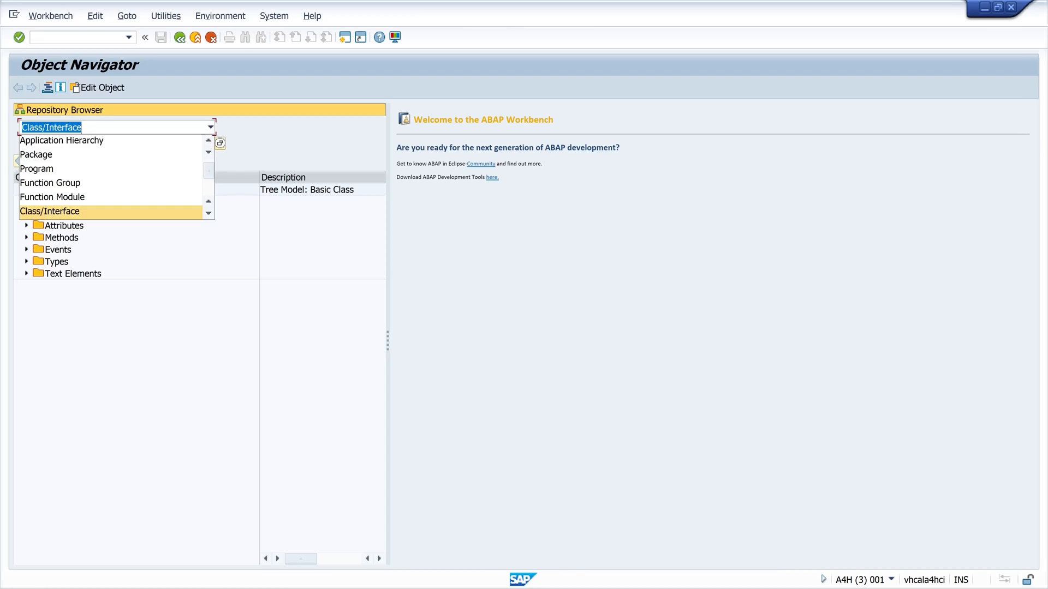
Browse package $ZABAP2UI5 down through $ZABAP2UI5_02's classes to Z2UI5_CL_HTTP_HANDLER, then head to SE24
{"action": "left_click", "coordinate": [36, 153]}
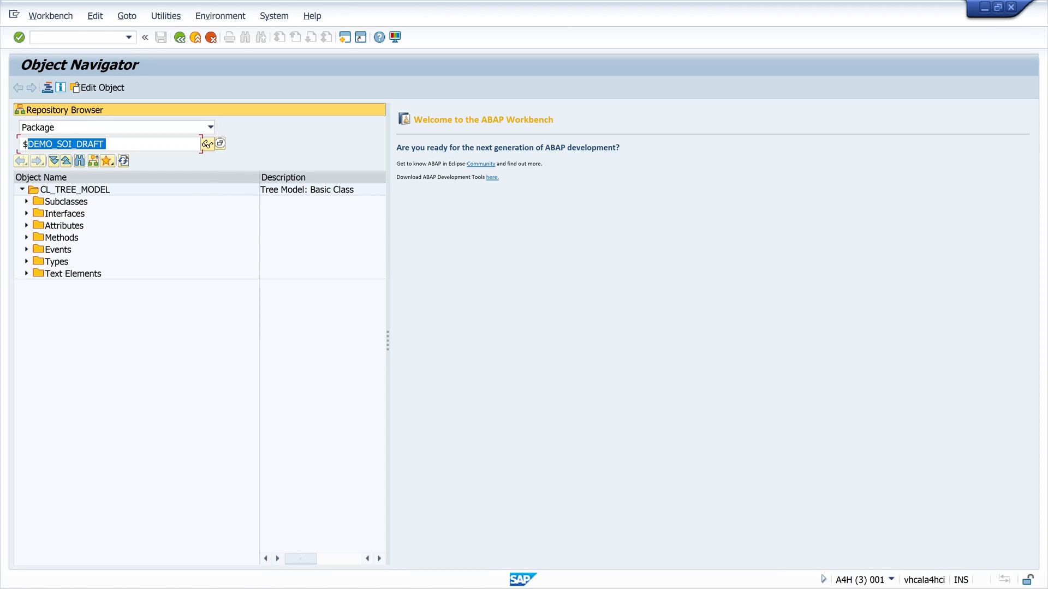
{"action": "type", "text": "$zaba"}
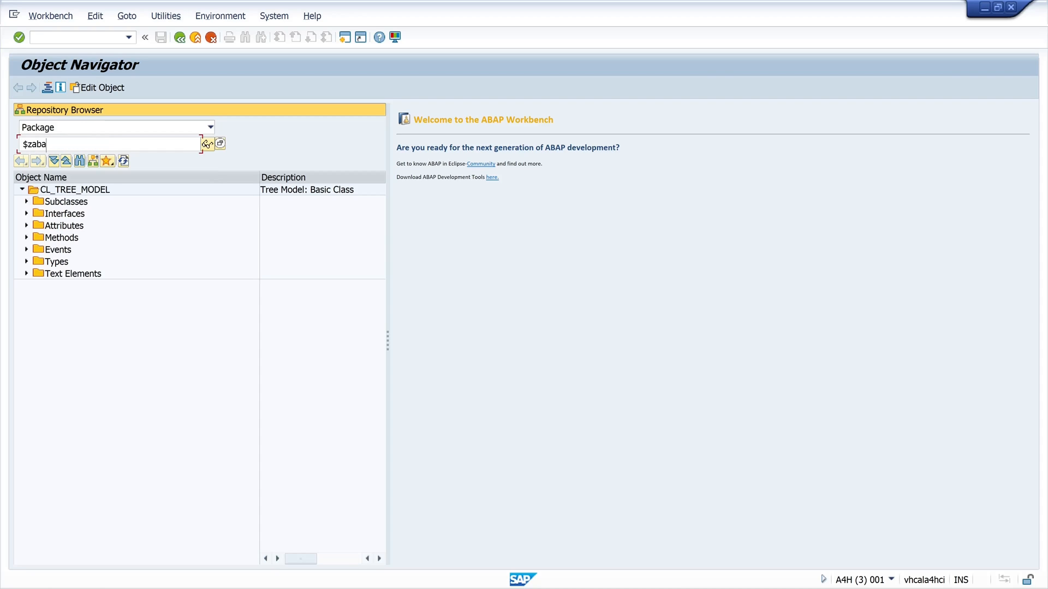
{"action": "type", "text": "p2"}
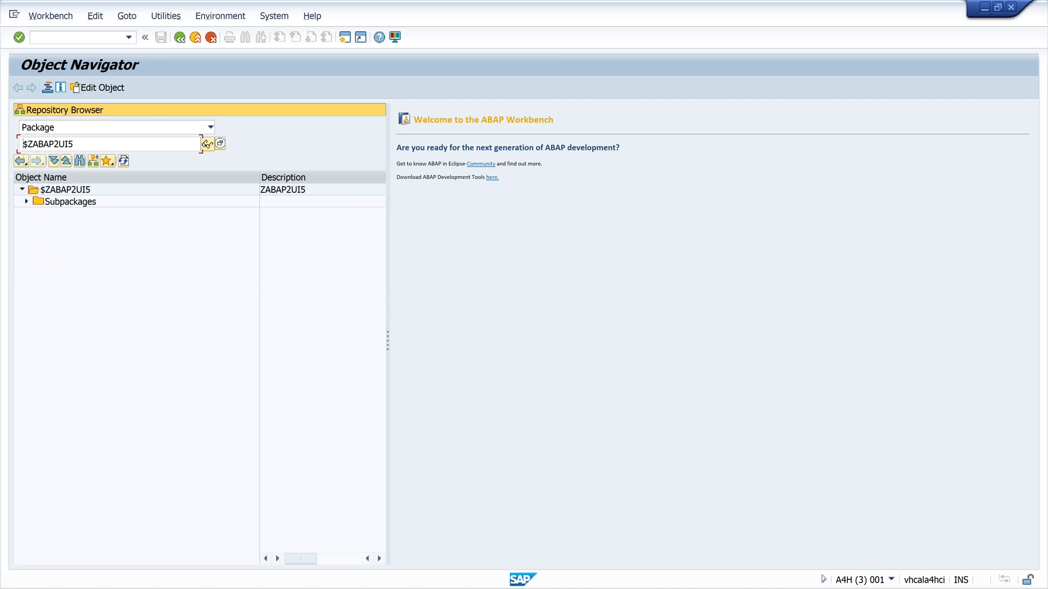
{"action": "left_click", "coordinate": [25, 200]}
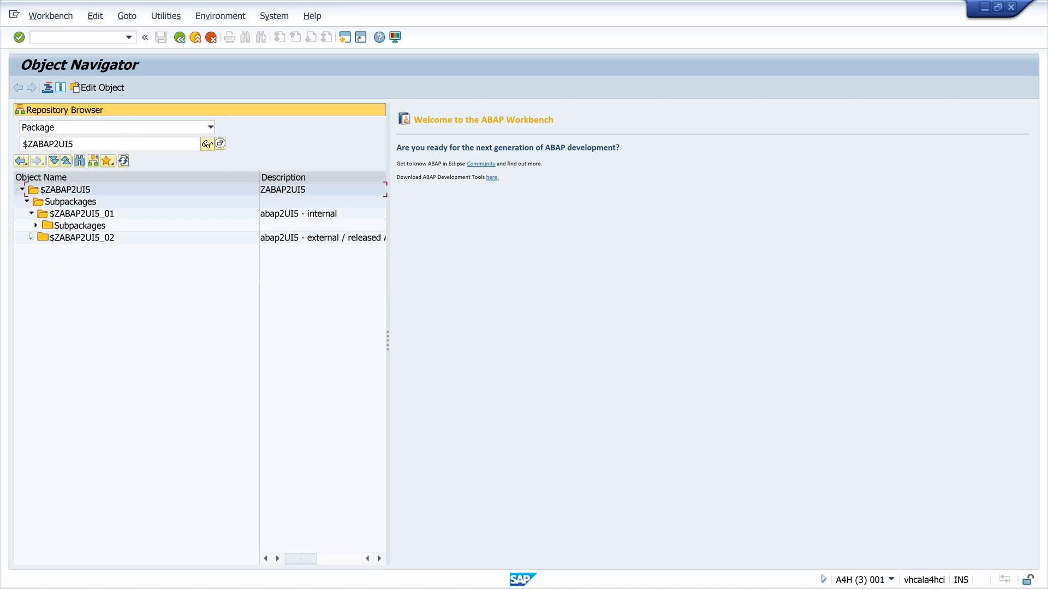
{"action": "left_click", "coordinate": [32, 237]}
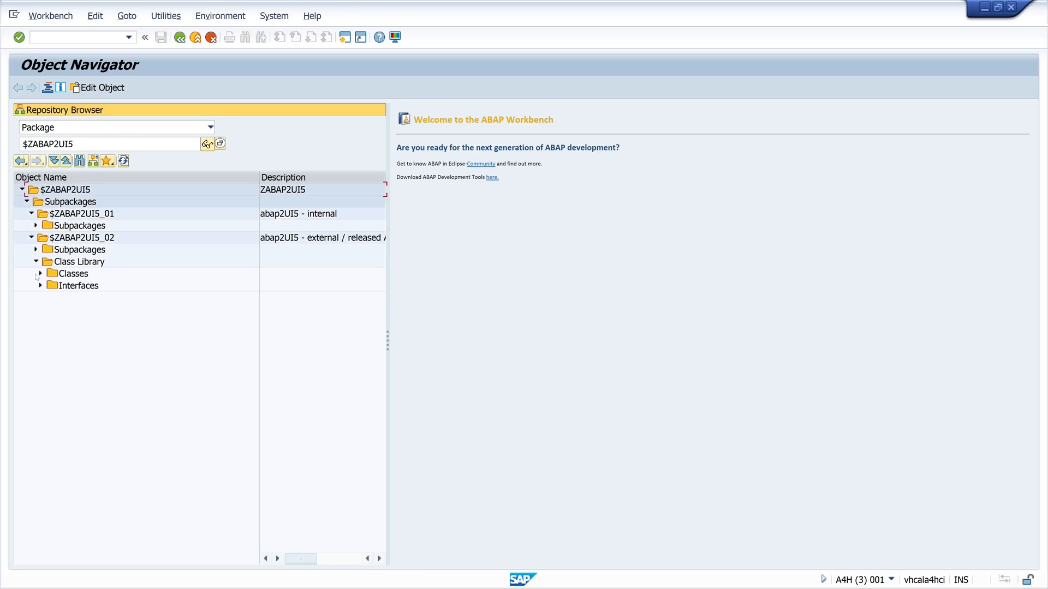
{"action": "left_click", "coordinate": [40, 273]}
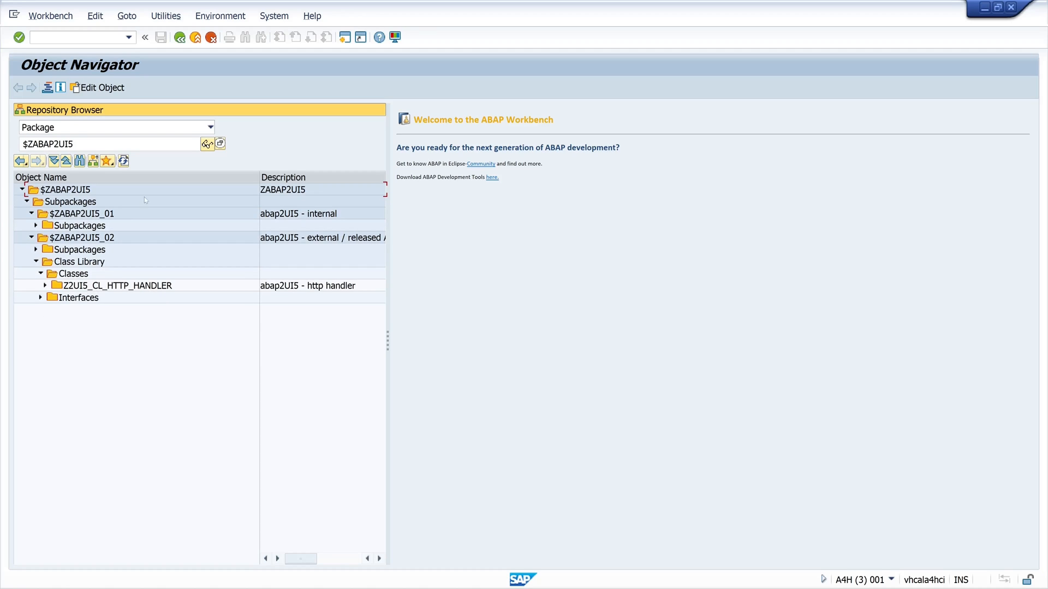
{"action": "type", "text": "/ns"}
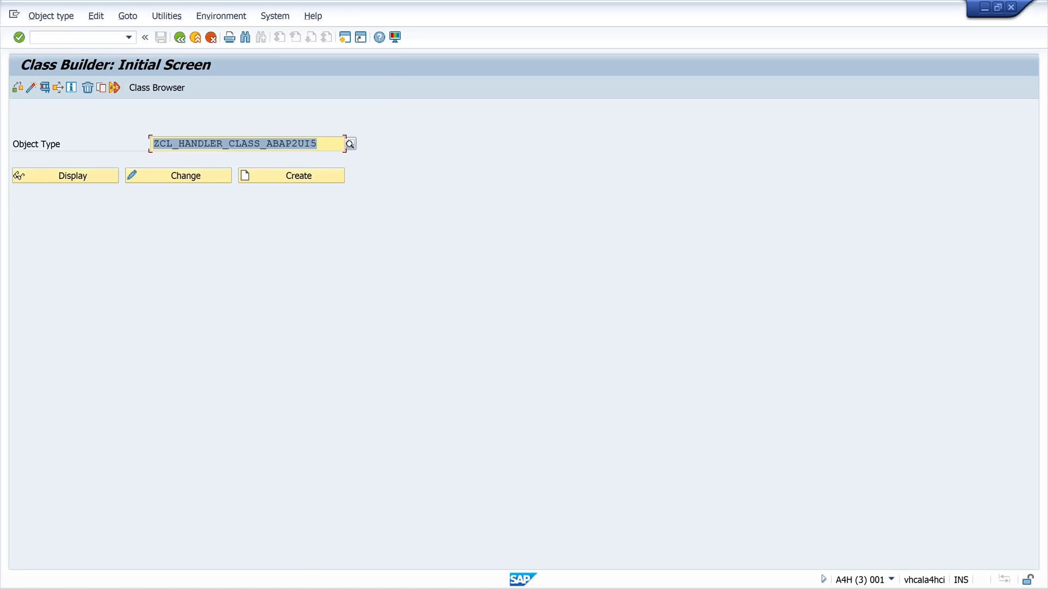
Create class ZCL_HANDLER_CLASS_ABAP2UI5 with description ABAP2UI5 and save it, reaching the object directory entry
{"action": "left_click", "coordinate": [160, 144]}
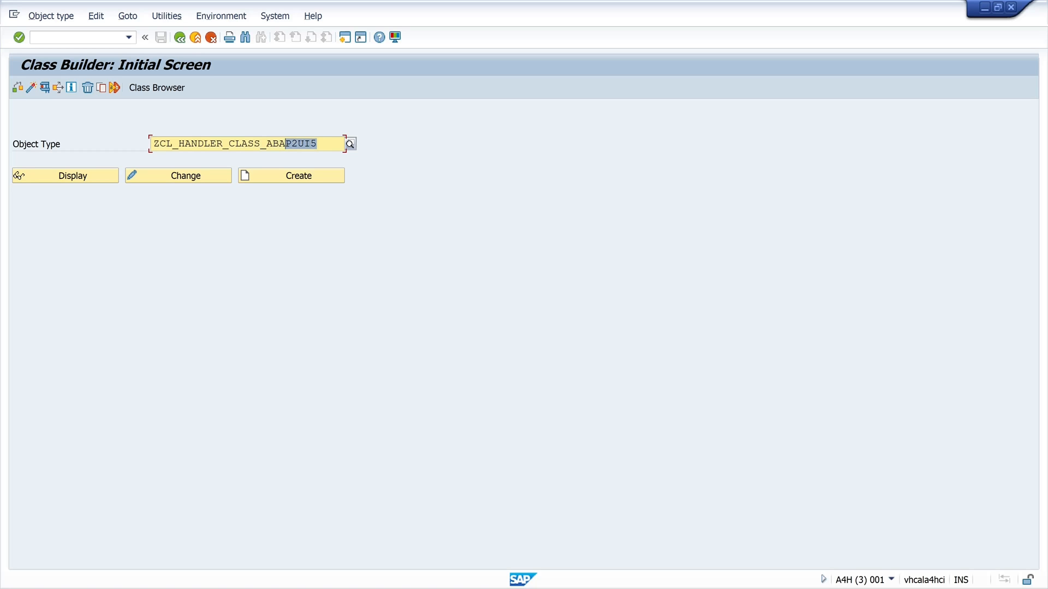
{"action": "mouse_move", "coordinate": [298, 174]}
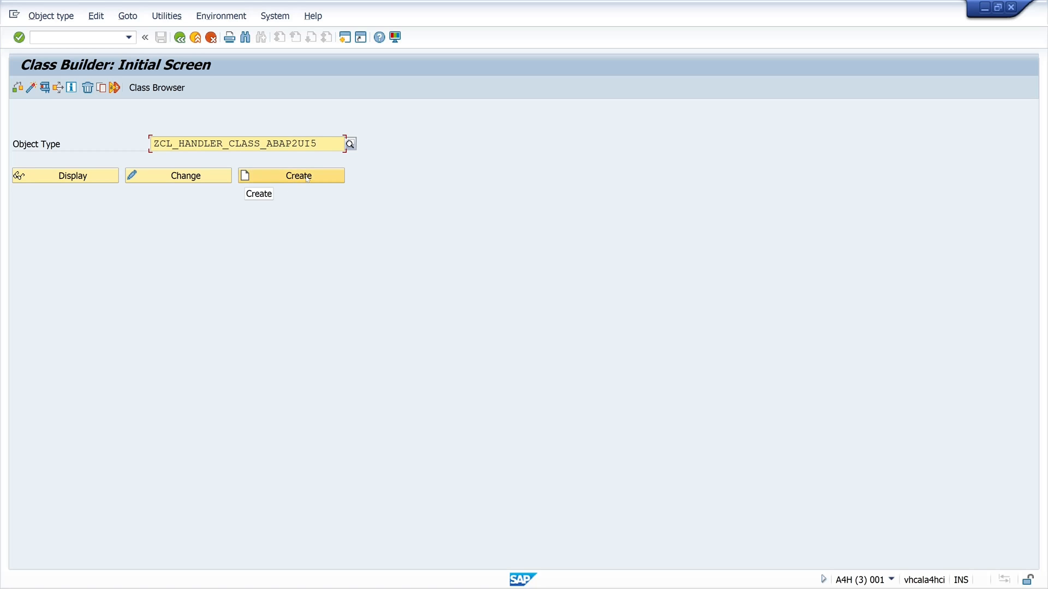
{"action": "left_click", "coordinate": [290, 175]}
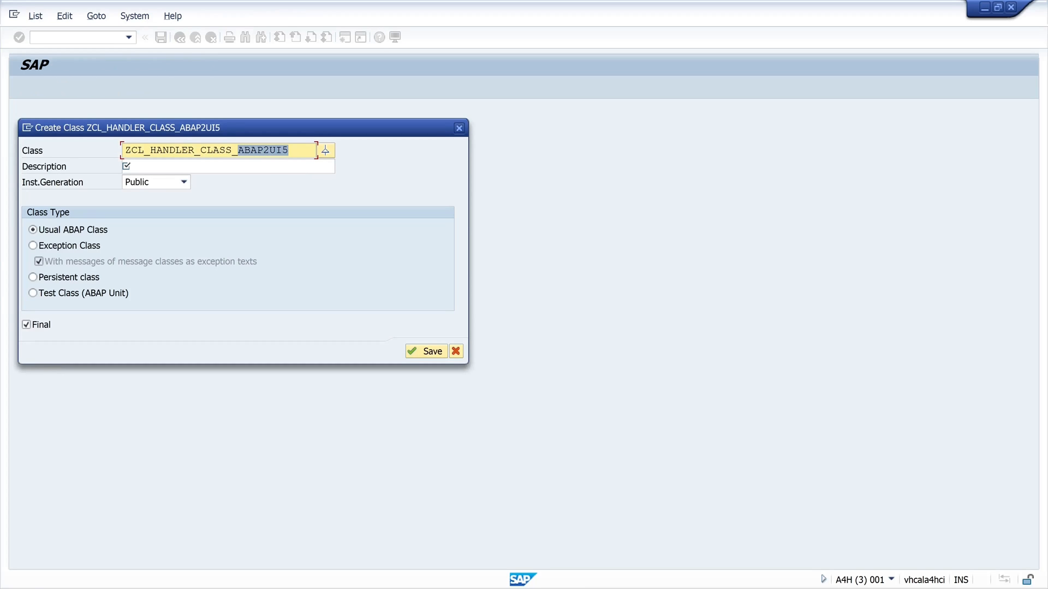
{"action": "type", "text": "ABAP2UI5"}
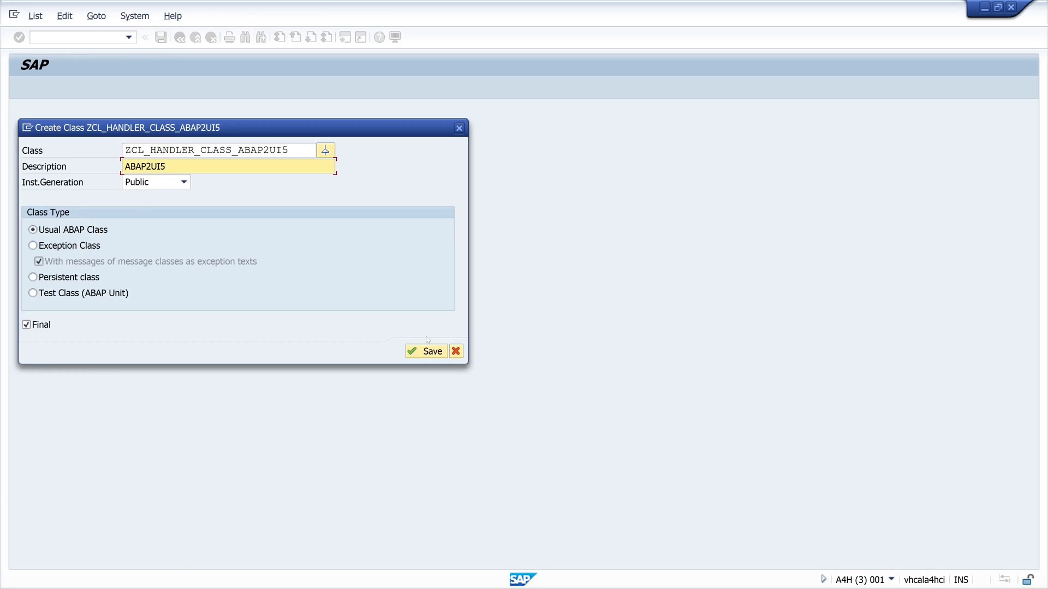
{"action": "left_click", "coordinate": [432, 350]}
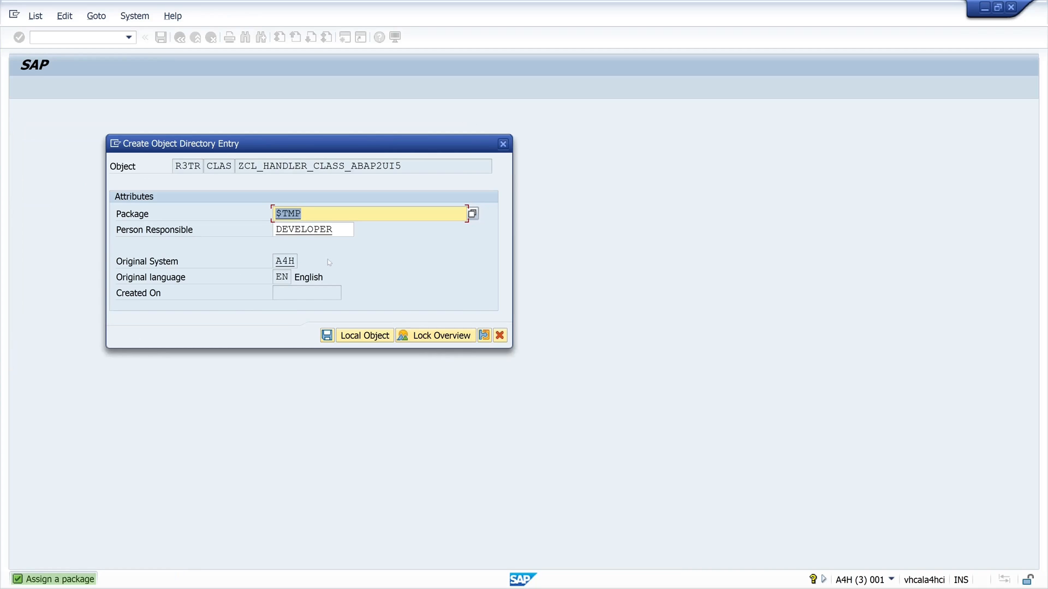
{"action": "mouse_move", "coordinate": [434, 335]}
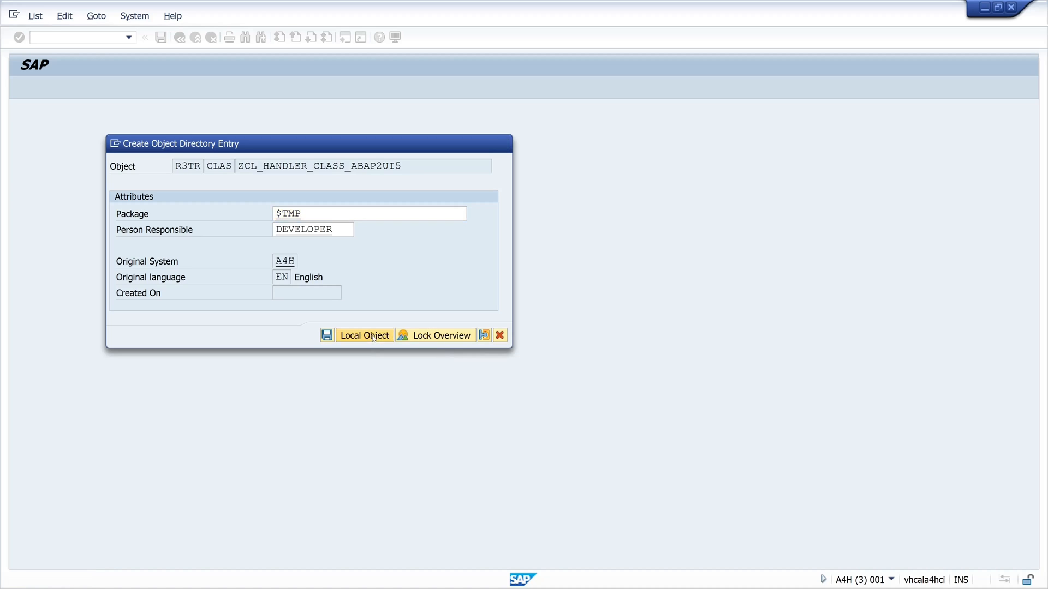
Save the class as a local object and add interface IF_HTTP_EXTENSION
{"action": "left_click", "coordinate": [365, 335]}
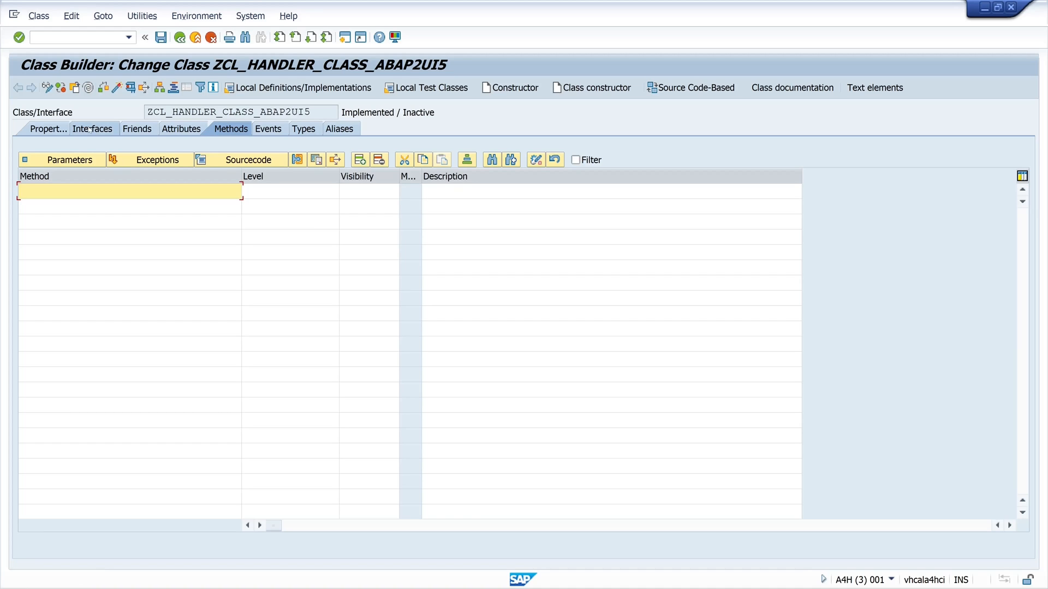
{"action": "left_click", "coordinate": [97, 129]}
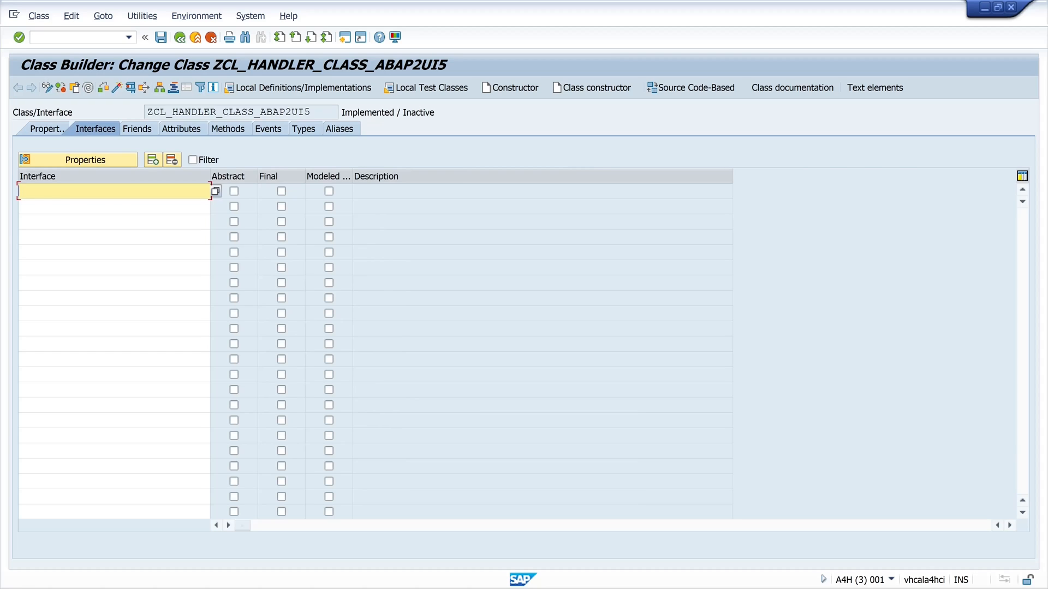
{"action": "type", "text": "if_htt"}
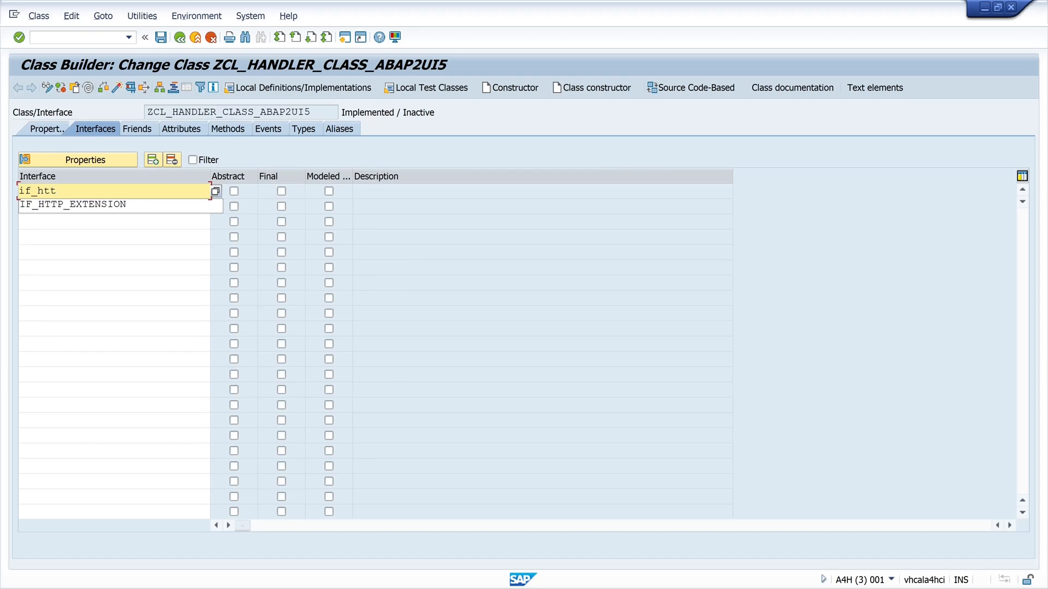
{"action": "type", "text": "p_"}
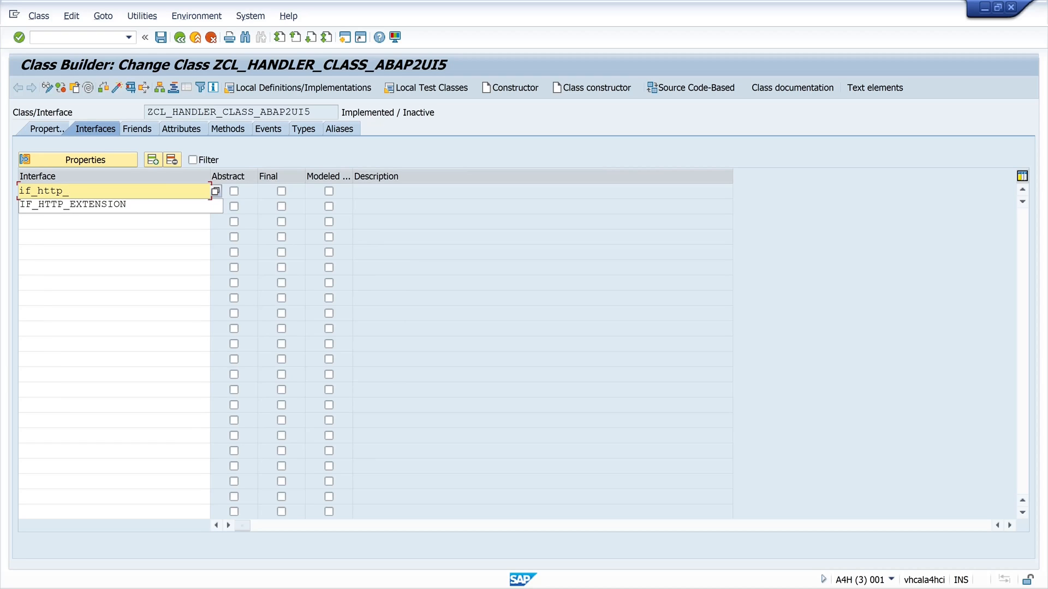
{"action": "type", "text": "extension"}
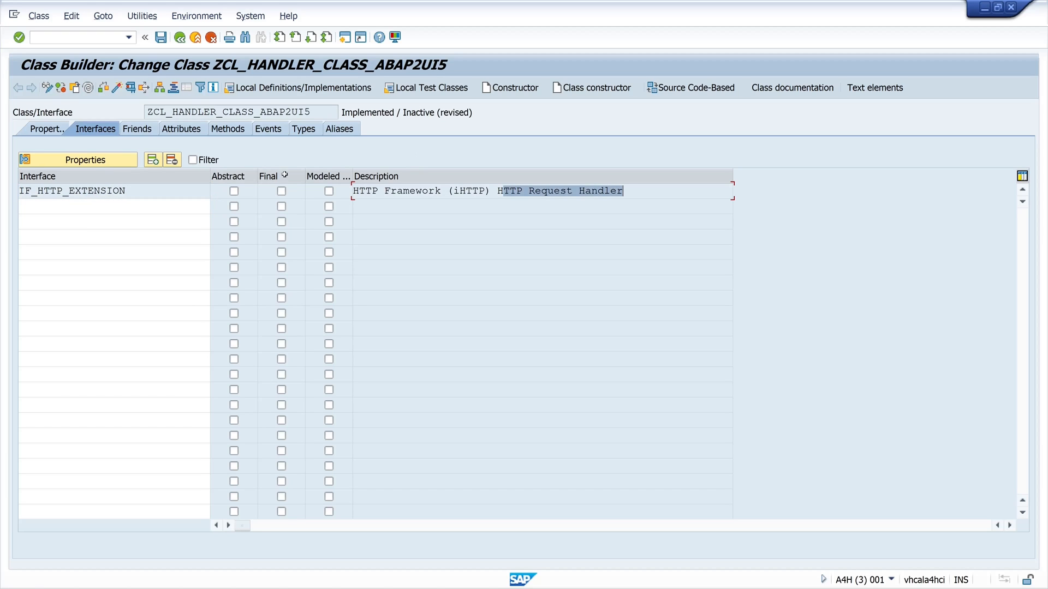
Open the empty IF_HTTP_EXTENSION~HANDLE_REQUEST method for editing and return to the abap2UI5 GitHub page
{"action": "left_click", "coordinate": [230, 129]}
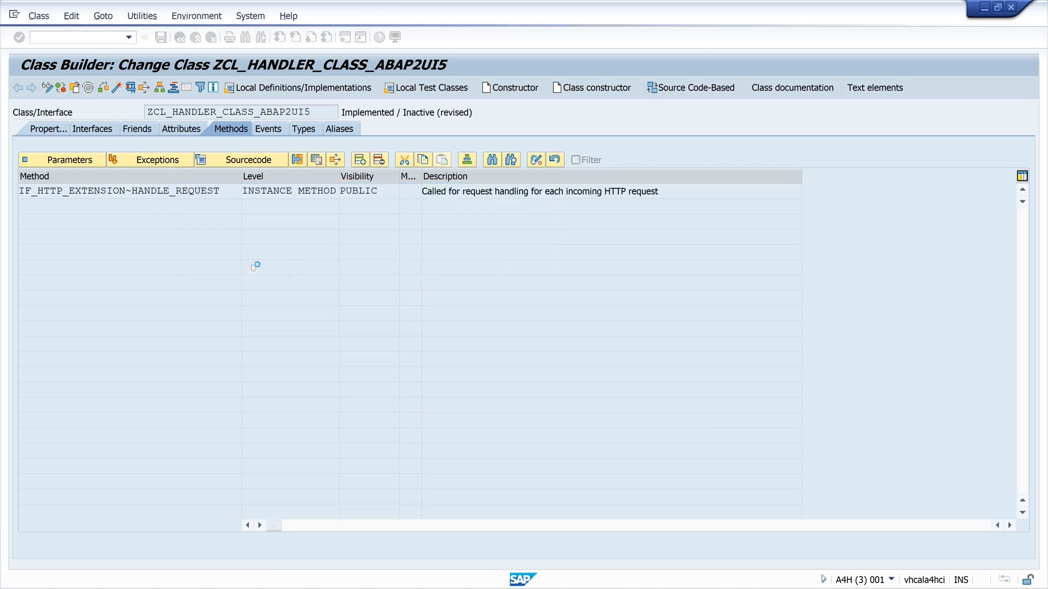
{"action": "double_click", "coordinate": [123, 191]}
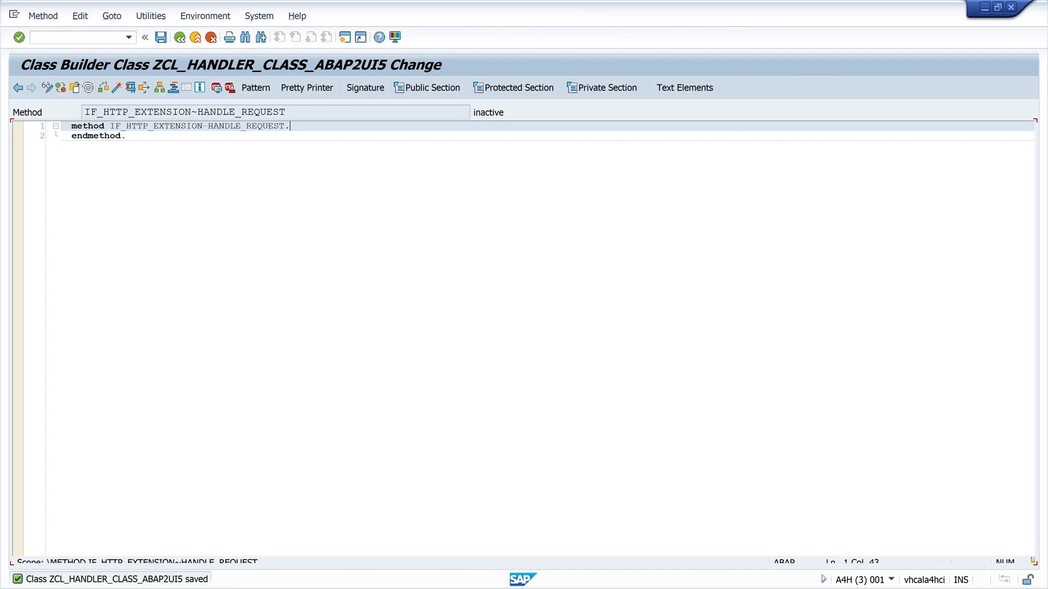
{"action": "left_click", "coordinate": [306, 88]}
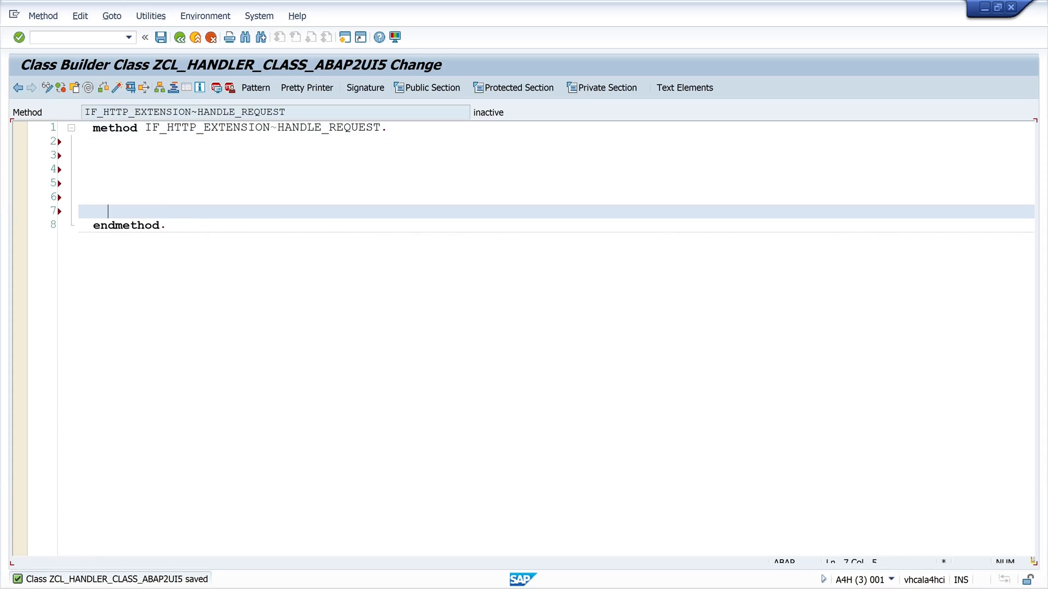
{"action": "left_click", "coordinate": [371, 271]}
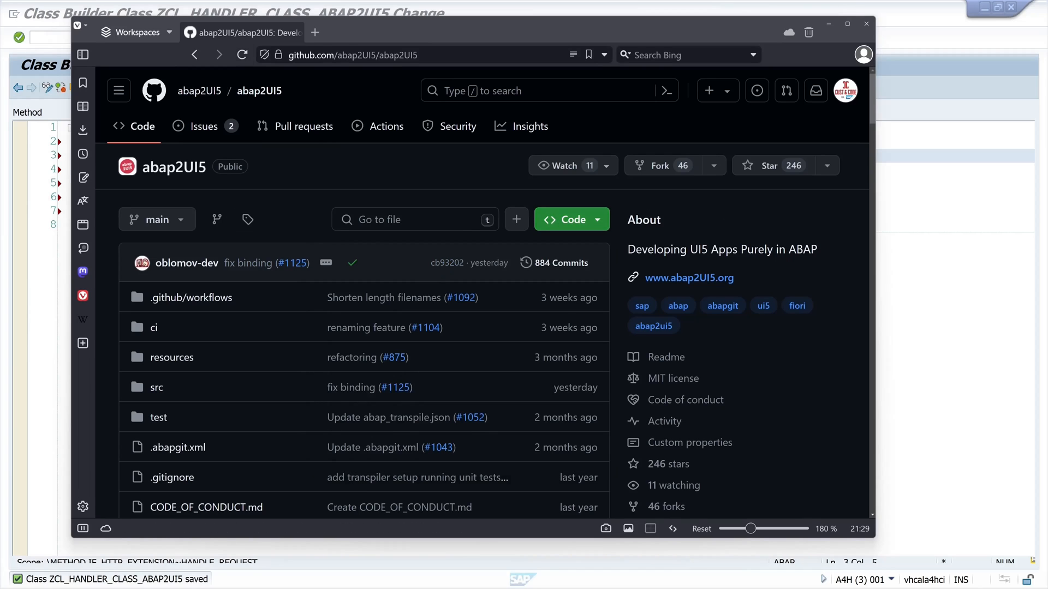
{"action": "mouse_move", "coordinate": [335, 251]}
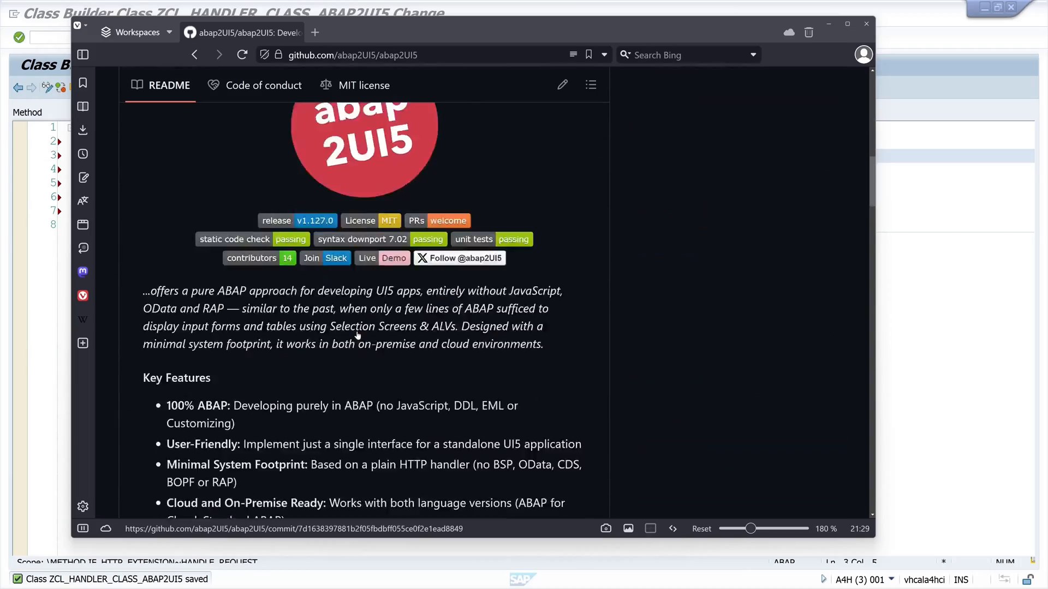
Scroll the README to Installation and select the Standard ABAP handler code to copy
{"action": "scroll", "scroll_direction": "down", "scroll_amount": 3}
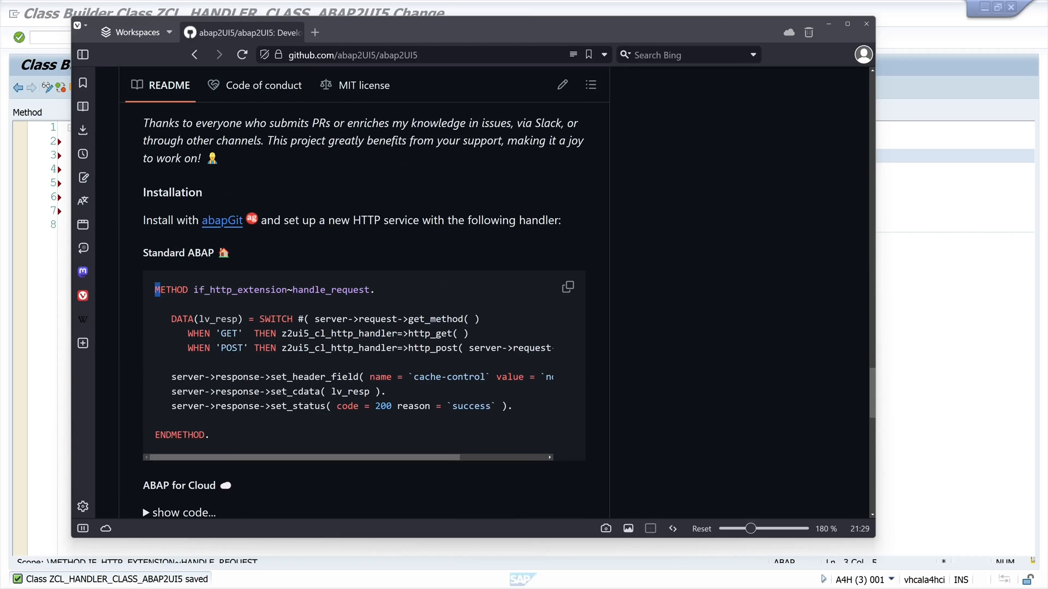
{"action": "triple_click", "coordinate": [264, 289]}
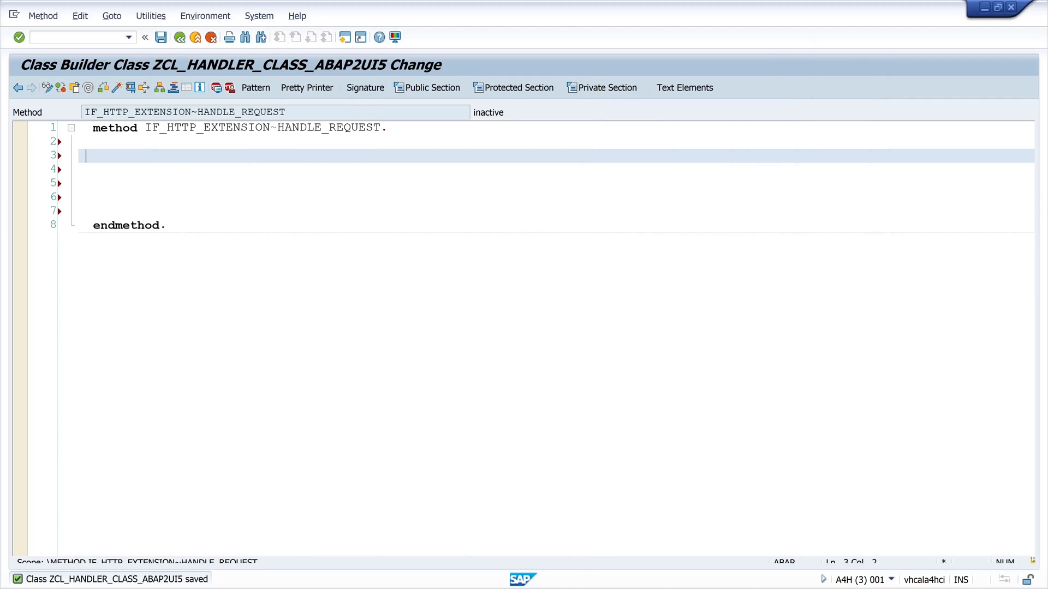
Paste the abap2UI5 handler code, run Pretty Printer, and activate the class with its inactive parts
{"action": "type", "text": "DATA(lv_resp) = SWITCH #( server->request->get_method( )"}
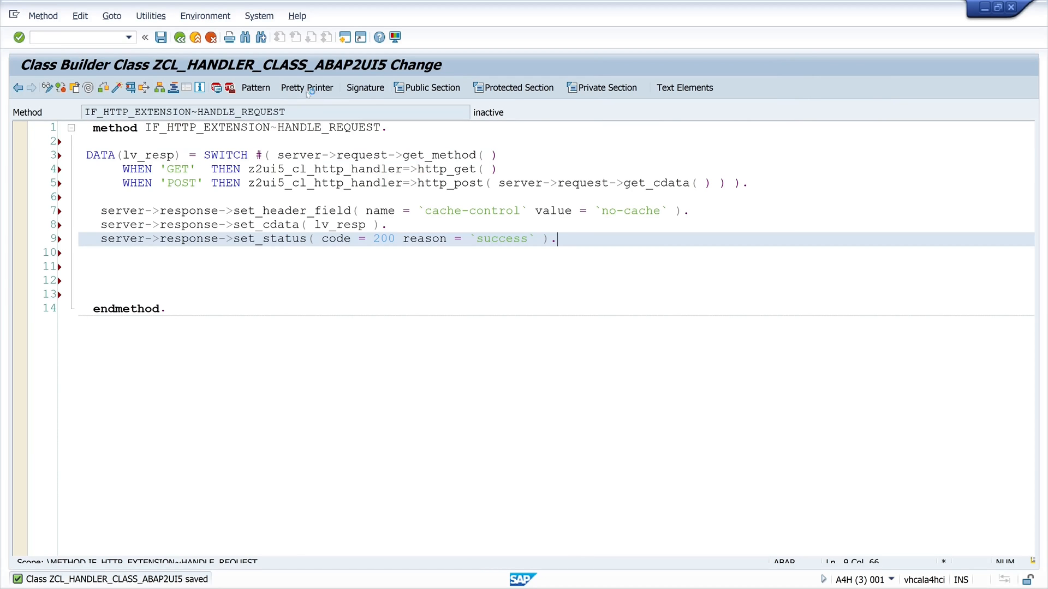
{"action": "left_click", "coordinate": [306, 87]}
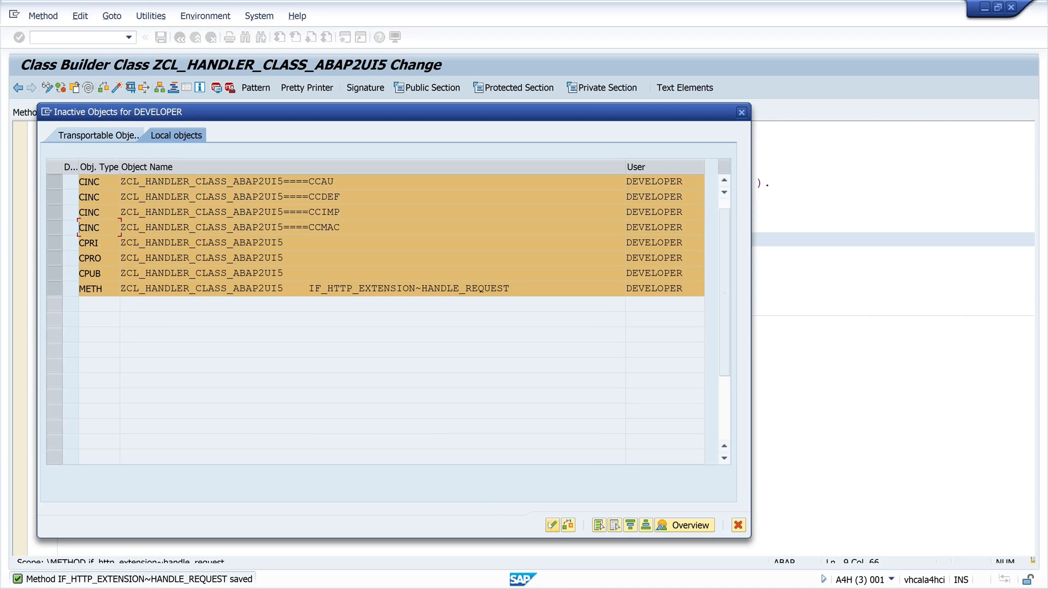
{"action": "left_click", "coordinate": [553, 525]}
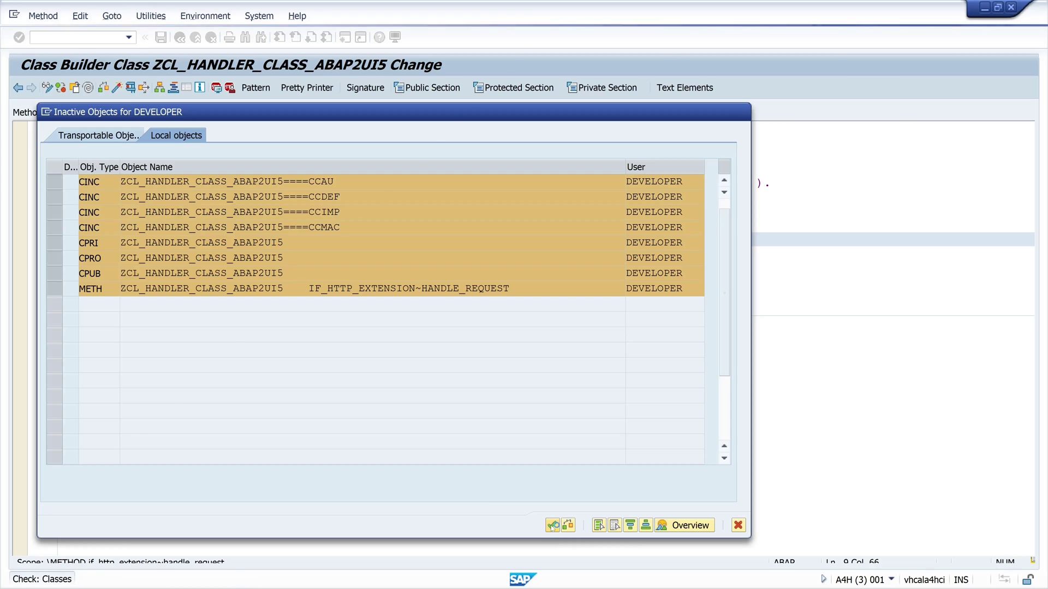
{"action": "left_click", "coordinate": [552, 525]}
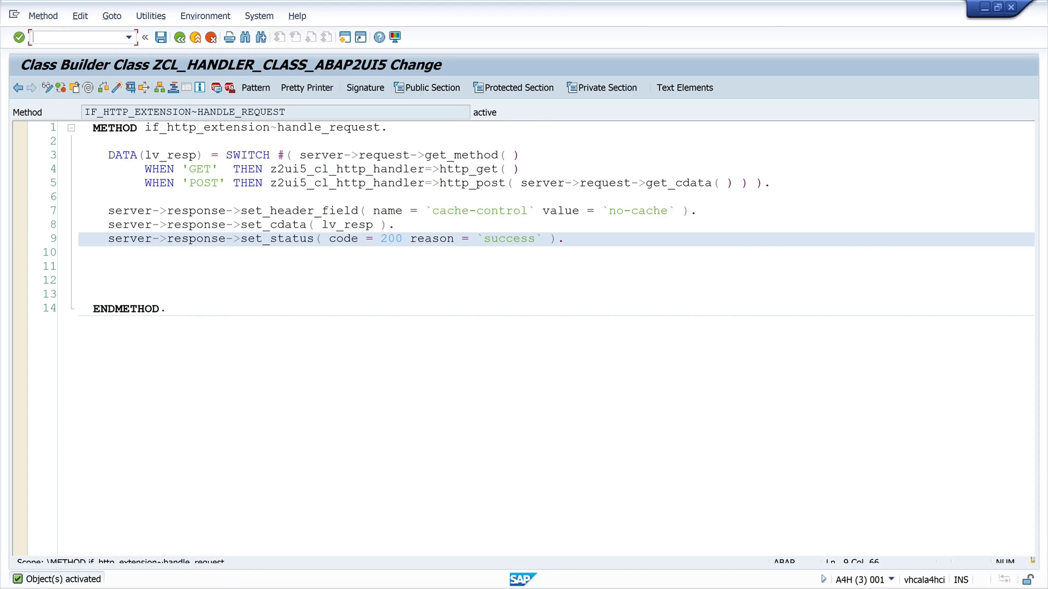
Jump to the SICF Define Services transaction via the command field
{"action": "type", "text": "/o"}
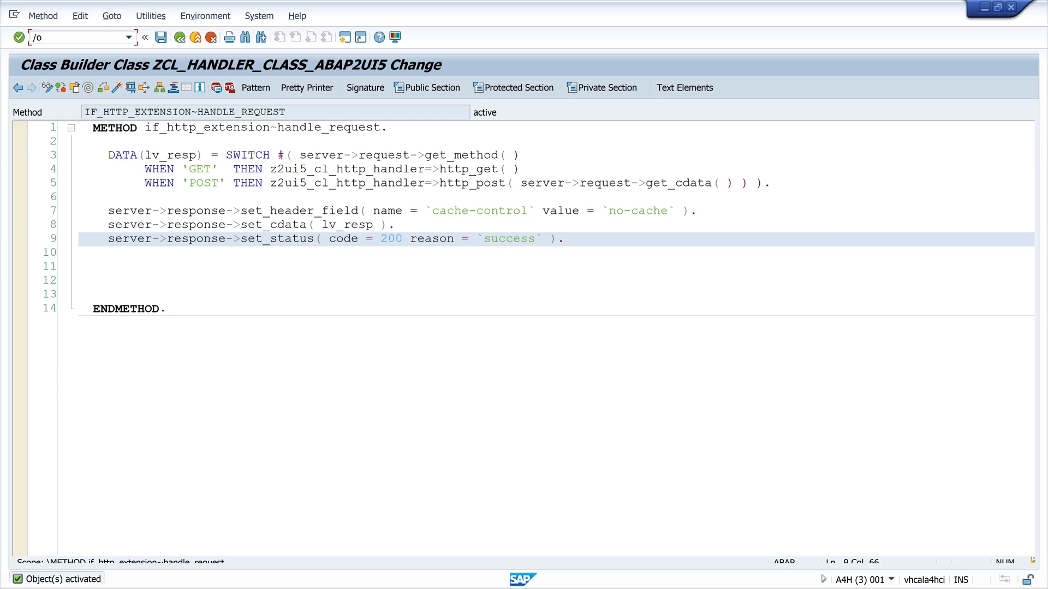
{"action": "type", "text": "sic"}
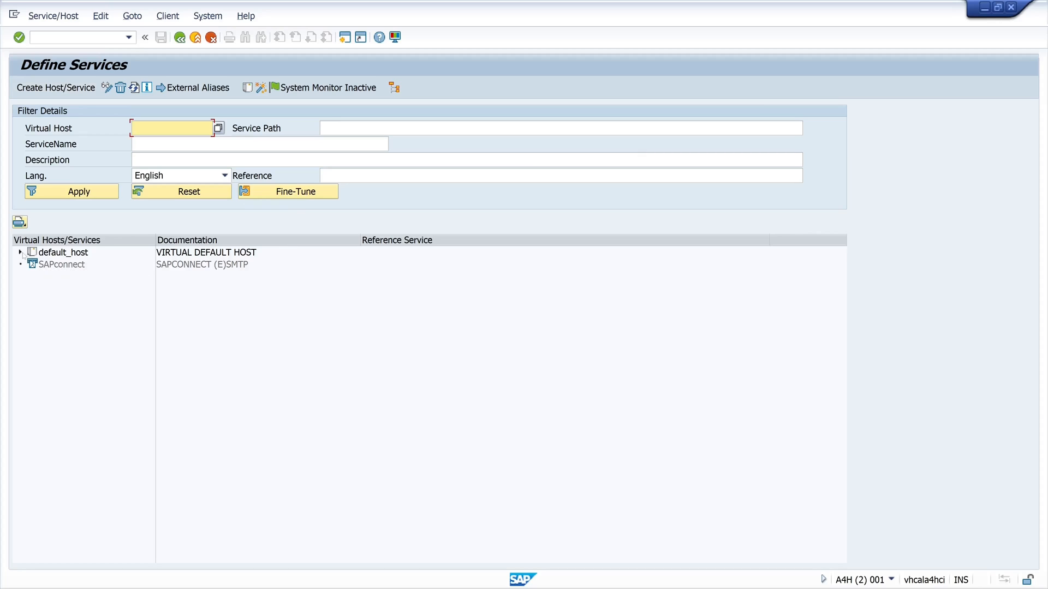
Start creating a new sub-element under default_host, dismissing the namespace note
{"action": "left_click", "coordinate": [20, 252]}
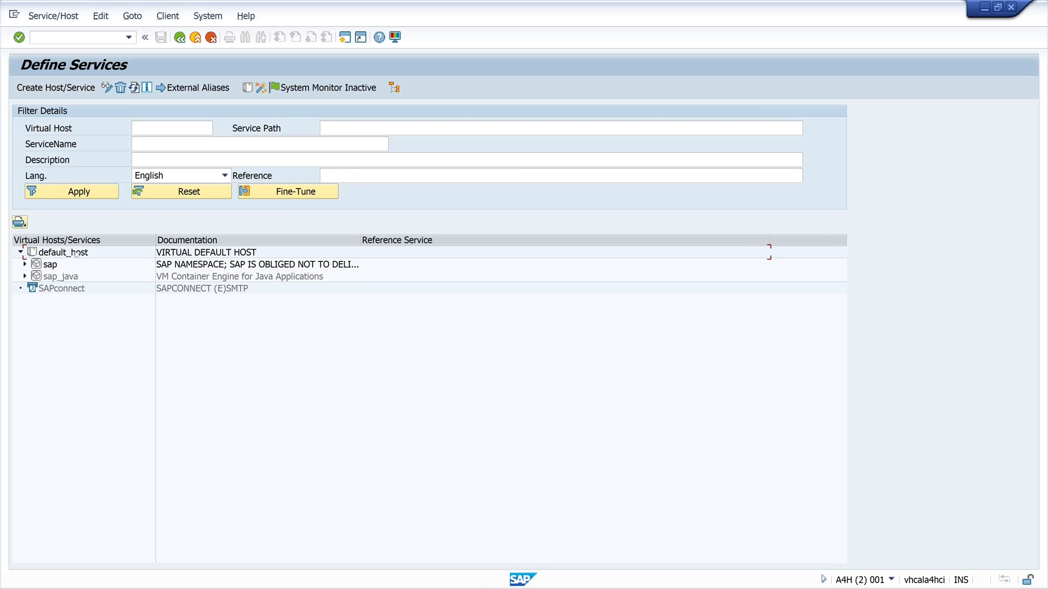
{"action": "right_click", "coordinate": [60, 252]}
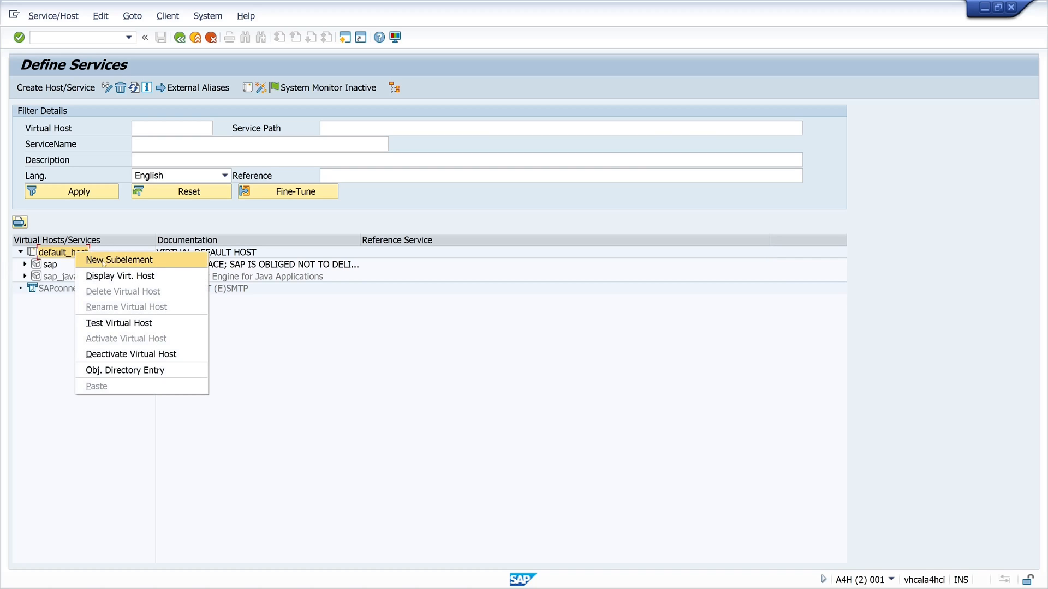
{"action": "left_click", "coordinate": [119, 260]}
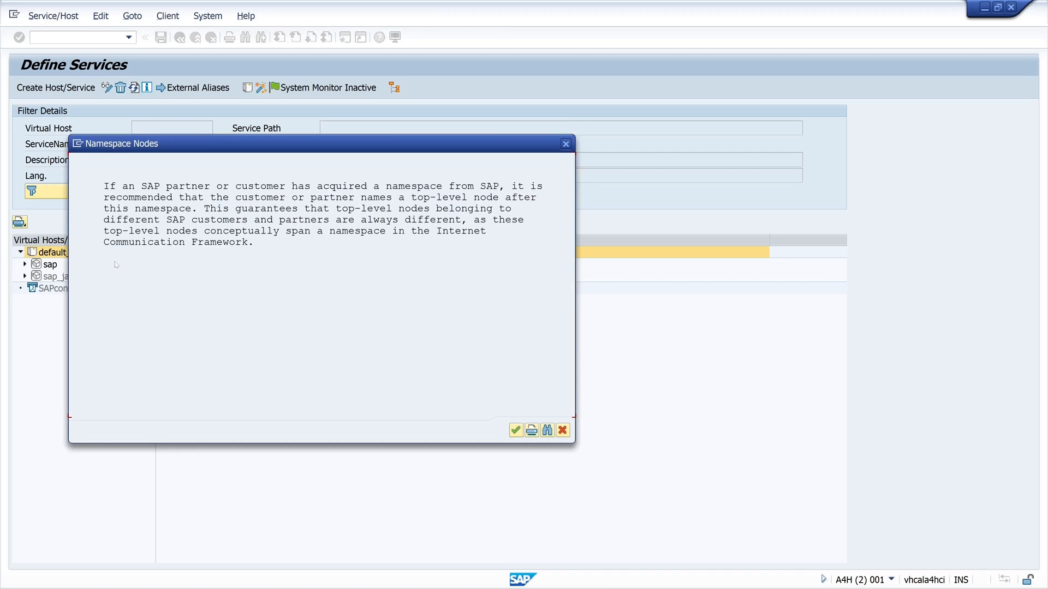
{"action": "left_click", "coordinate": [515, 430]}
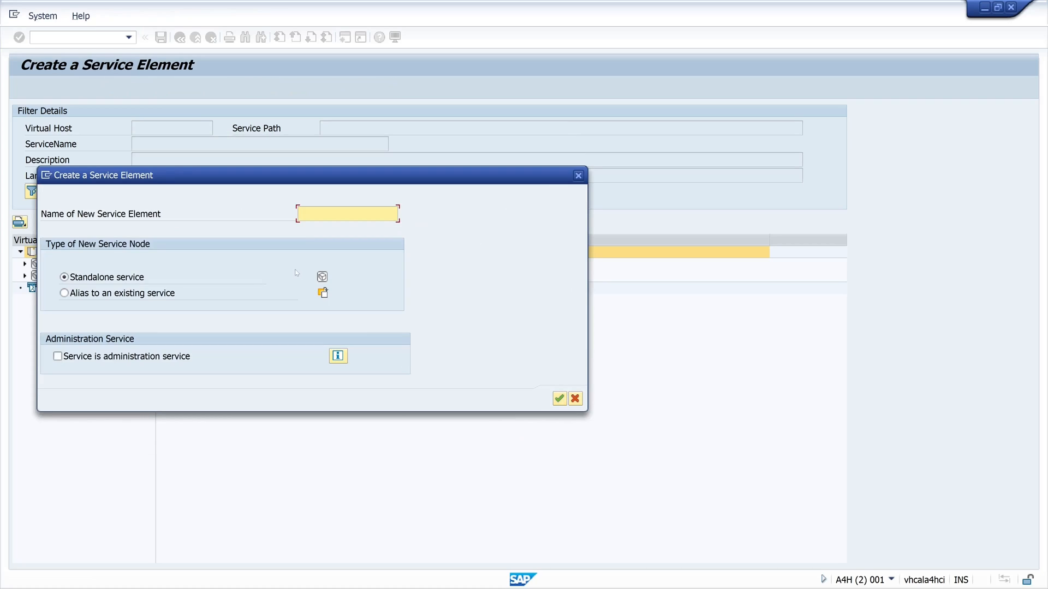
Name the new standalone service element zabap2ui5 and confirm its creation
{"action": "type", "text": "a"}
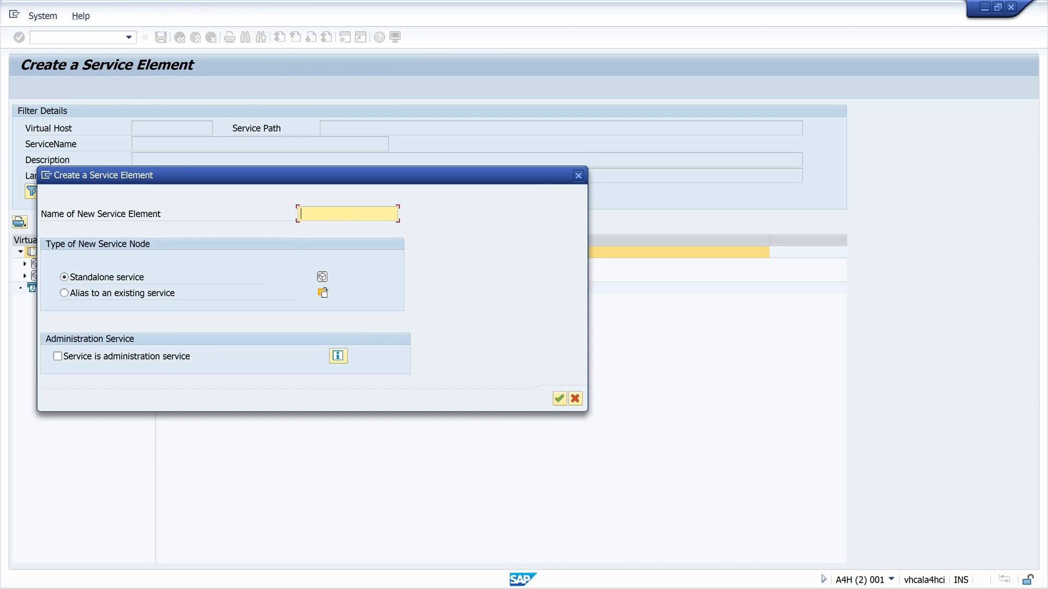
{"action": "type", "text": "zabap"}
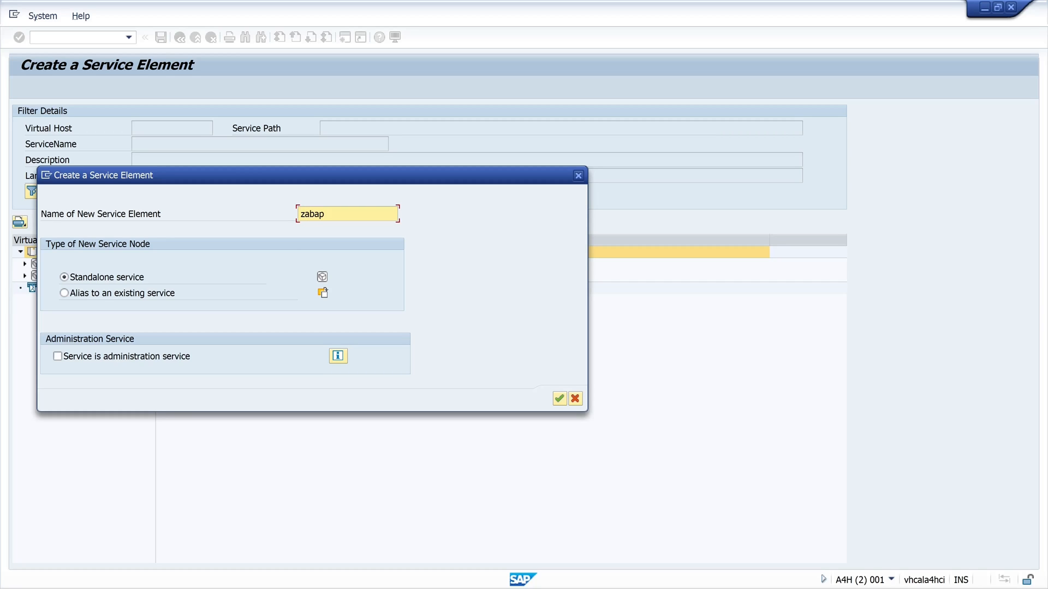
{"action": "type", "text": "2ui5"}
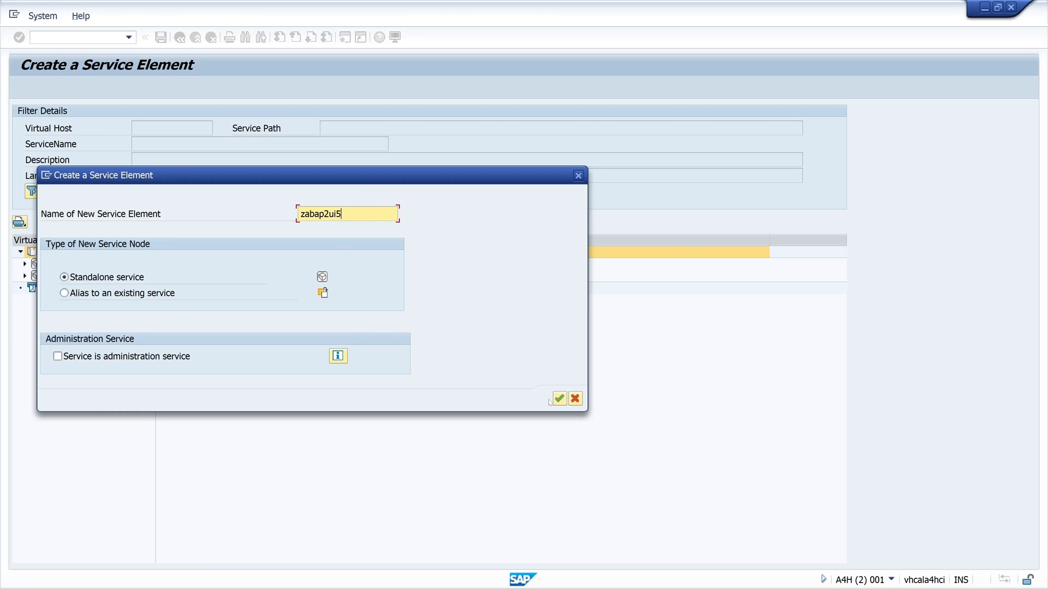
{"action": "left_click", "coordinate": [559, 398]}
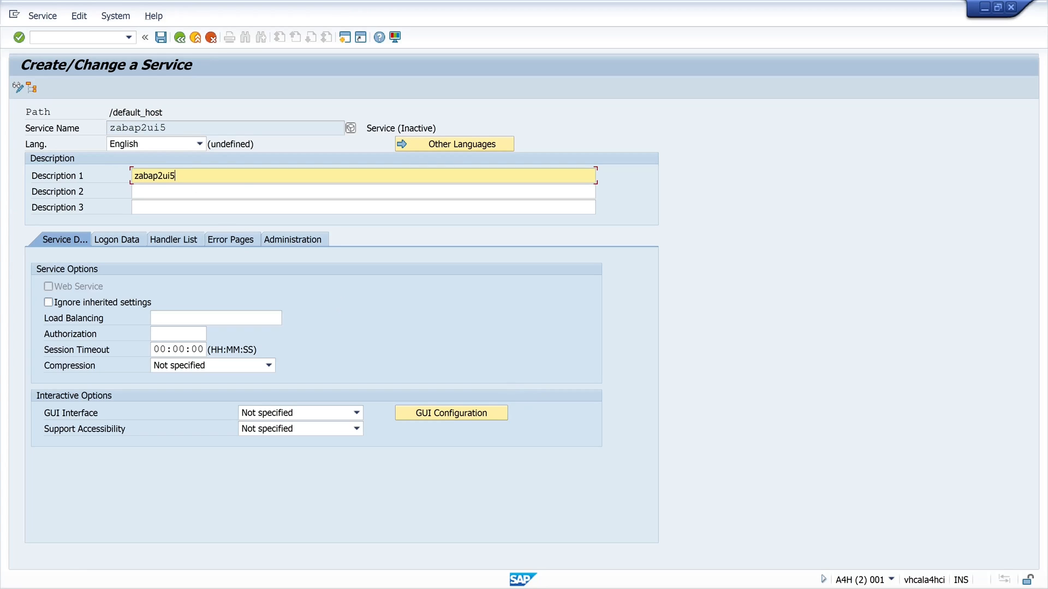
Describe the service as zabap2ui5 Service and add handler class ZCL_HANDLER_CLASS_ABAP2UI5
{"action": "type", "text": "S"}
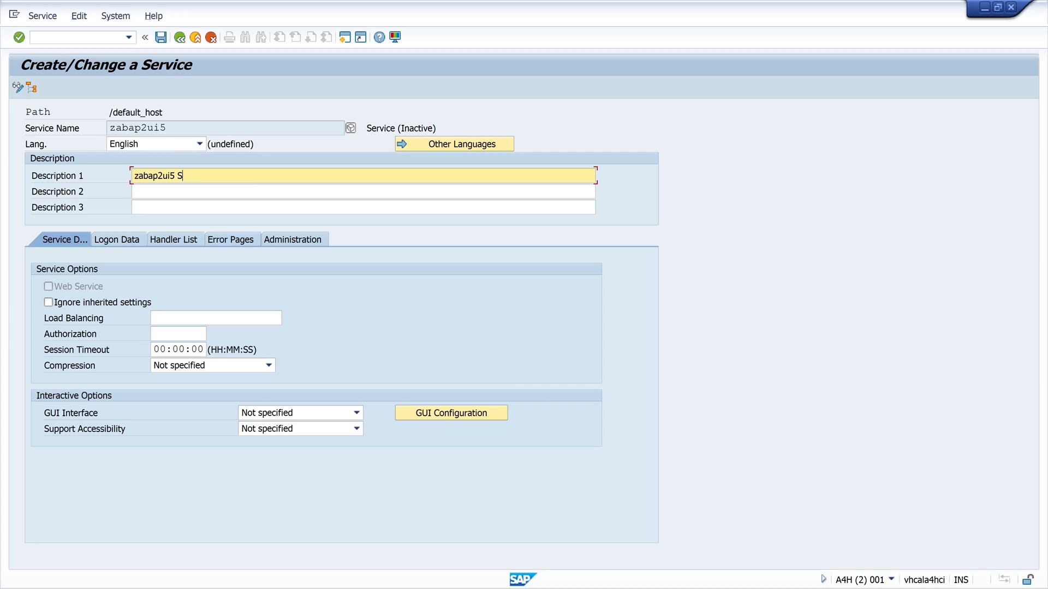
{"action": "type", "text": "ervice"}
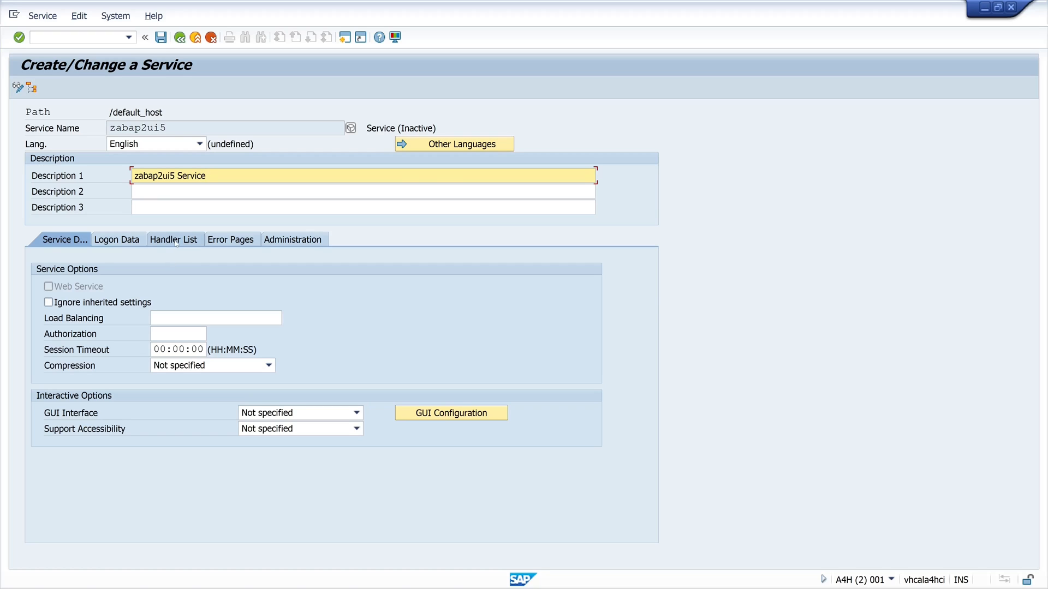
{"action": "left_click", "coordinate": [174, 239]}
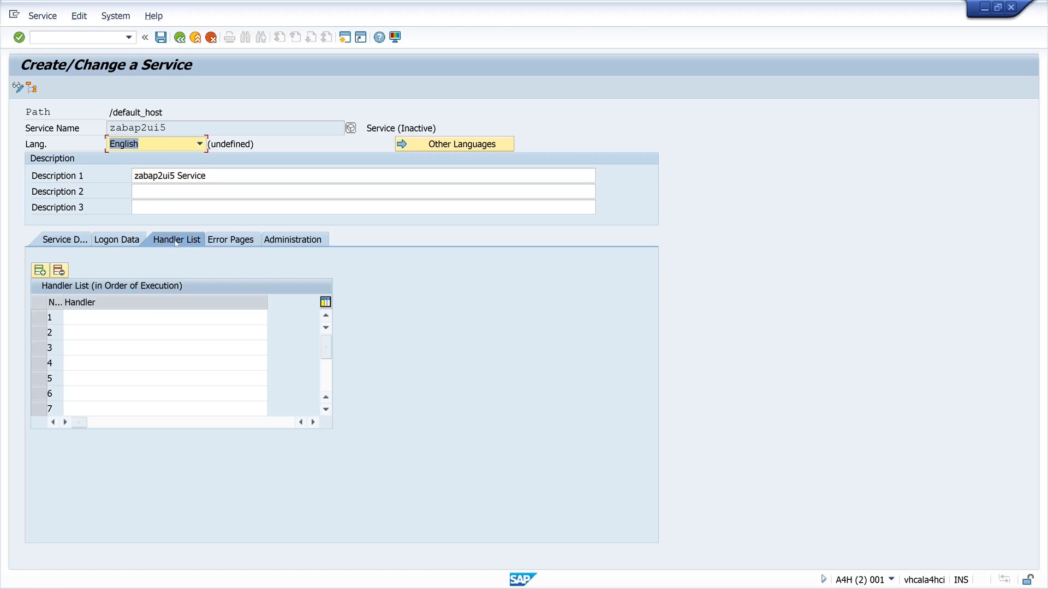
{"action": "mouse_move", "coordinate": [178, 258]}
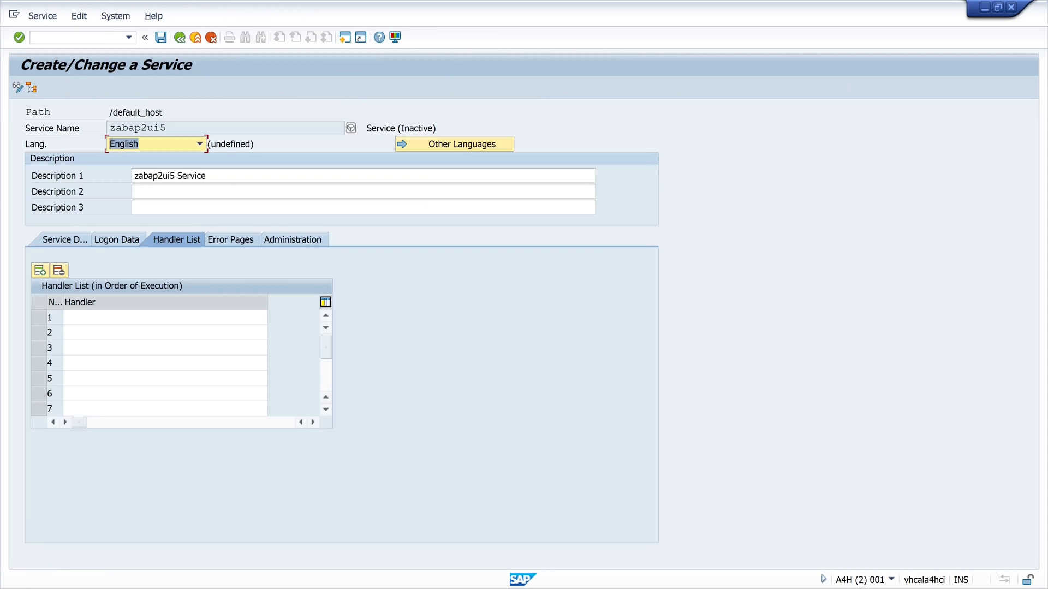
{"action": "type", "text": "ZCL_HANDLER_CLASS_ABAP2UI5"}
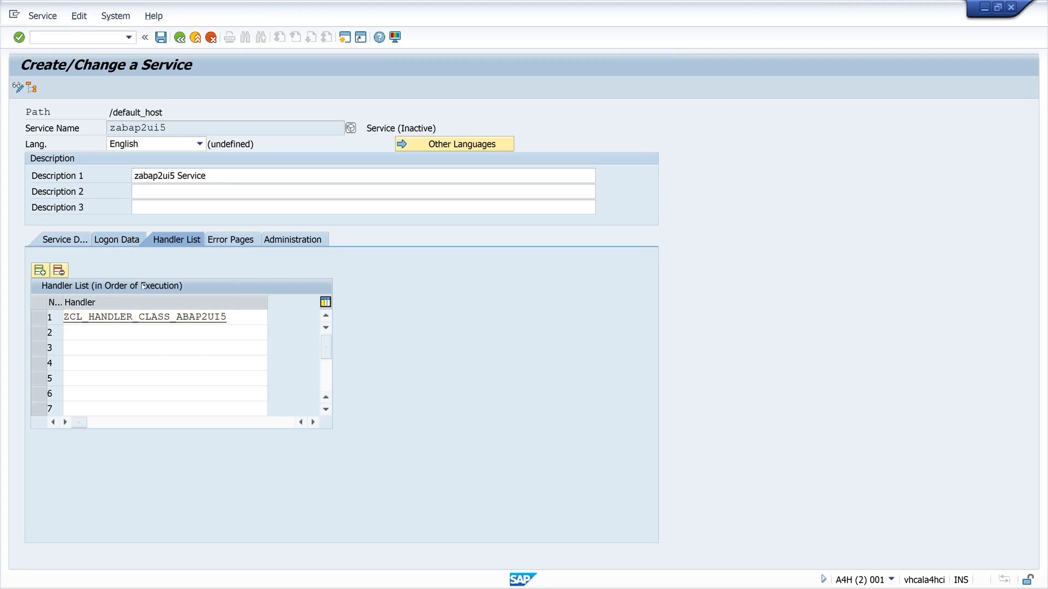
Review the logon settings, then save the service as a local object
{"action": "left_click", "coordinate": [120, 239]}
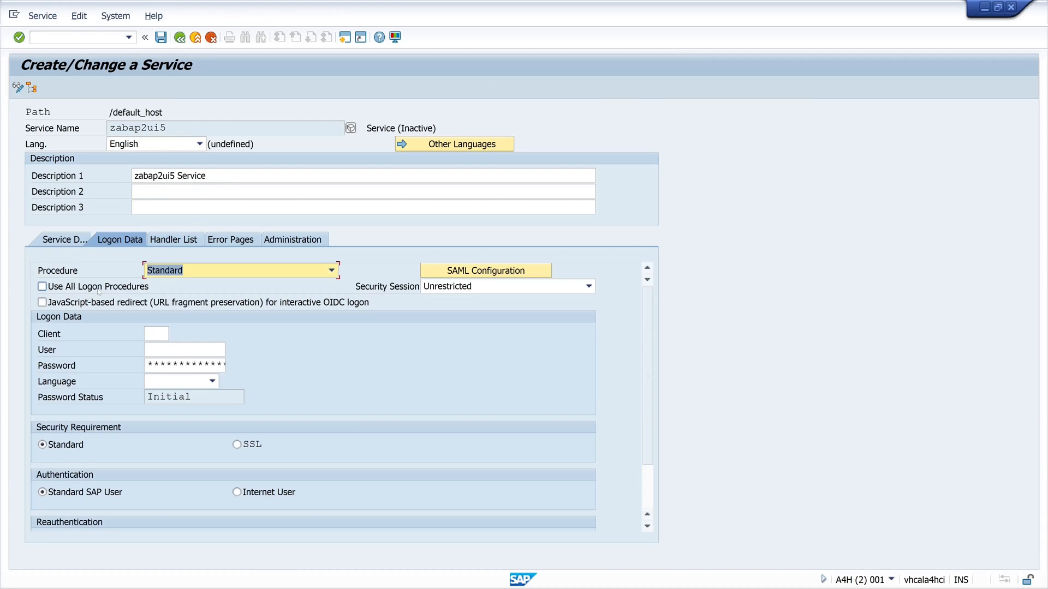
{"action": "mouse_move", "coordinate": [130, 372]}
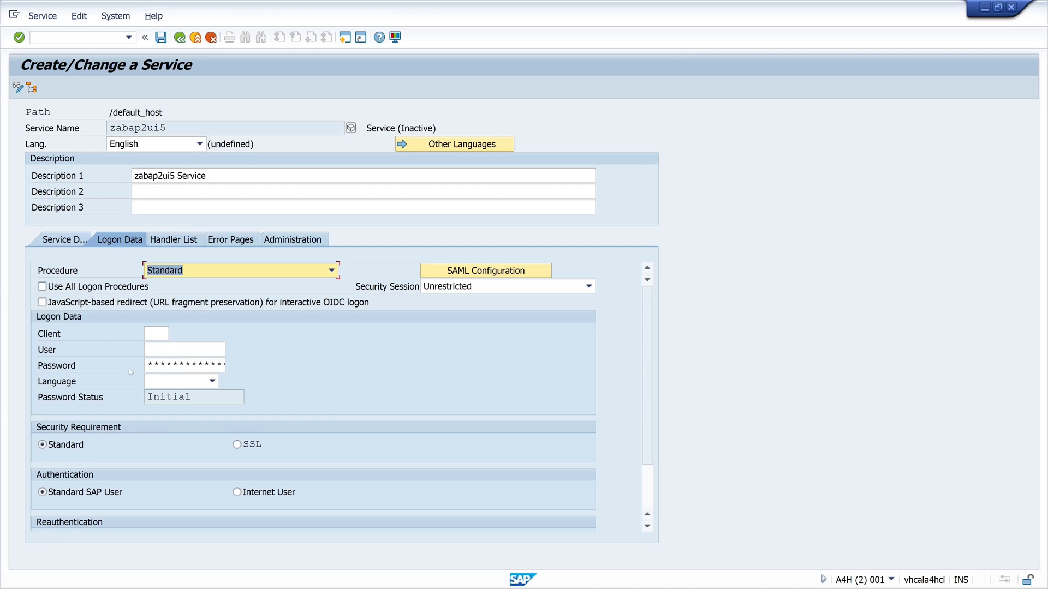
{"action": "left_click", "coordinate": [175, 239]}
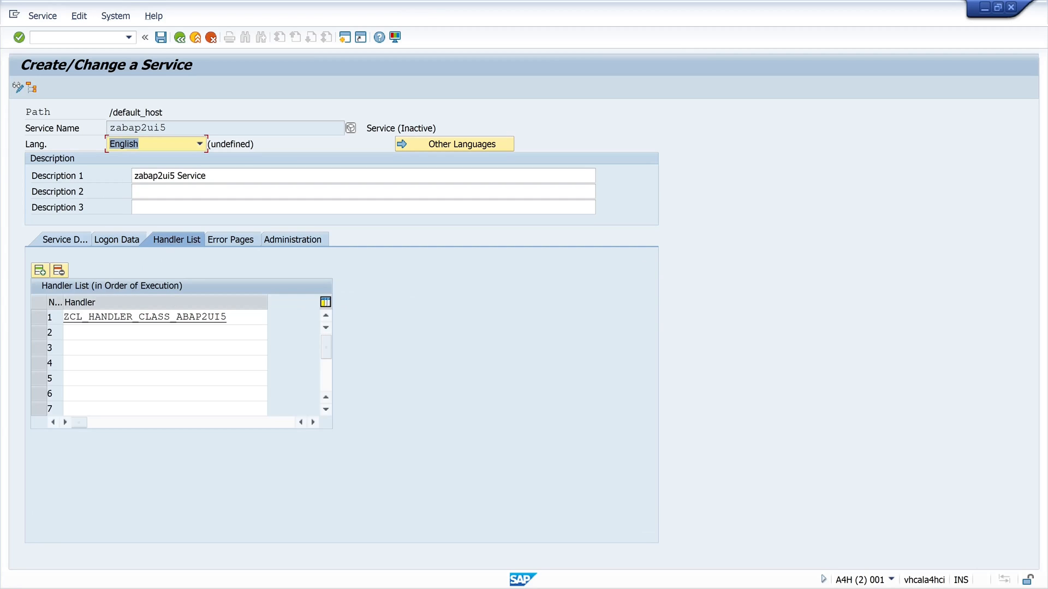
{"action": "left_click", "coordinate": [160, 37]}
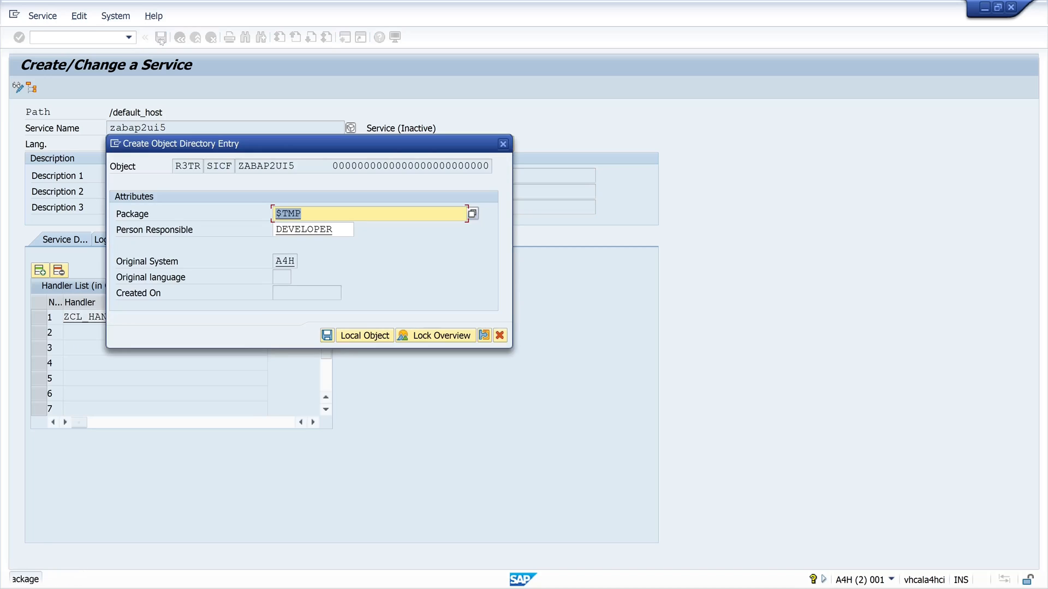
{"action": "mouse_move", "coordinate": [326, 335]}
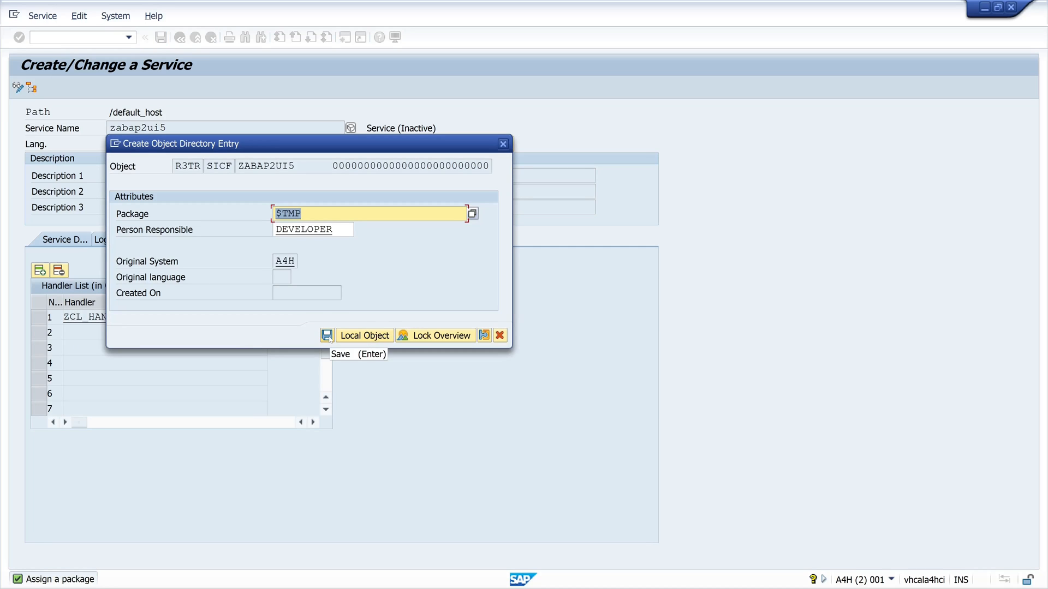
{"action": "left_click", "coordinate": [364, 335]}
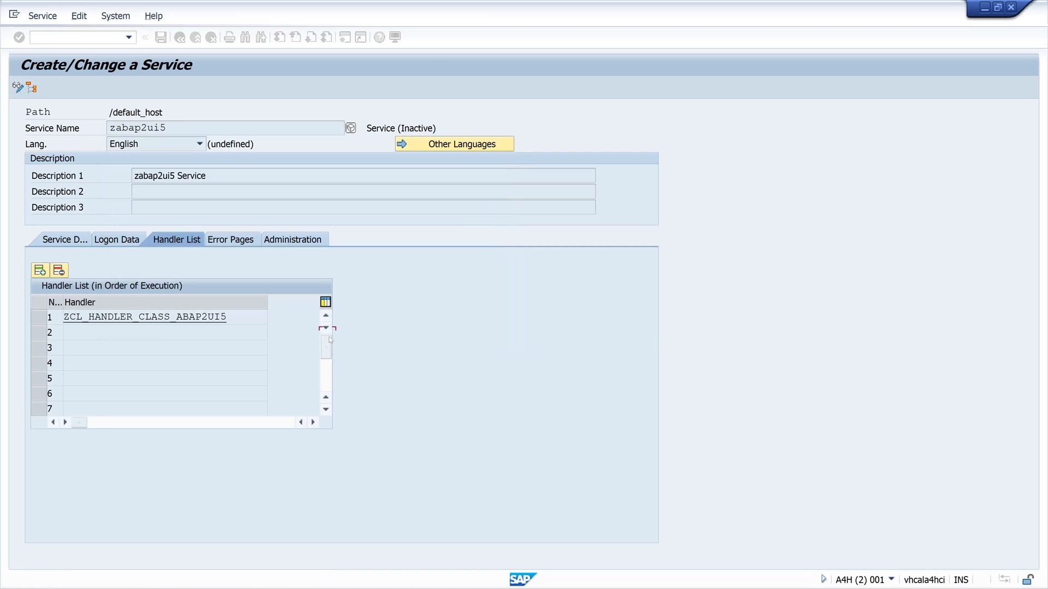
{"action": "left_click", "coordinate": [161, 37]}
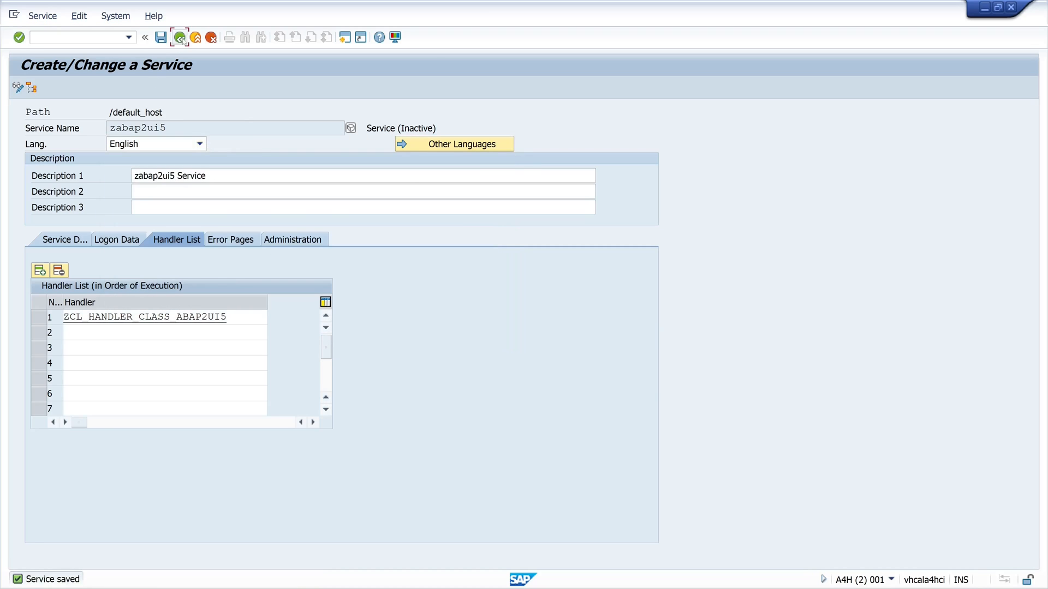
Activate the zabap2ui5 service from the Define Services tree and confirm
{"action": "left_click", "coordinate": [179, 37]}
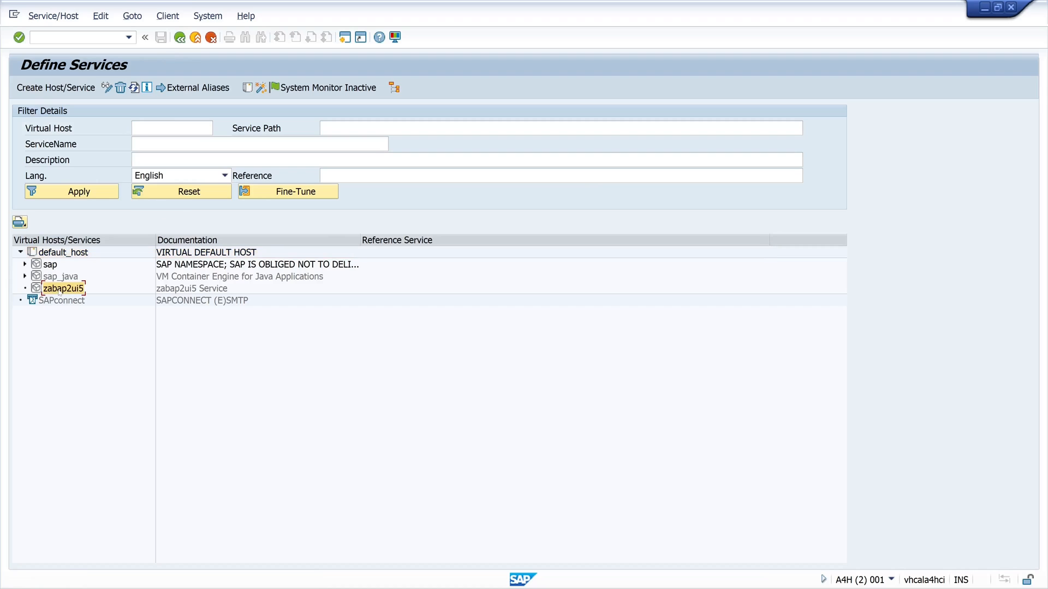
{"action": "right_click", "coordinate": [62, 288]}
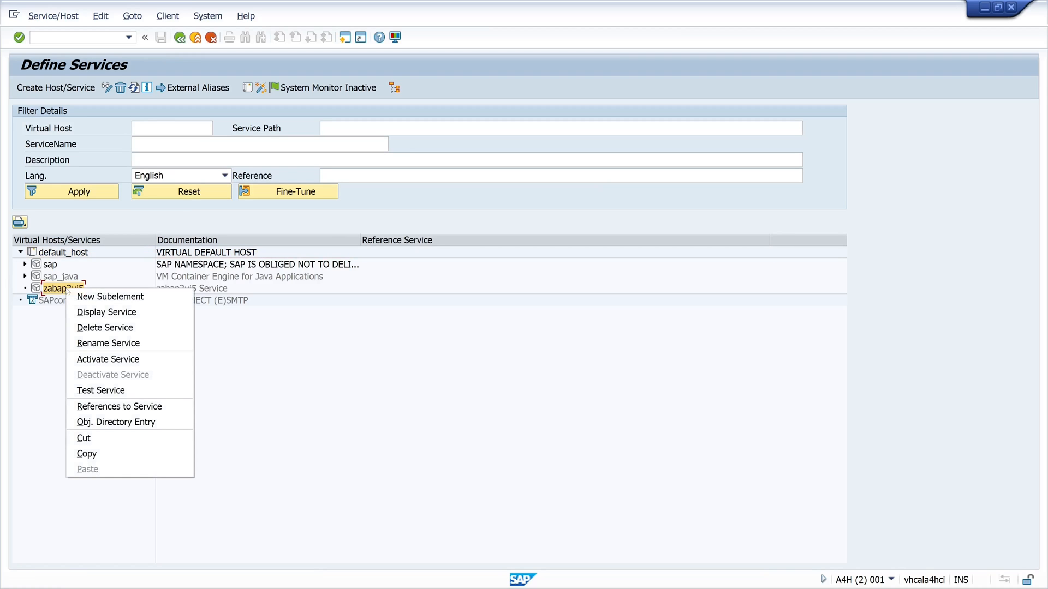
{"action": "left_click", "coordinate": [107, 359]}
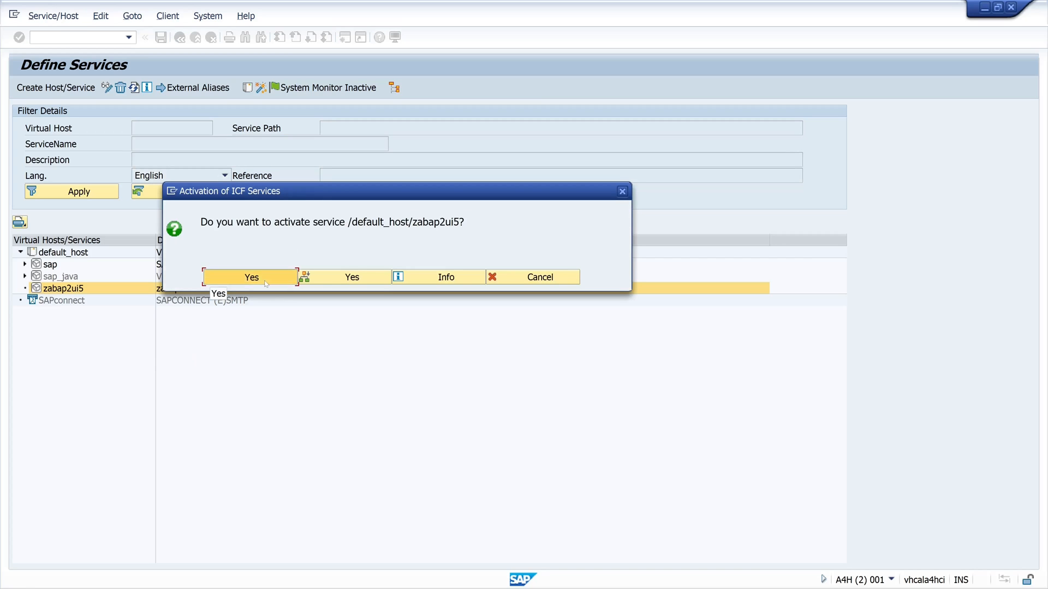
{"action": "left_click", "coordinate": [251, 276]}
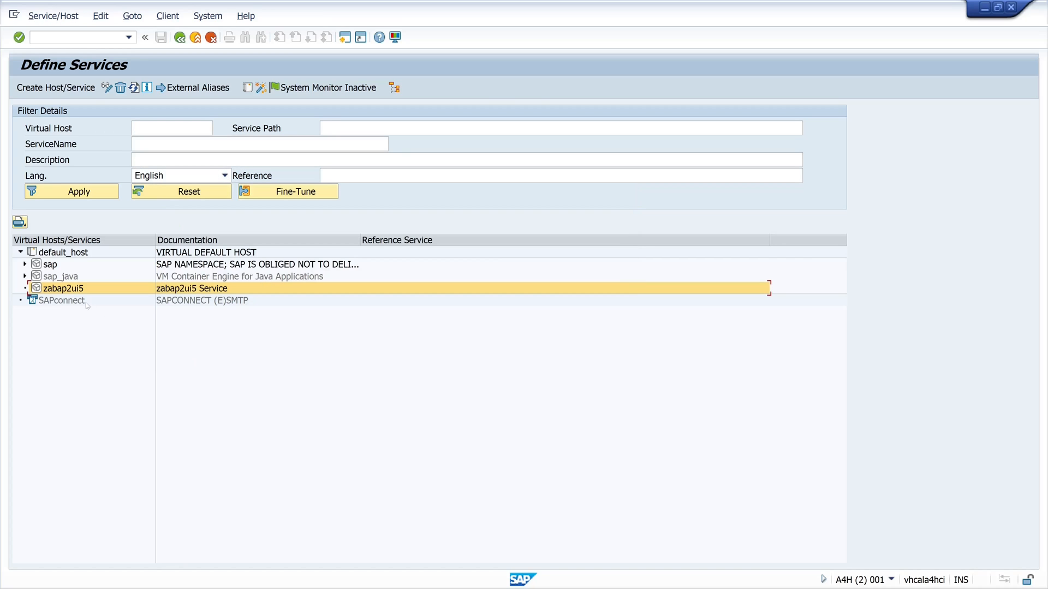
{"action": "right_click", "coordinate": [63, 288]}
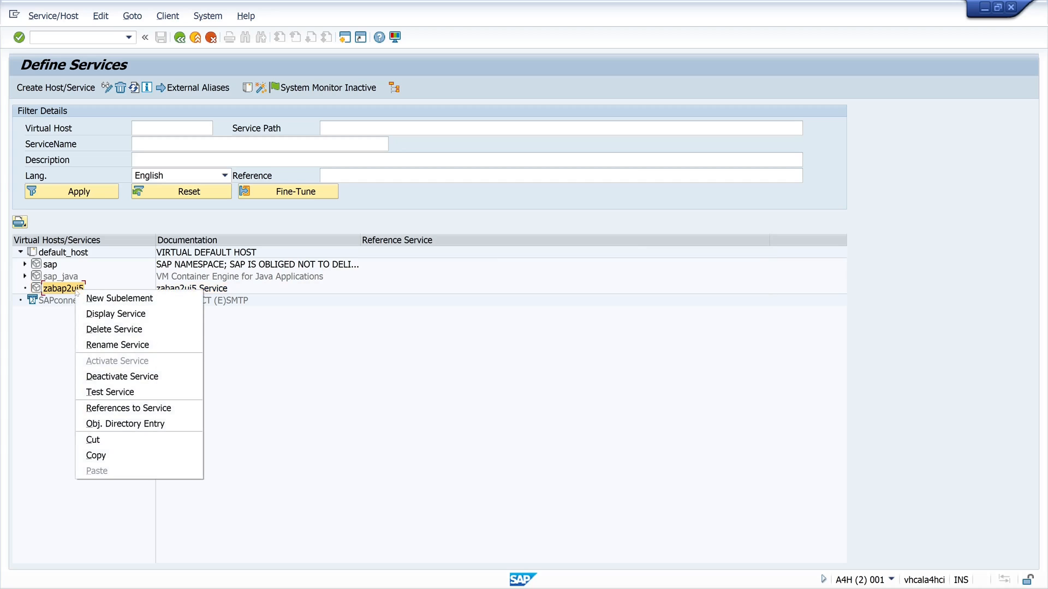
{"action": "mouse_move", "coordinate": [111, 391]}
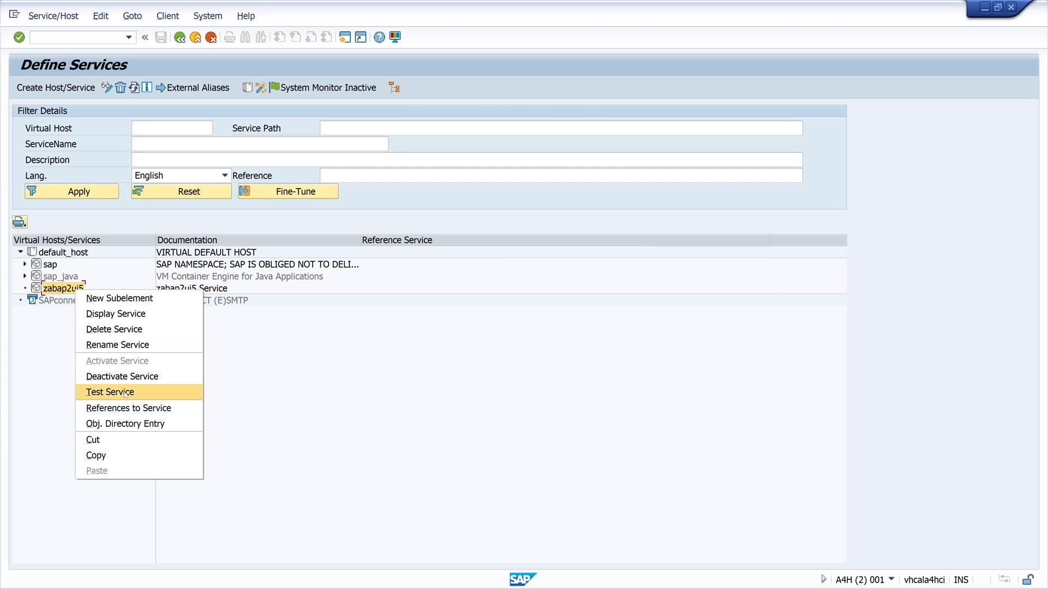
{"action": "left_click", "coordinate": [110, 392]}
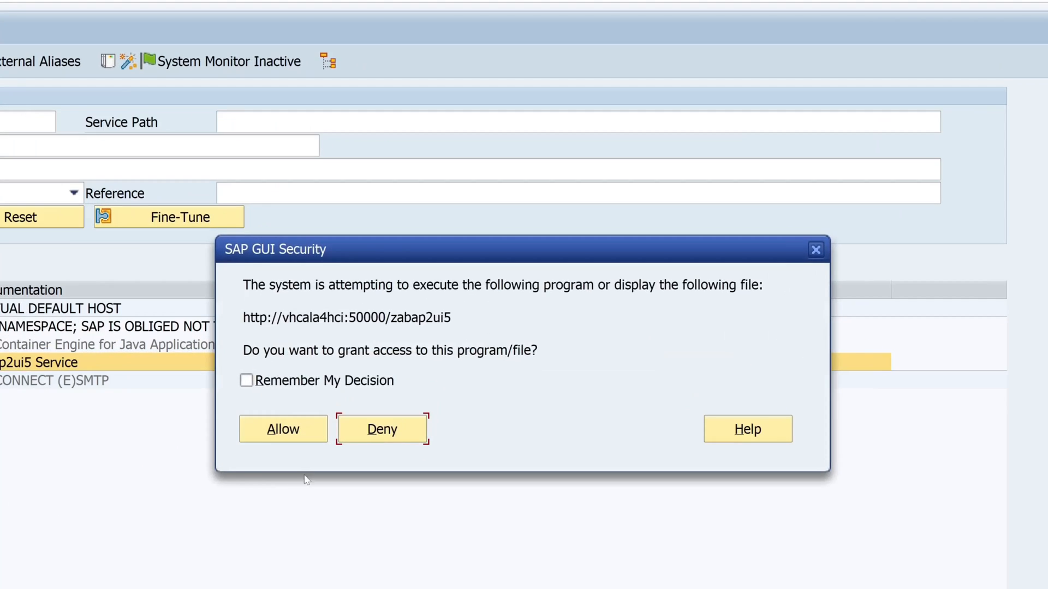
{"action": "double_click", "coordinate": [347, 318]}
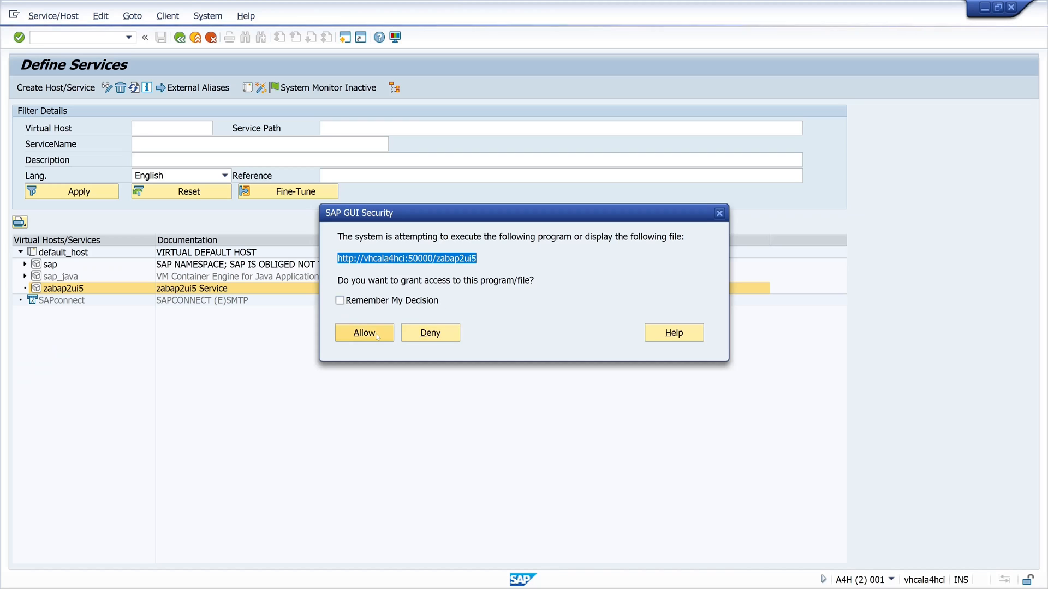
Allow the URL to open in Vivaldi and sign in as user Developer
{"action": "left_click", "coordinate": [364, 333]}
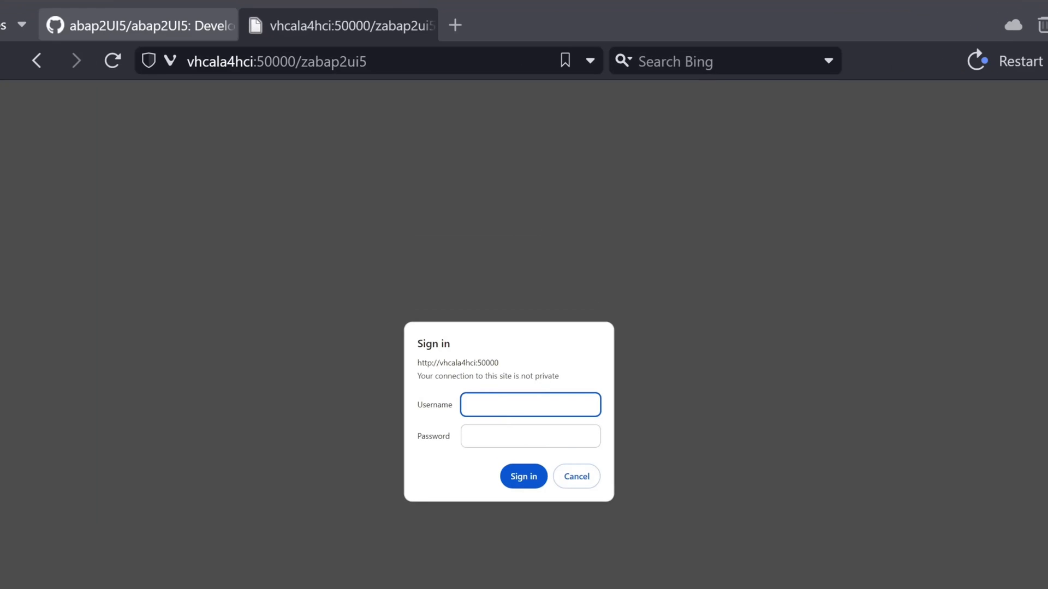
{"action": "left_click", "coordinate": [530, 404]}
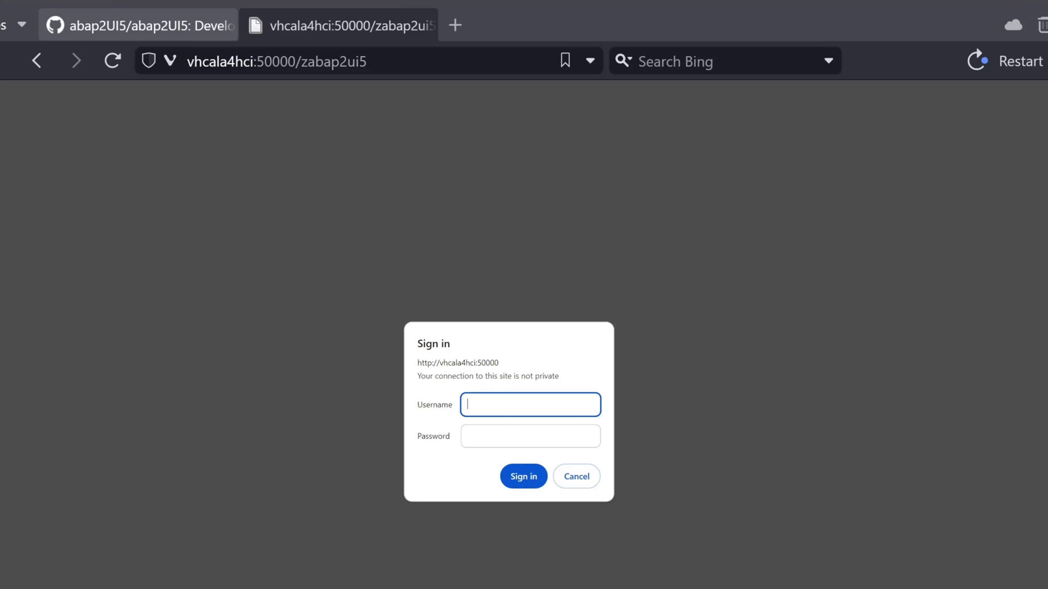
{"action": "type", "text": "Developer"}
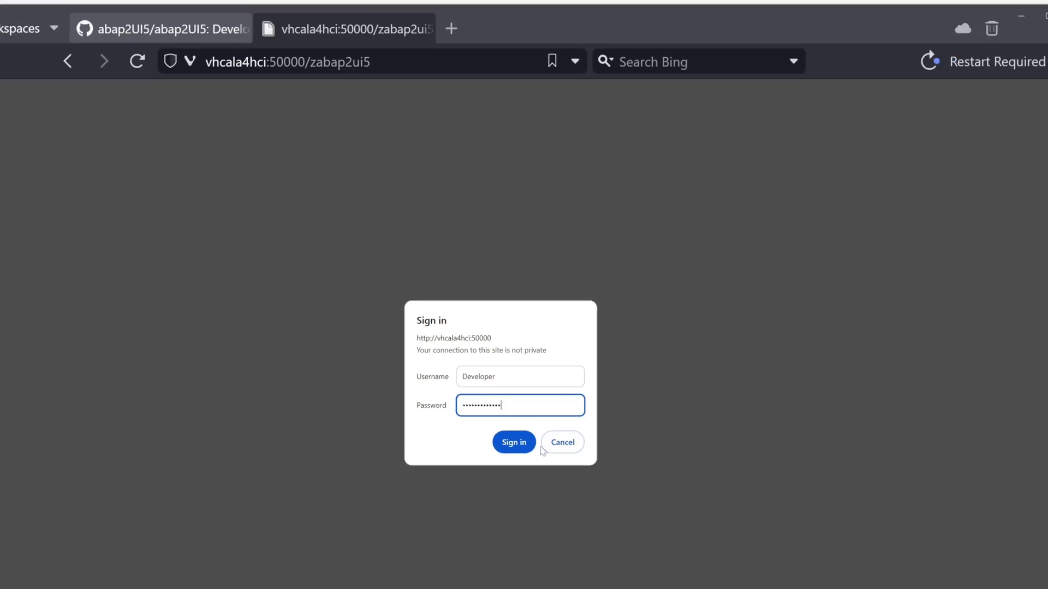
{"action": "left_click", "coordinate": [513, 442]}
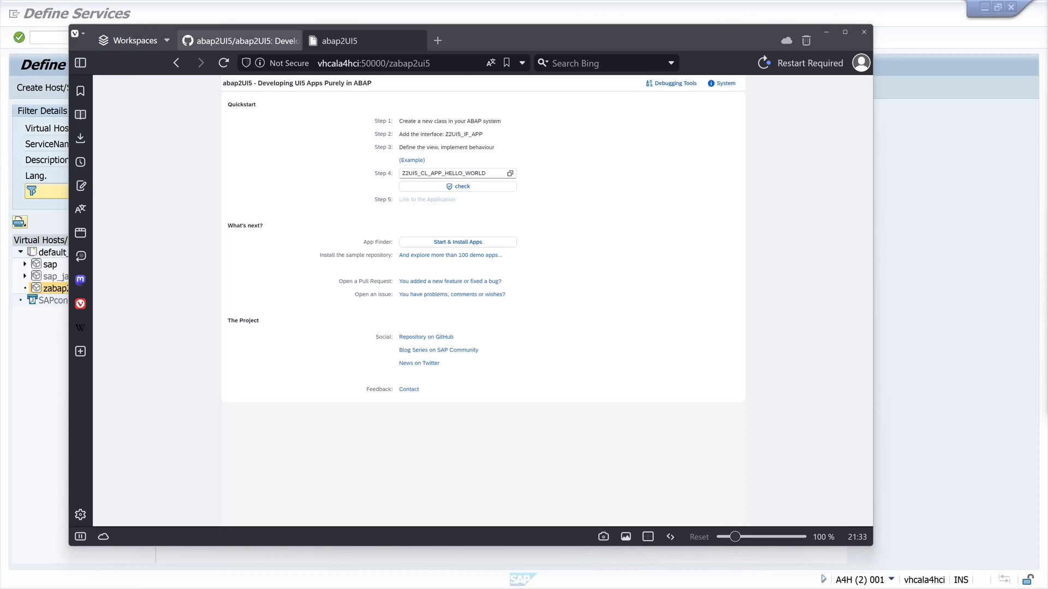
{"action": "mouse_move", "coordinate": [399, 227]}
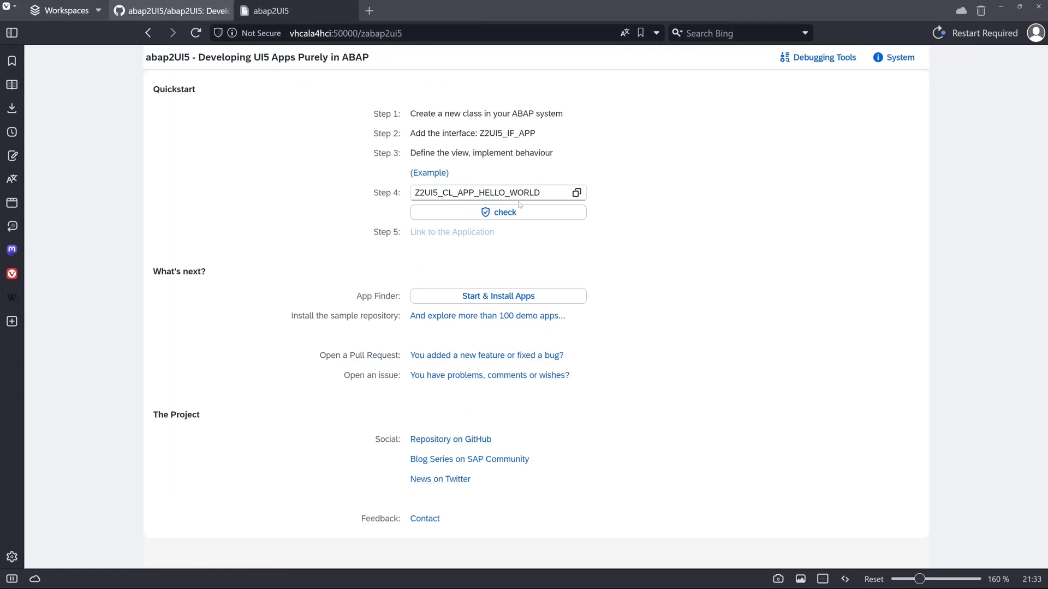
{"action": "mouse_move", "coordinate": [376, 83]}
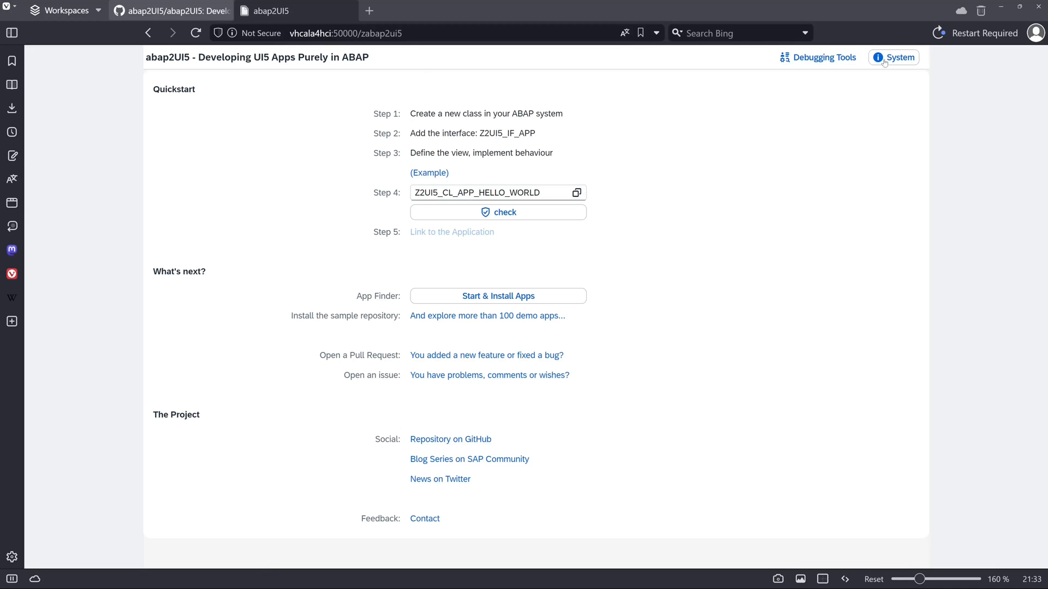
Review the system info (UI5 1.124.0, abap2UI5 1.128.0) and check Z2UI5_CL_APP_HELLO_WORLD as ready
{"action": "left_click", "coordinate": [894, 58]}
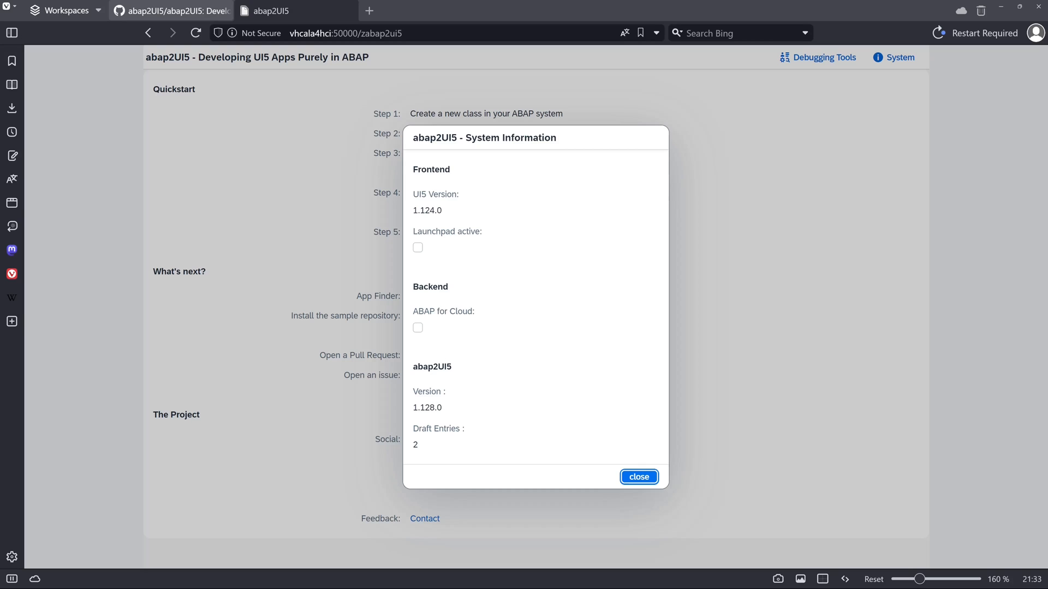
{"action": "left_click", "coordinate": [638, 477]}
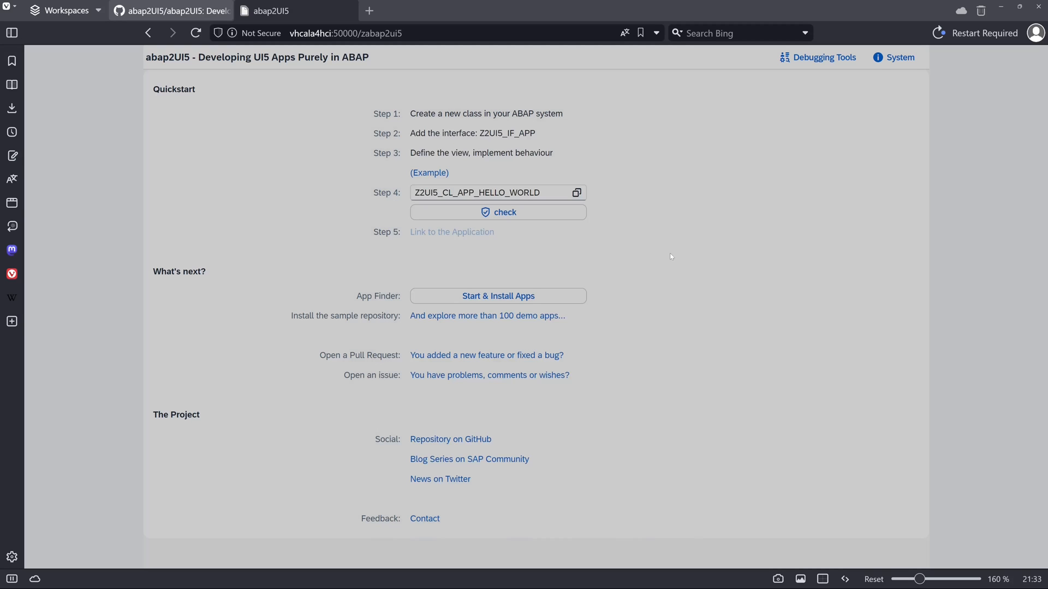
{"action": "left_click", "coordinate": [898, 57]}
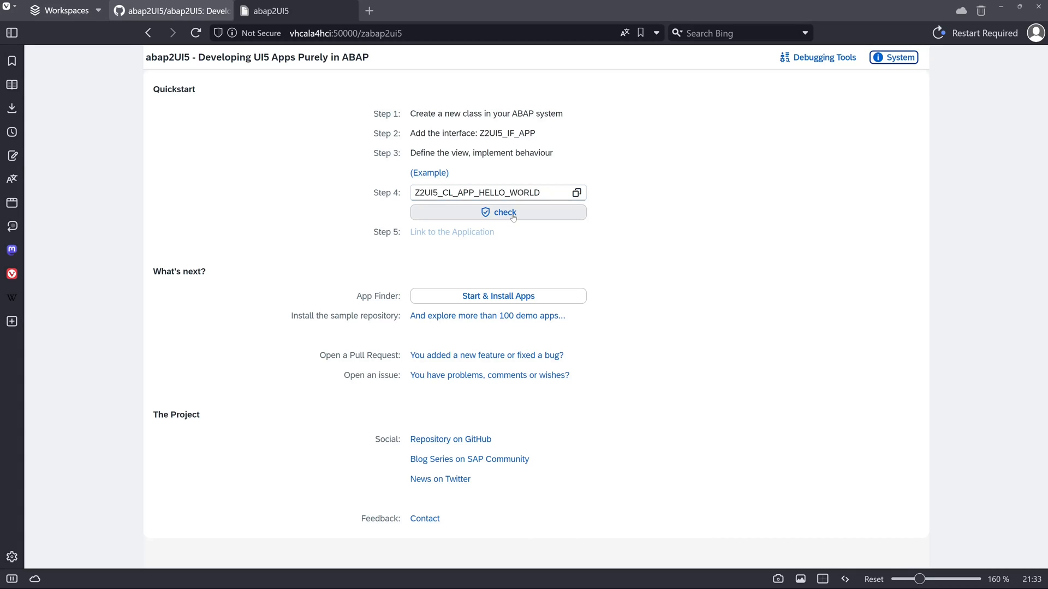
{"action": "left_click", "coordinate": [498, 212]}
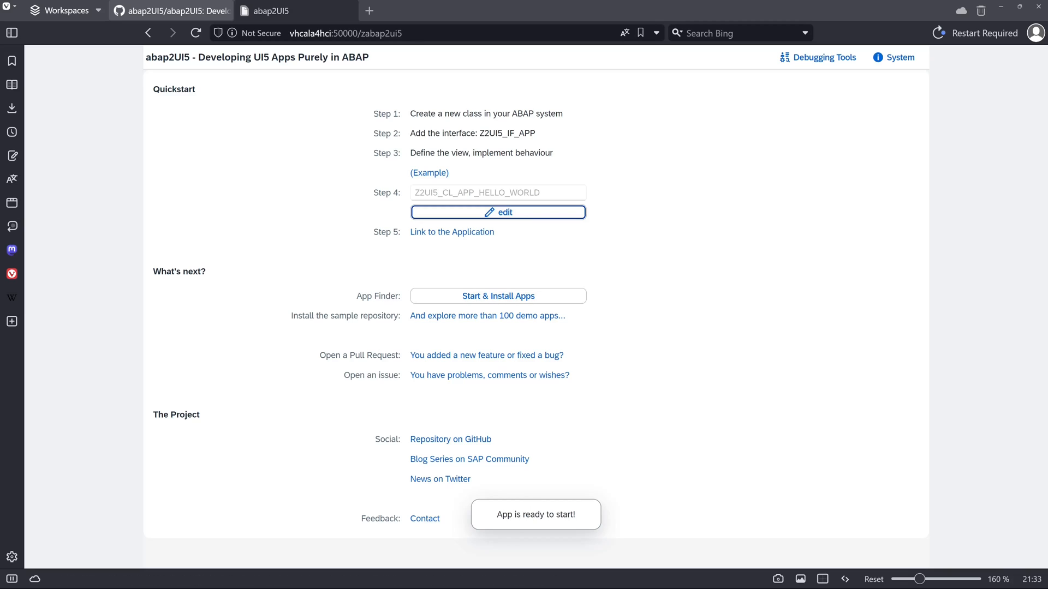
{"action": "mouse_move", "coordinate": [452, 231]}
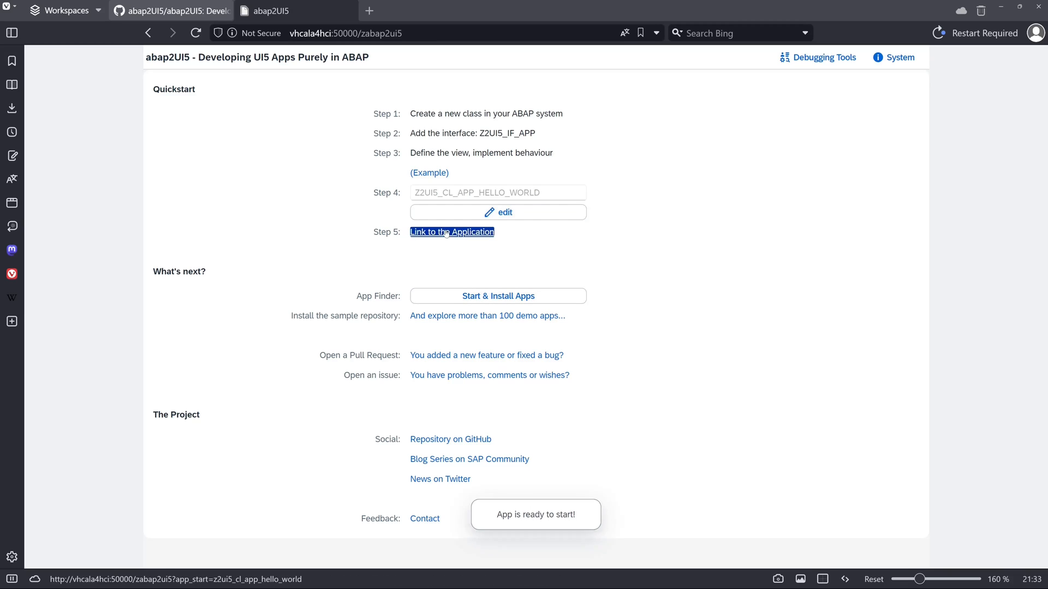
Launch the Hello World app and post the name CustAndCode, getting 'Your name is CustAndCode'
{"action": "left_click", "coordinate": [451, 232]}
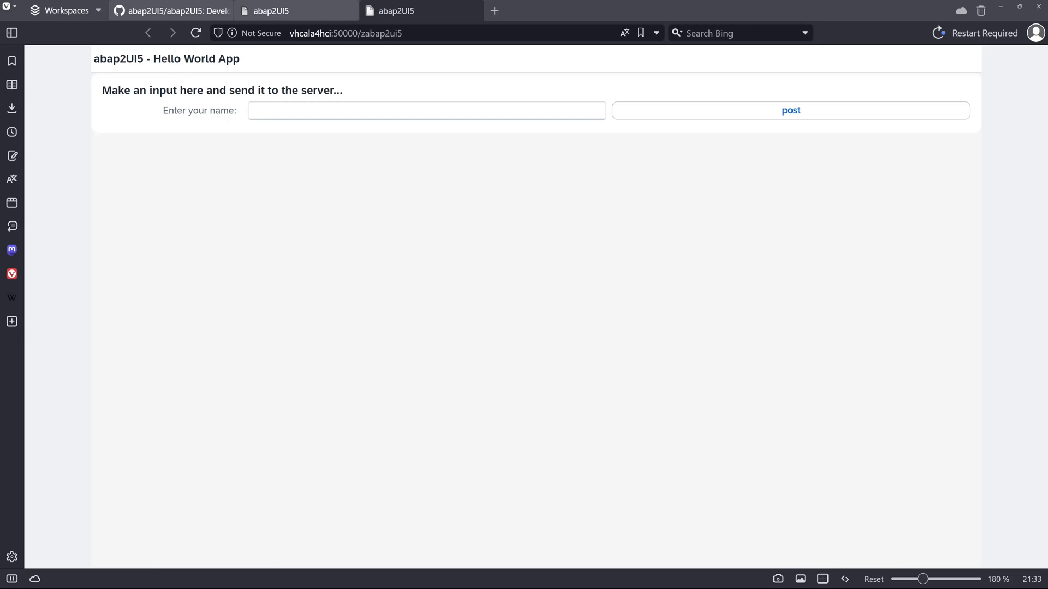
{"action": "type", "text": "Cu"}
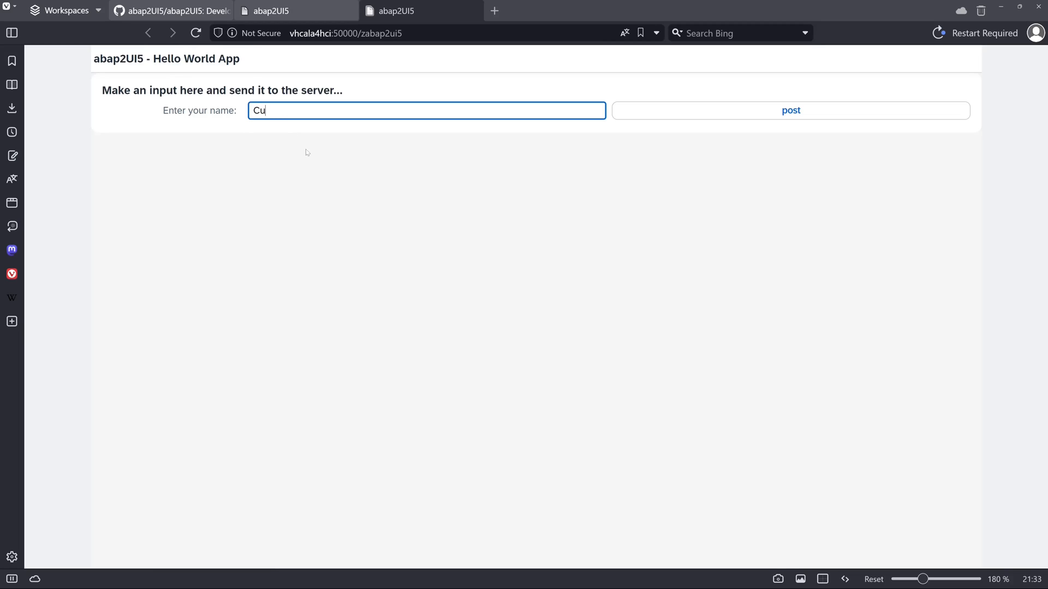
{"action": "type", "text": "stAndCode"}
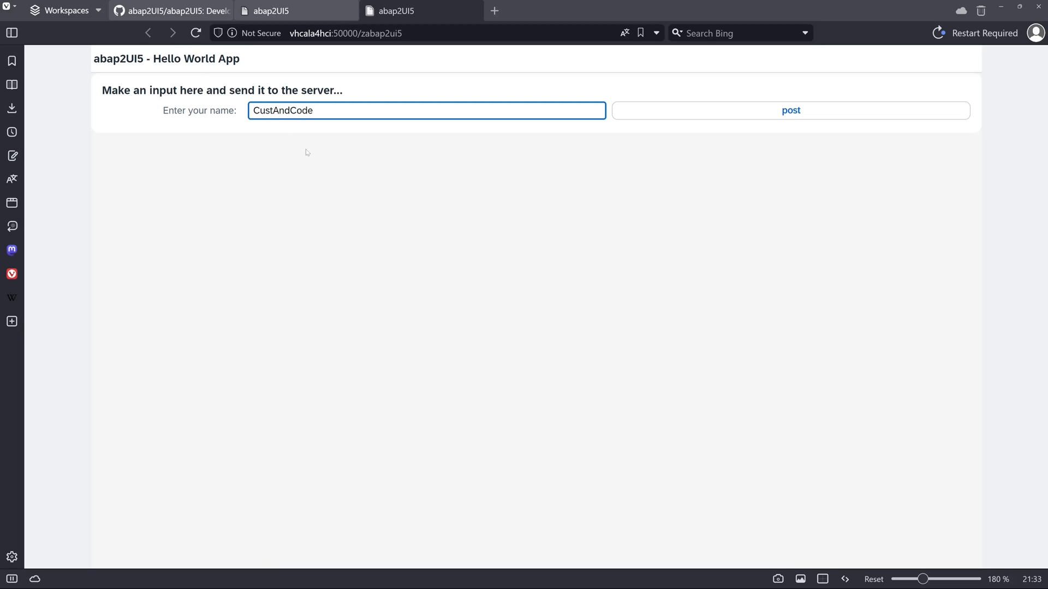
{"action": "left_click", "coordinate": [790, 111]}
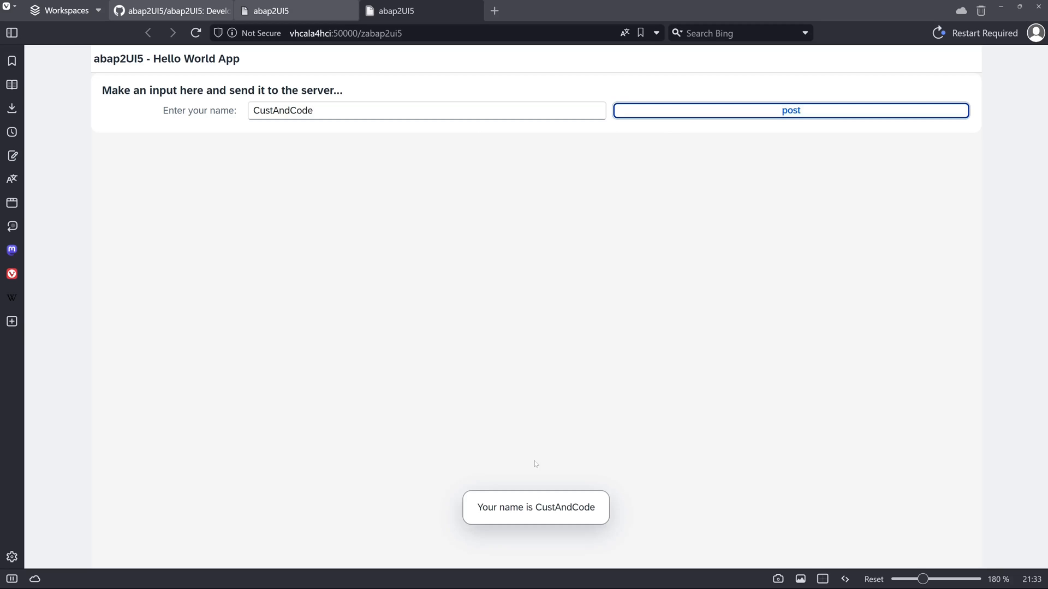
{"action": "mouse_move", "coordinate": [487, 445]}
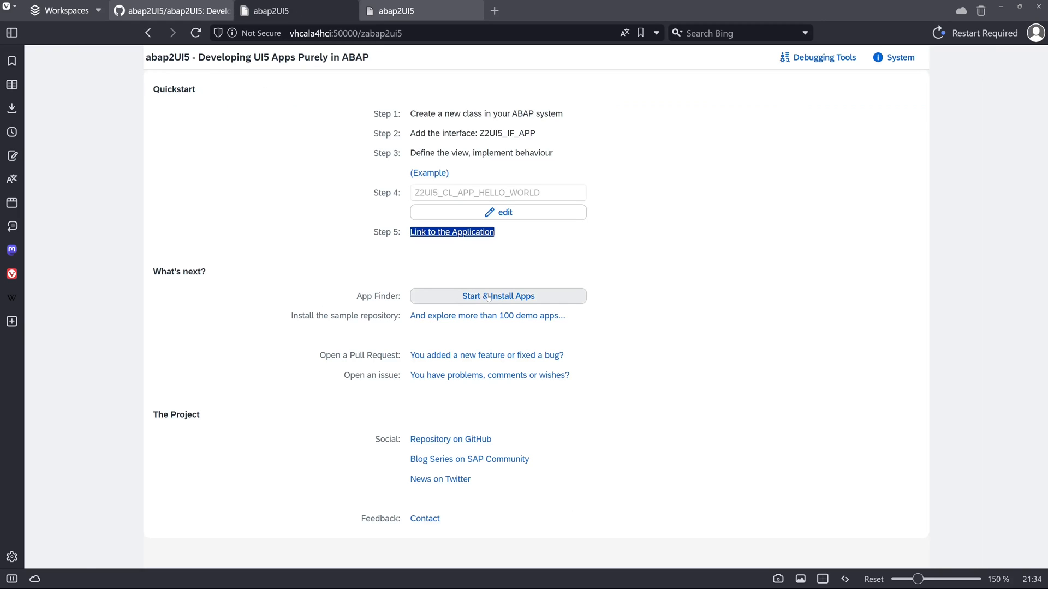
Browse the App Finder's Local, Apps on GitHub and Addons on GitHub listings, then return to the start page
{"action": "left_click", "coordinate": [498, 296]}
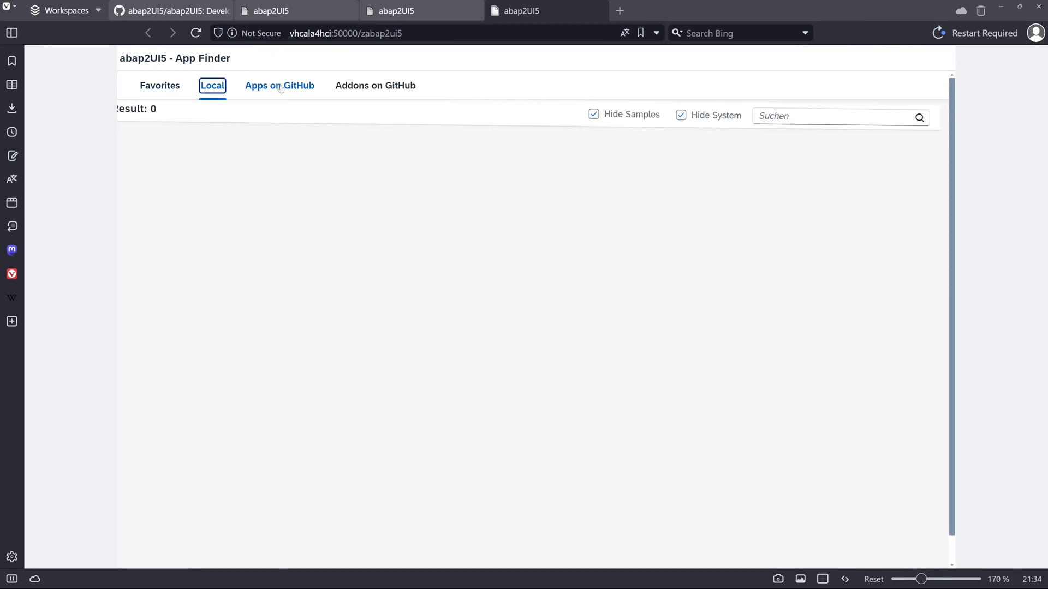
{"action": "left_click", "coordinate": [279, 85]}
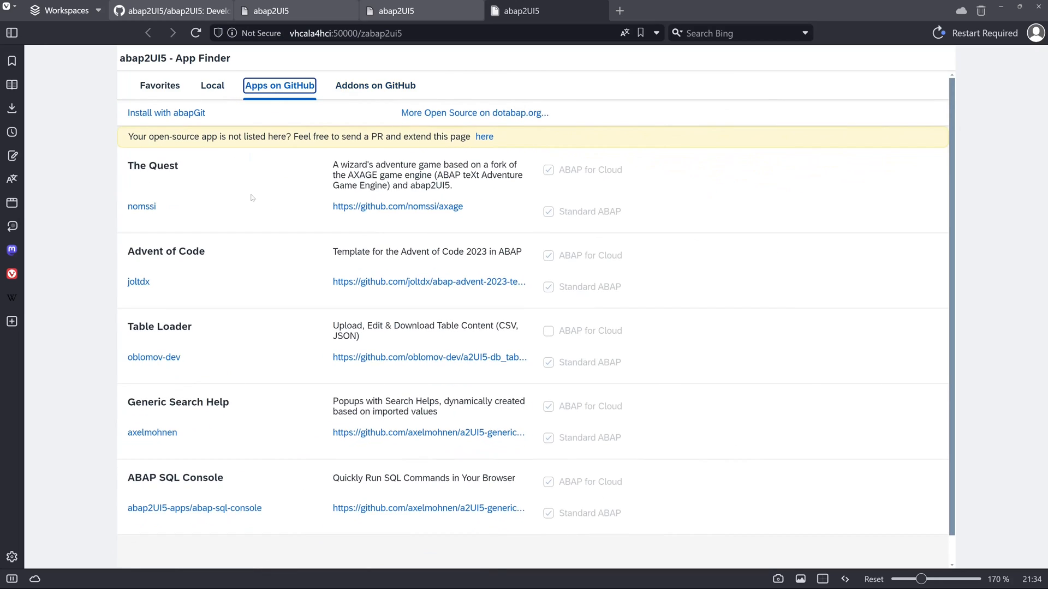
{"action": "mouse_move", "coordinate": [224, 366]}
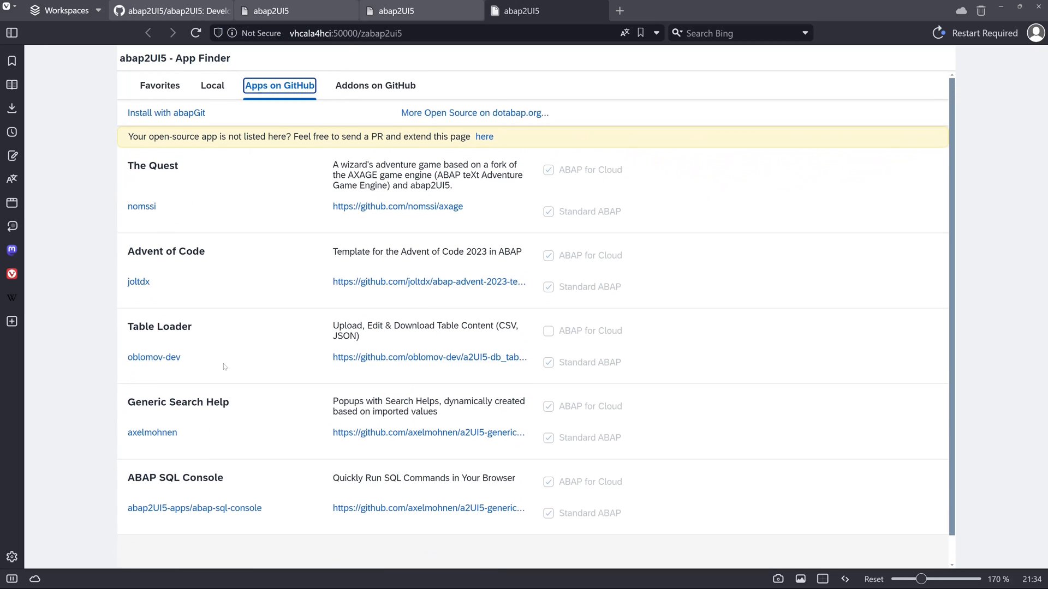
{"action": "mouse_move", "coordinate": [368, 102]}
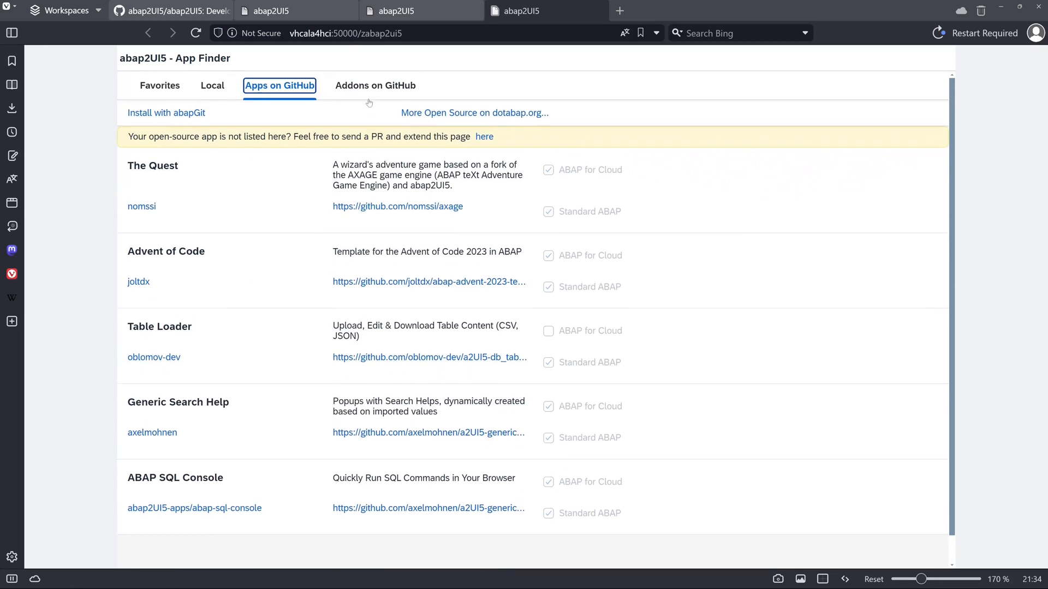
{"action": "left_click", "coordinate": [374, 85]}
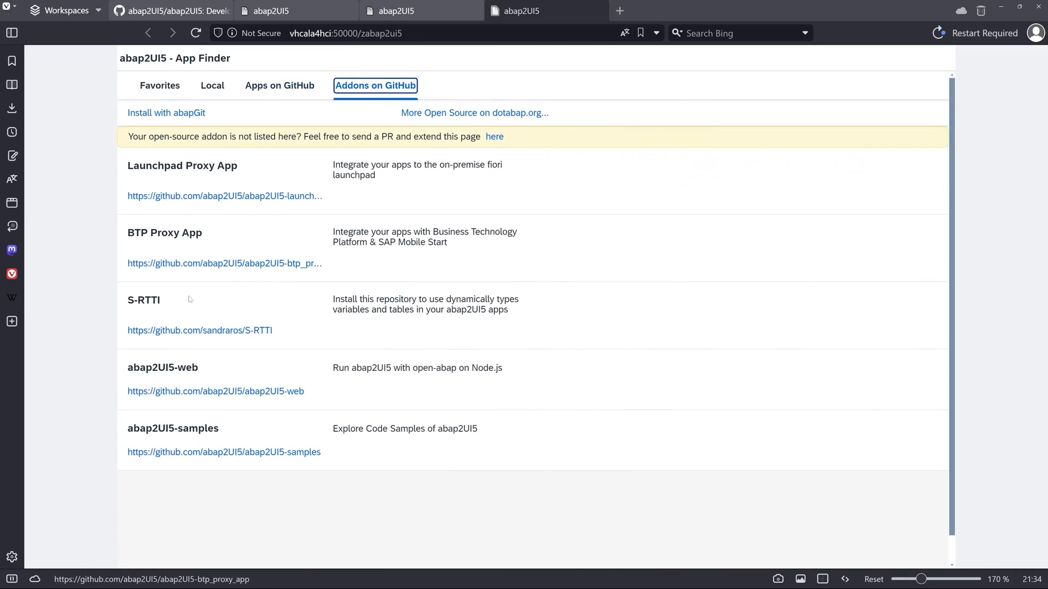
{"action": "left_click", "coordinate": [147, 33]}
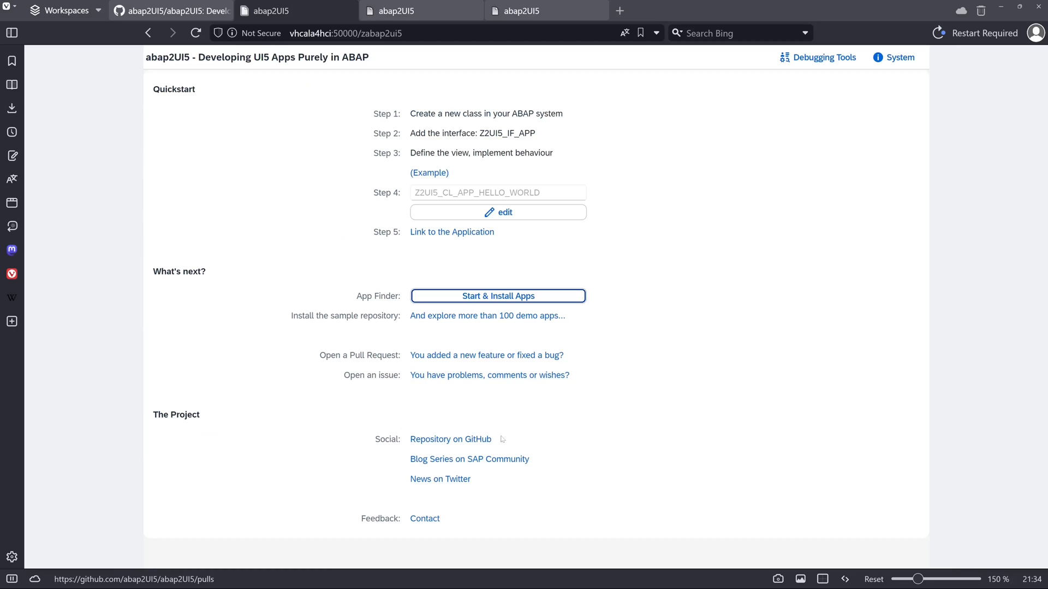
{"action": "mouse_move", "coordinate": [550, 444]}
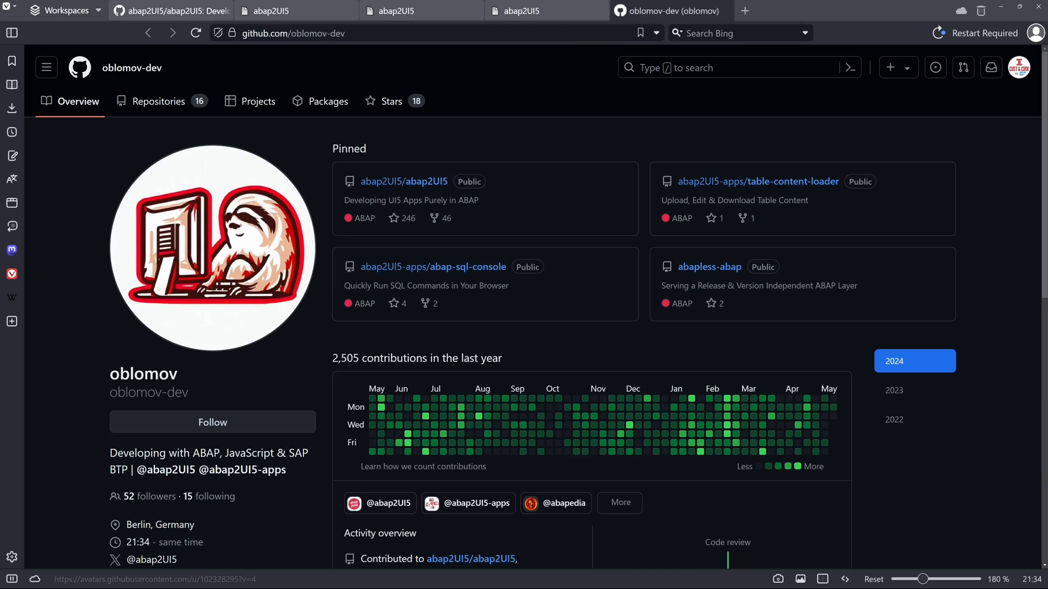
{"action": "mouse_move", "coordinate": [117, 348]}
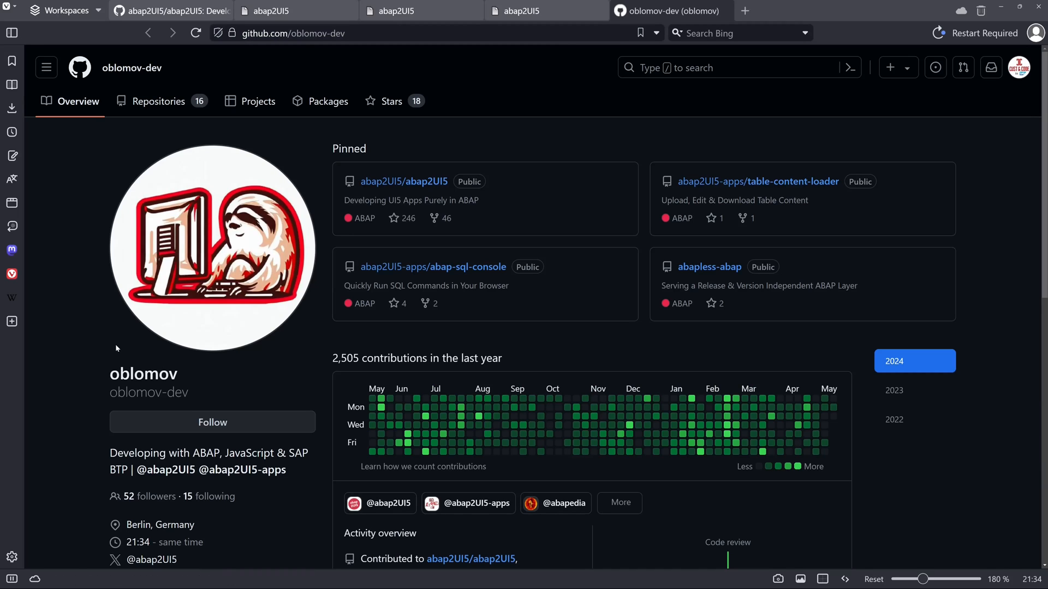
{"action": "mouse_move", "coordinate": [285, 354]}
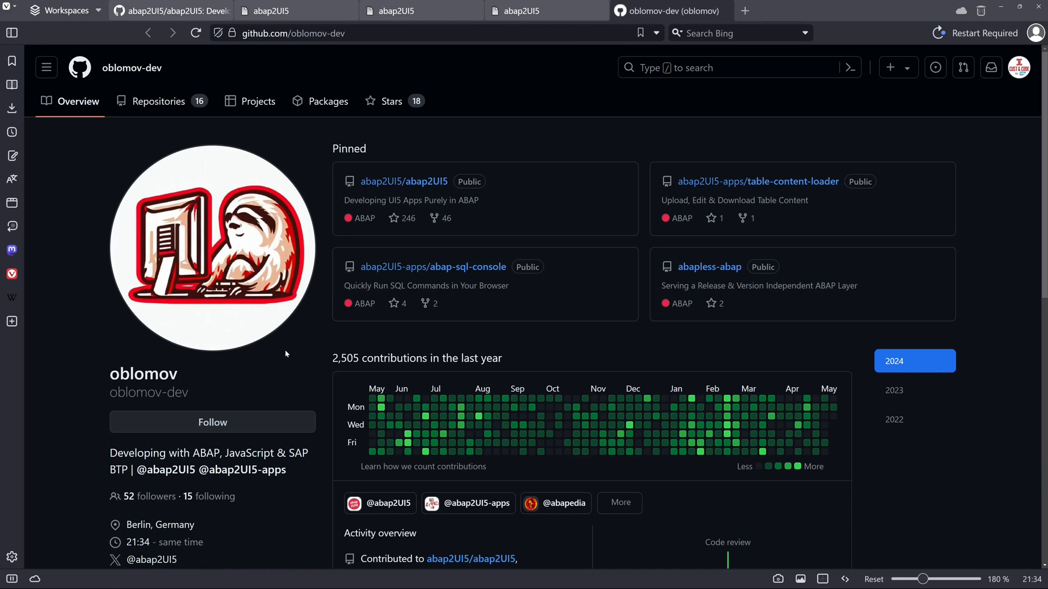
{"action": "mouse_move", "coordinate": [403, 181]}
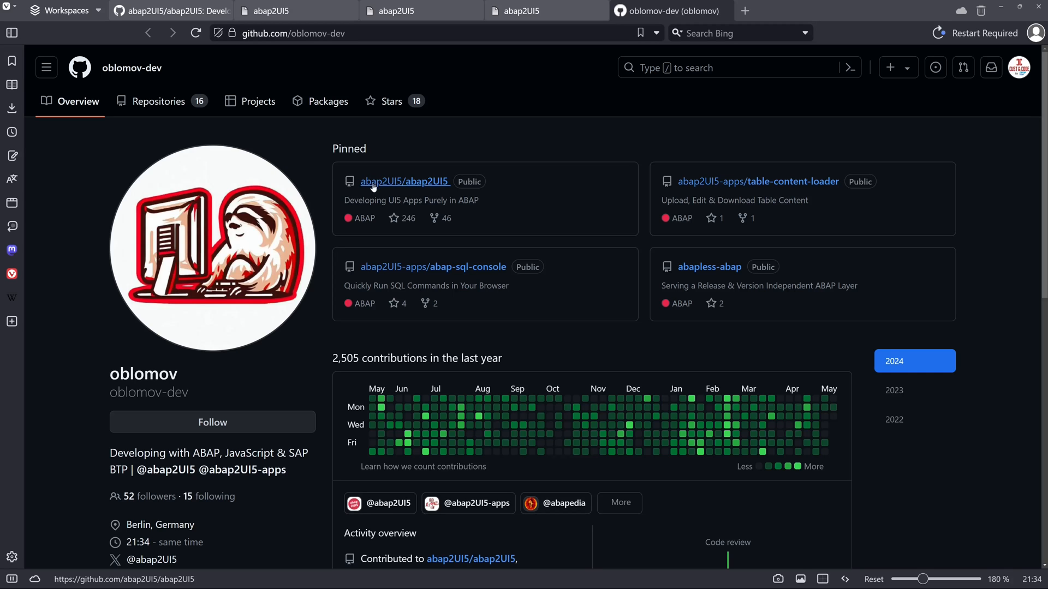
Scroll through the author's GitHub profile and switch back to the abap2UI5 tab
{"action": "scroll", "scroll_direction": "down", "scroll_amount": 3}
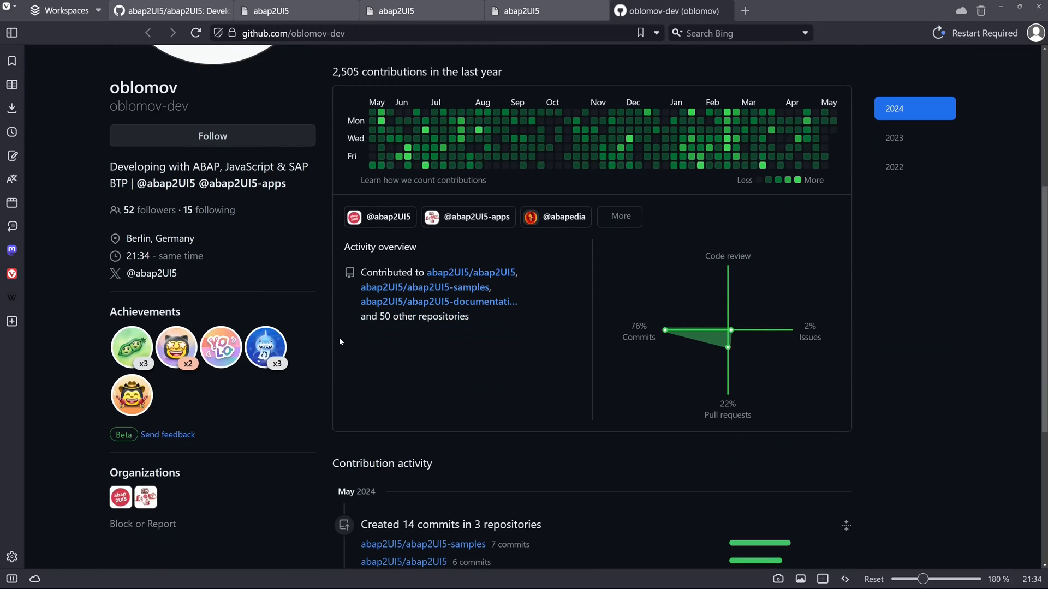
{"action": "scroll", "scroll_direction": "down", "scroll_amount": 3}
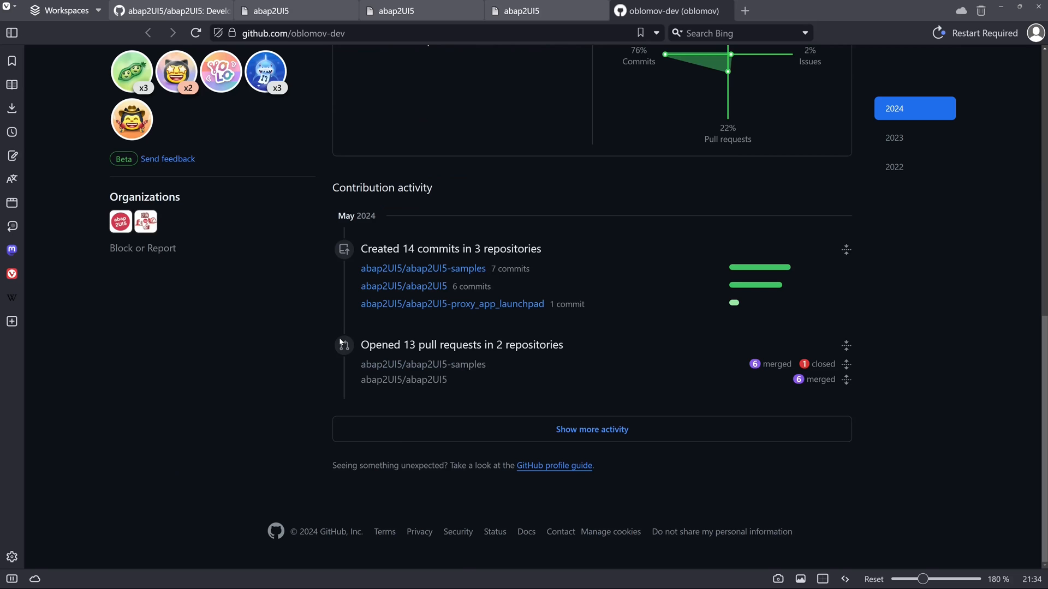
{"action": "scroll", "scroll_direction": "up", "scroll_amount": 3}
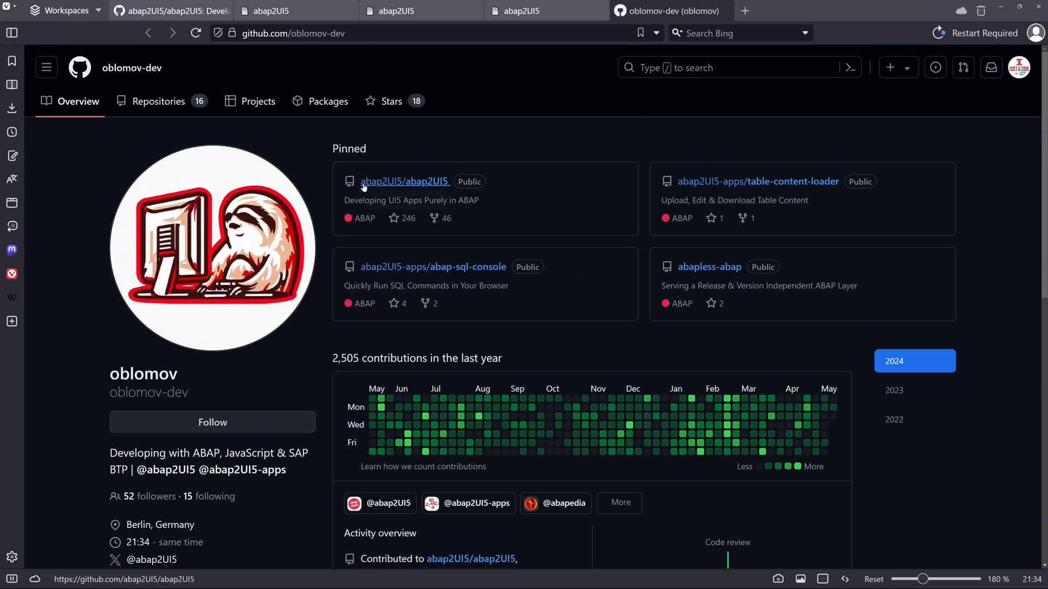
{"action": "left_click", "coordinate": [292, 11]}
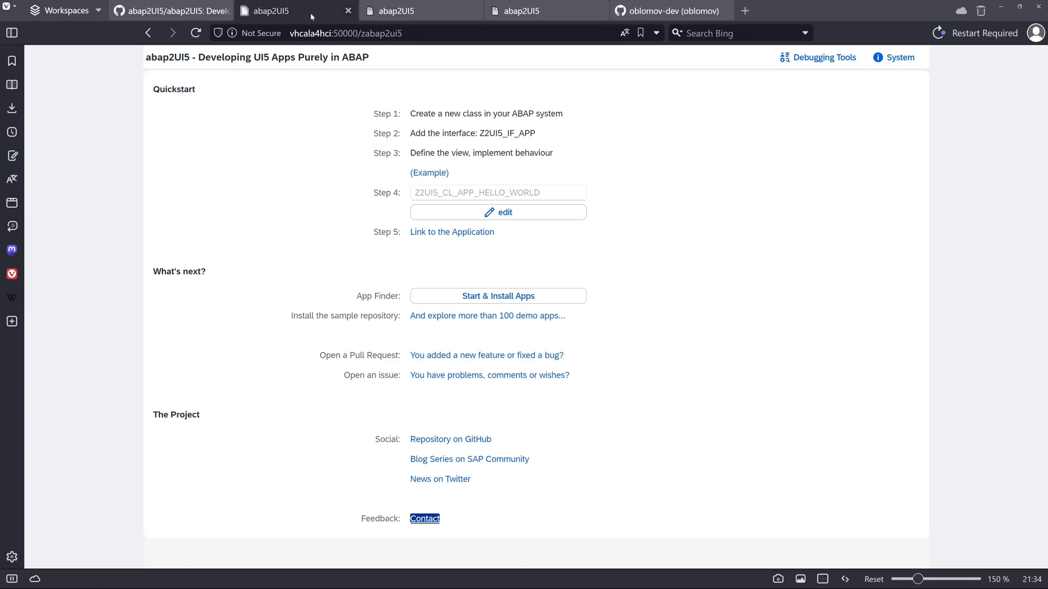